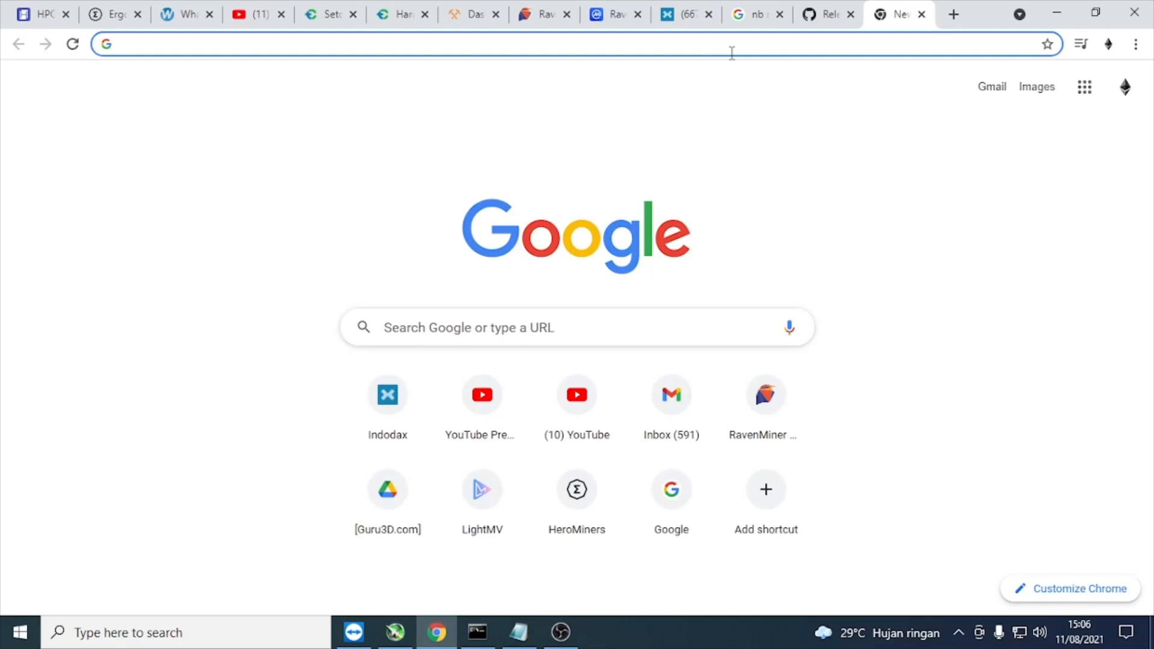
- Search 'nb miner' and land on the NebuTech/NBMiner GitHub releases page listing v38.2
type("nb miner")
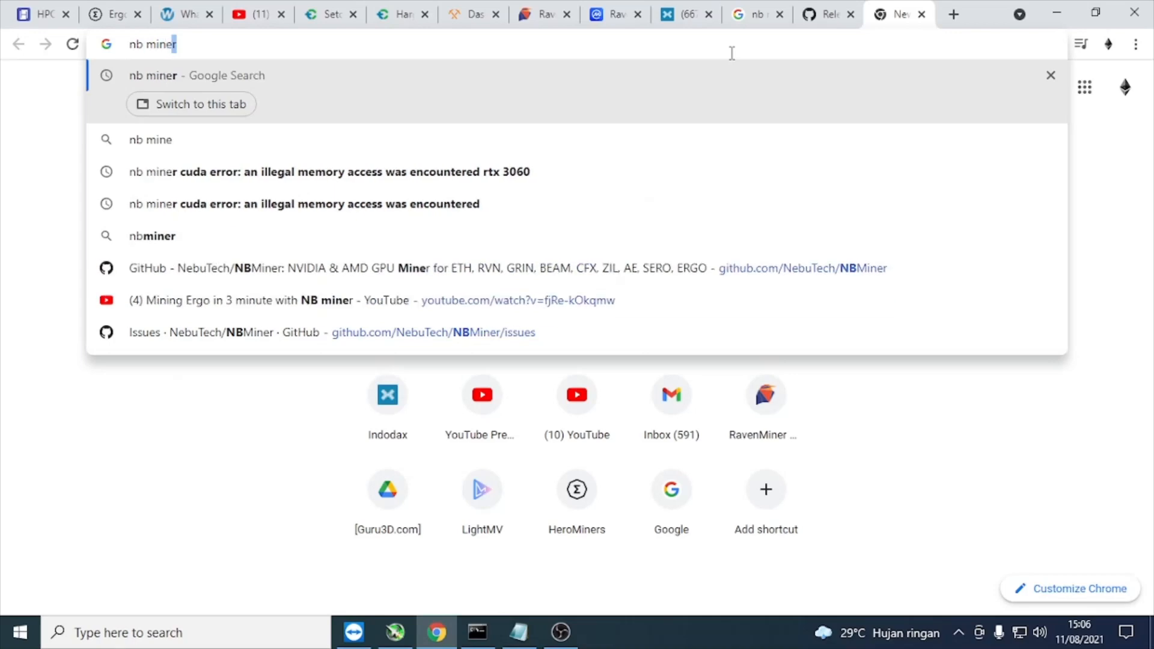
key("Return")
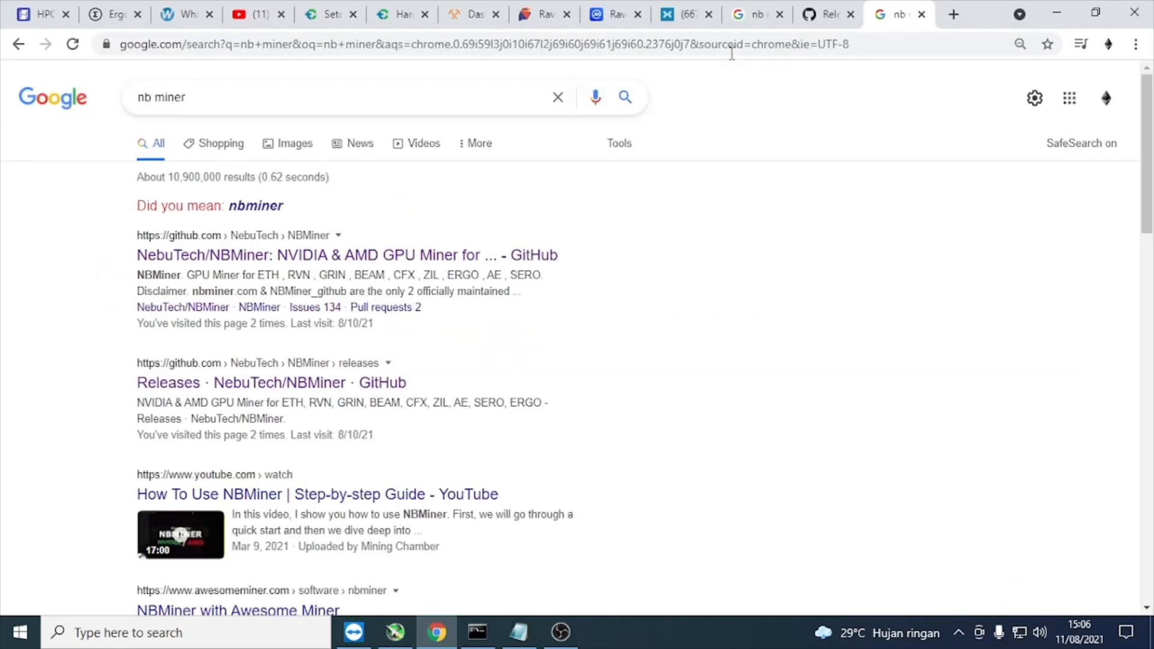
mouse_move(880, 184)
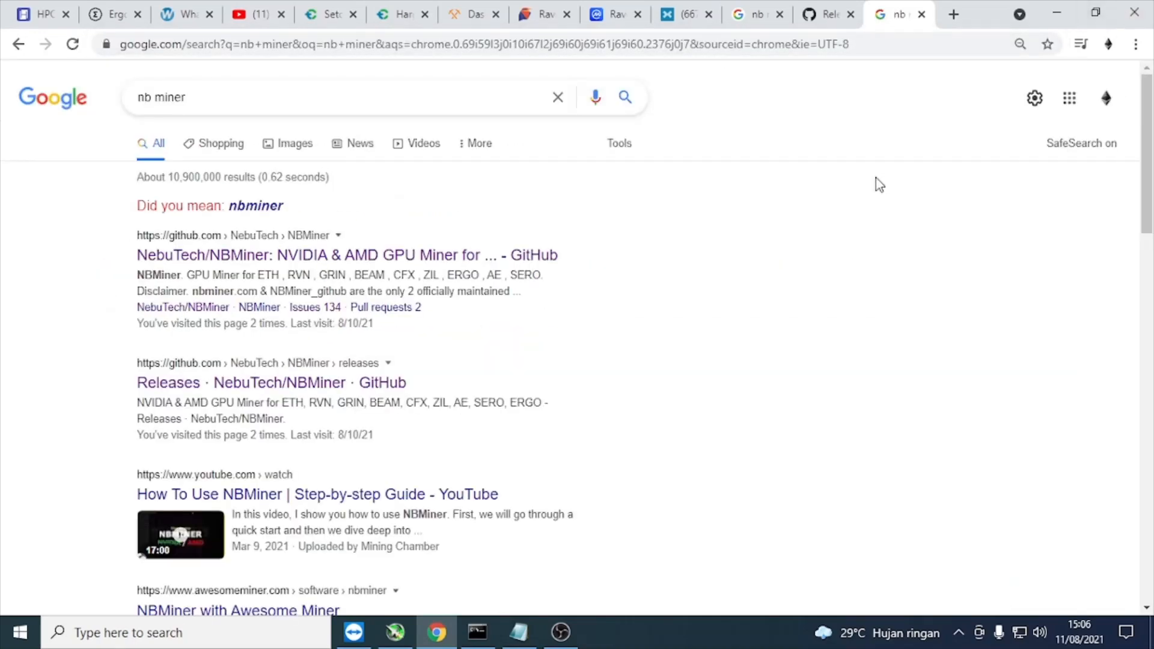
mouse_move(279, 382)
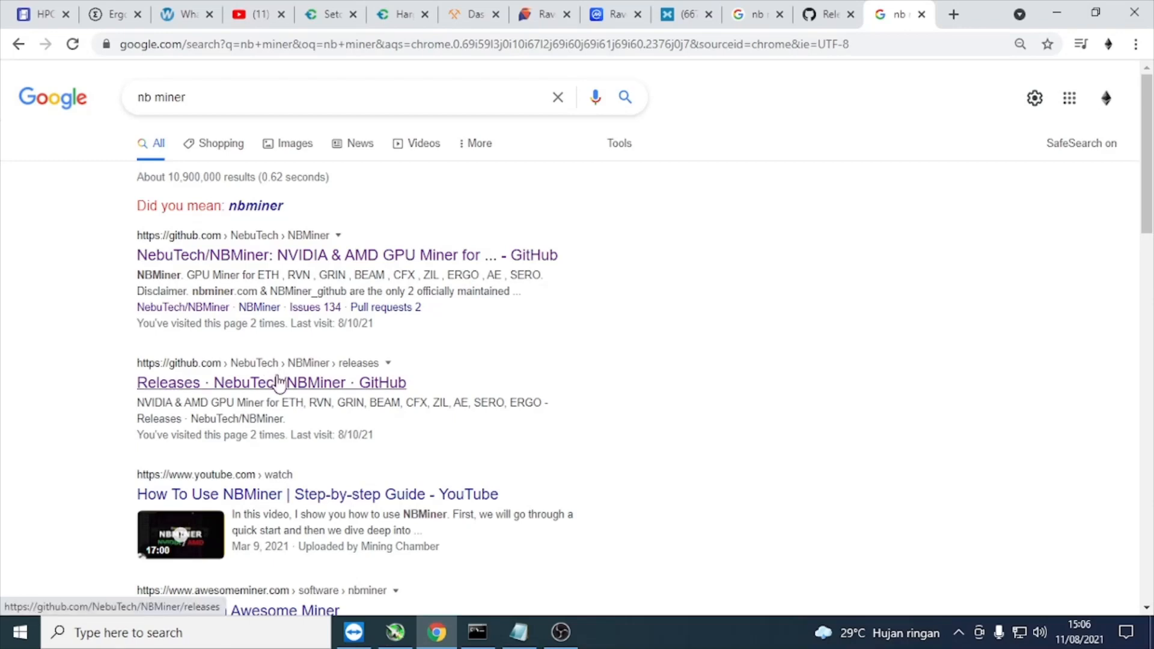
mouse_move(282, 390)
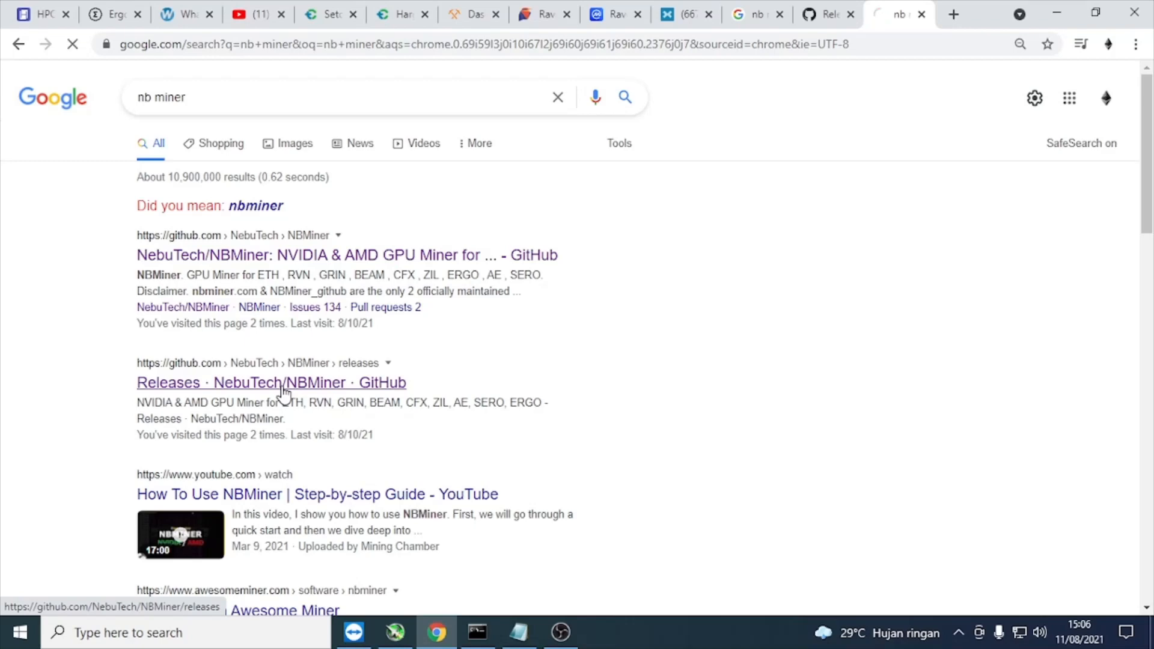
left_click(270, 383)
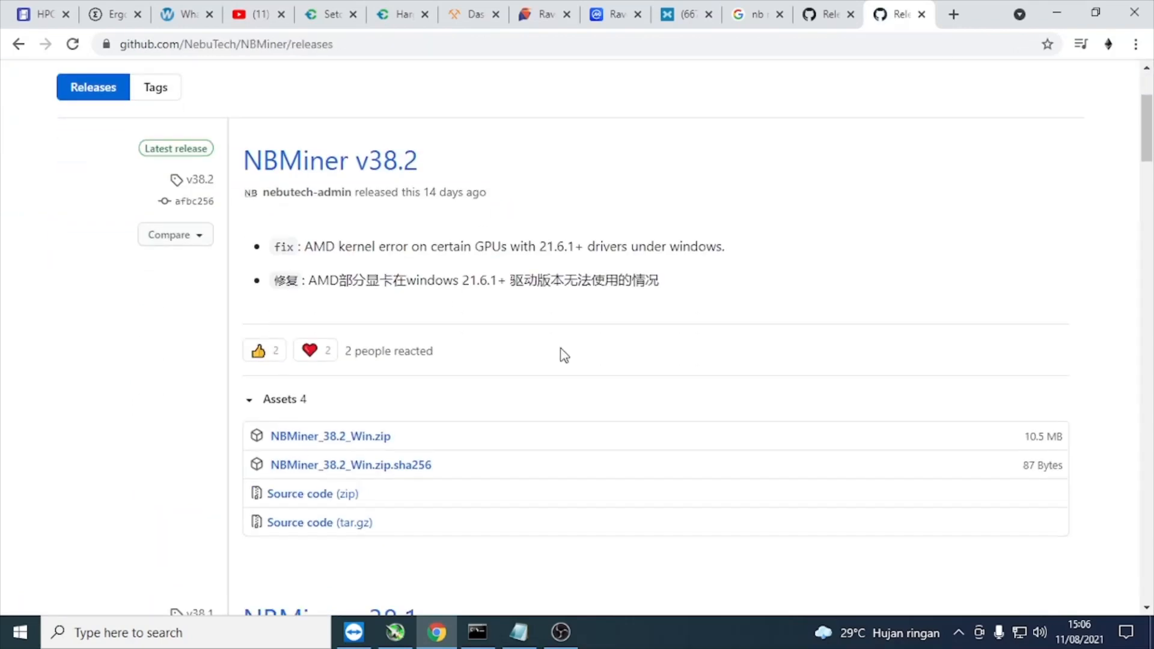
mouse_move(329, 435)
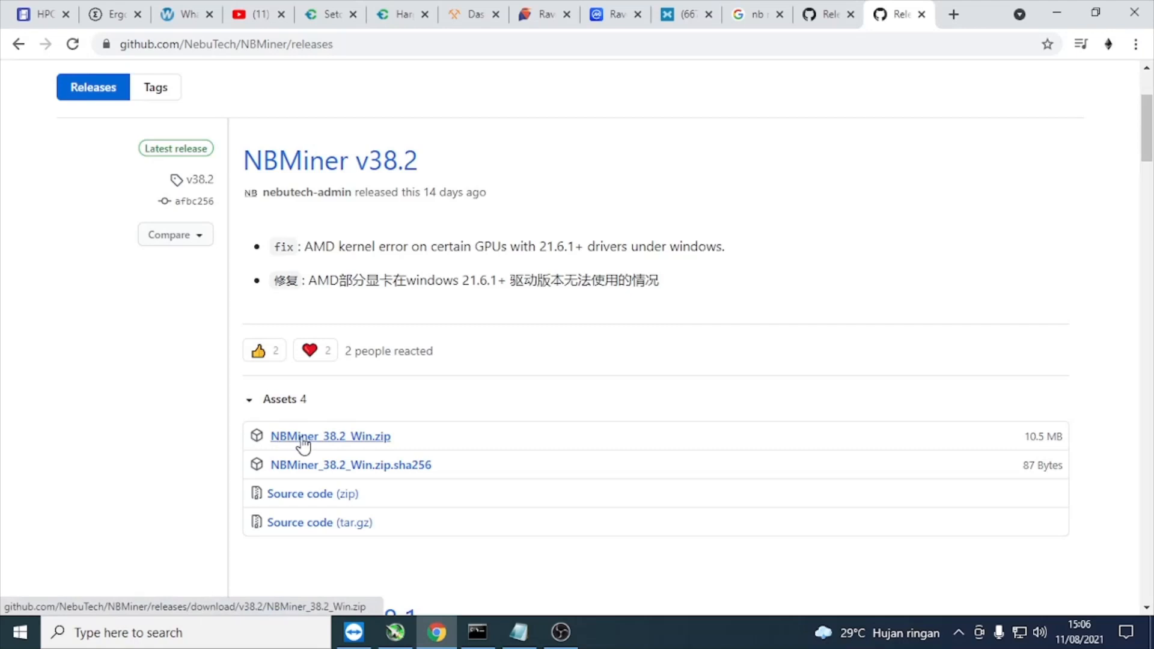
mouse_move(343, 442)
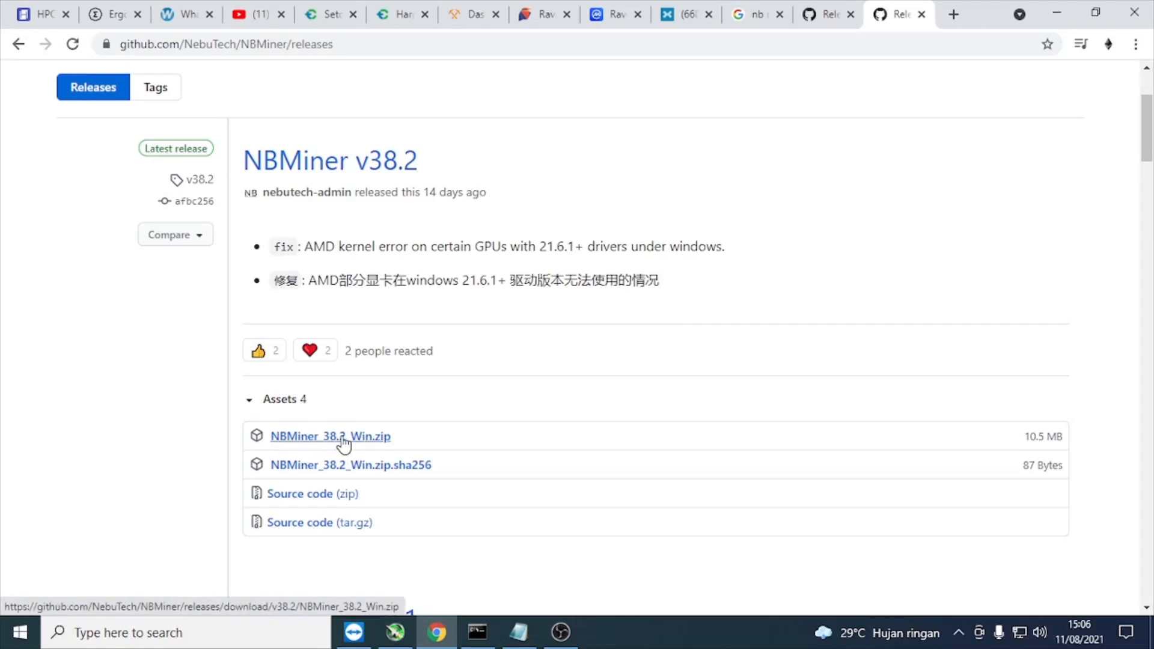
mouse_move(589, 483)
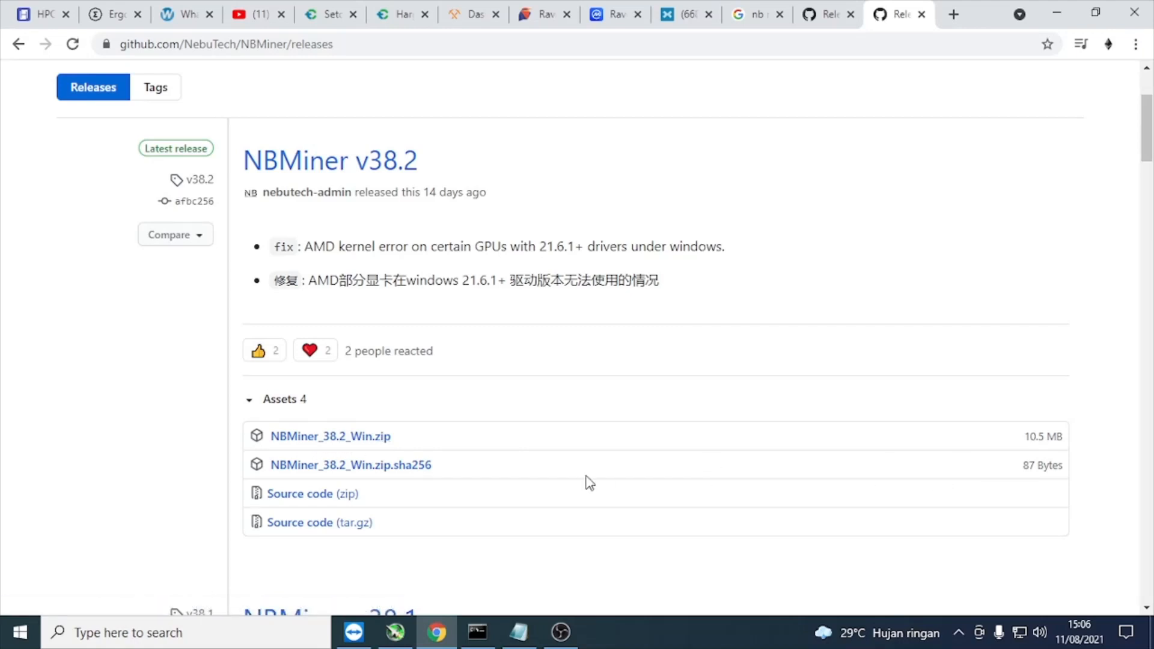
- Navigate File Explorer through This PC and Documents into the NB miner folder
left_click(602, 632)
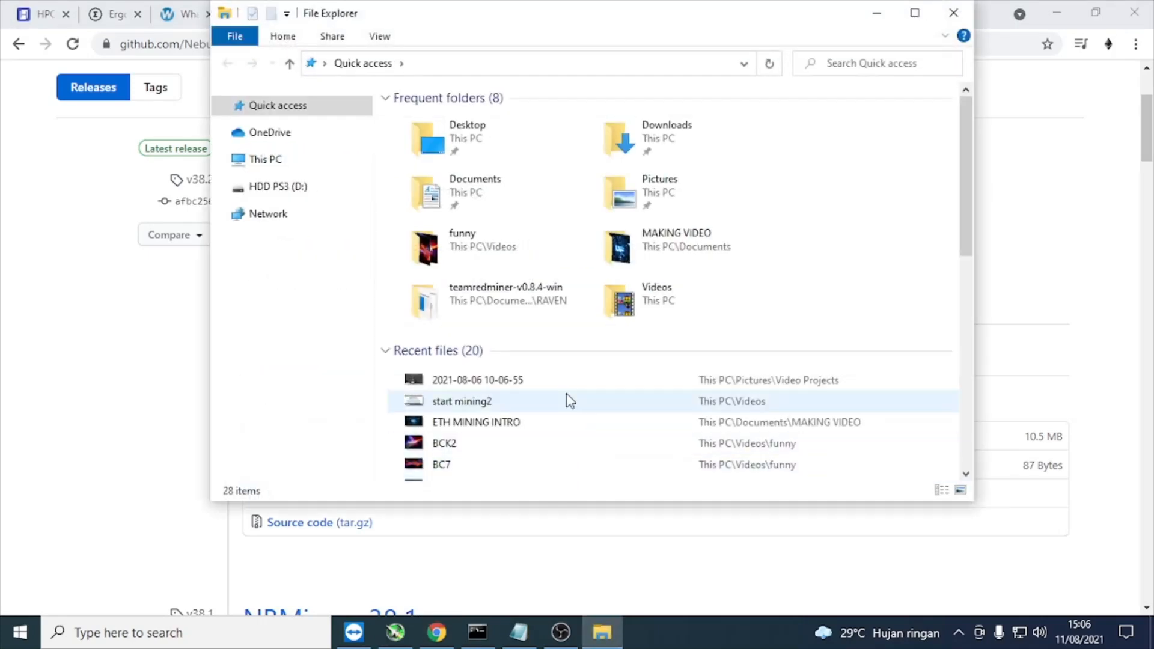
mouse_move(265, 160)
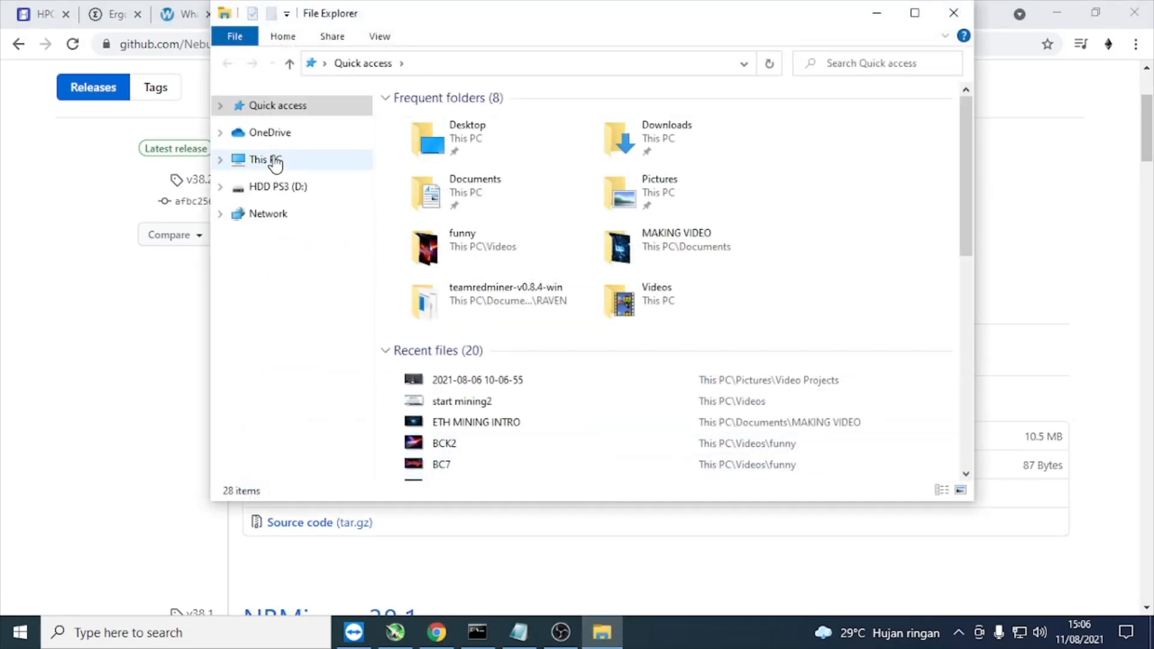
left_click(265, 160)
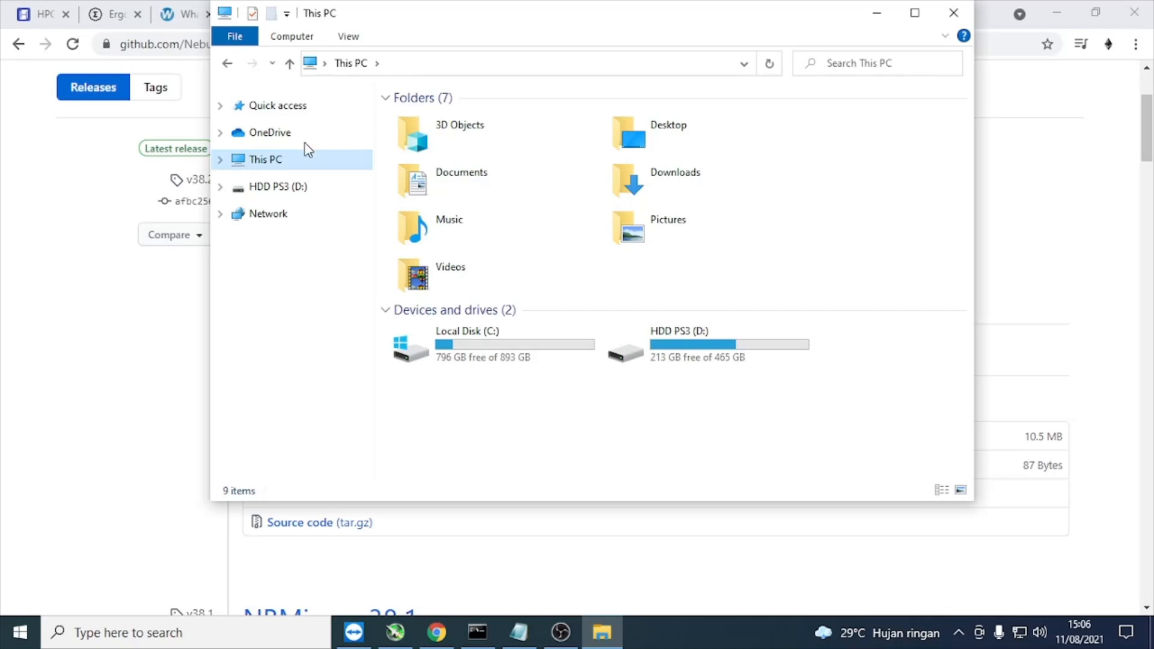
double_click(462, 180)
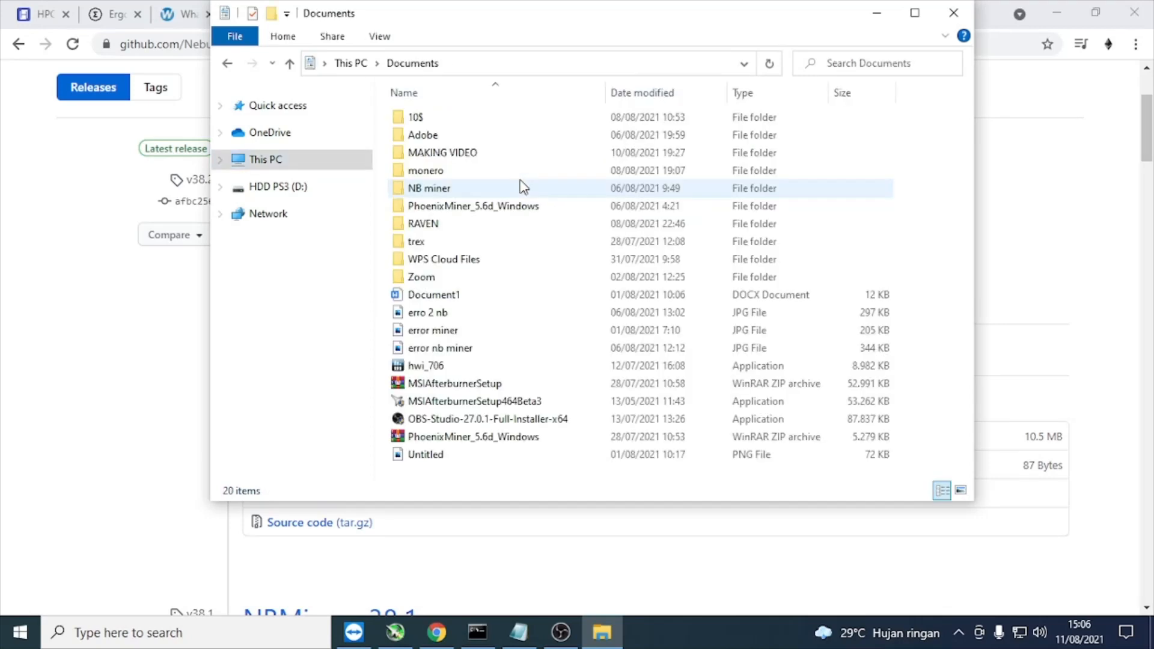
double_click(429, 188)
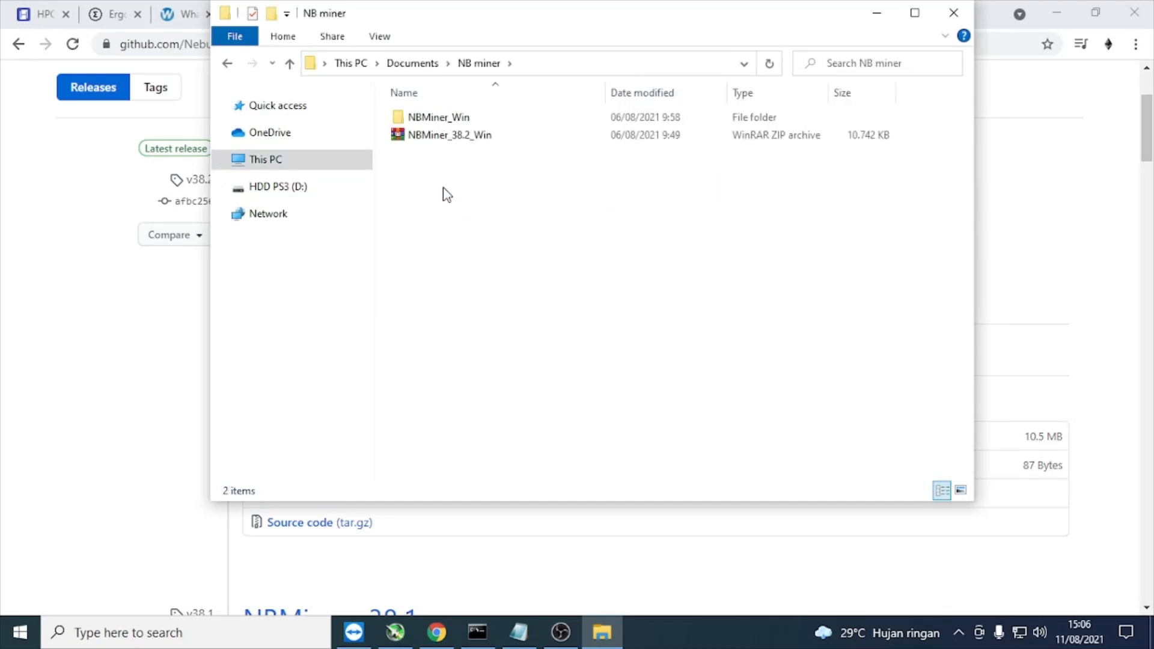
- Pass over the NBMiner_38.2_Win archive, enter NBMiner_Win and highlight start_rvn
left_click(448, 135)
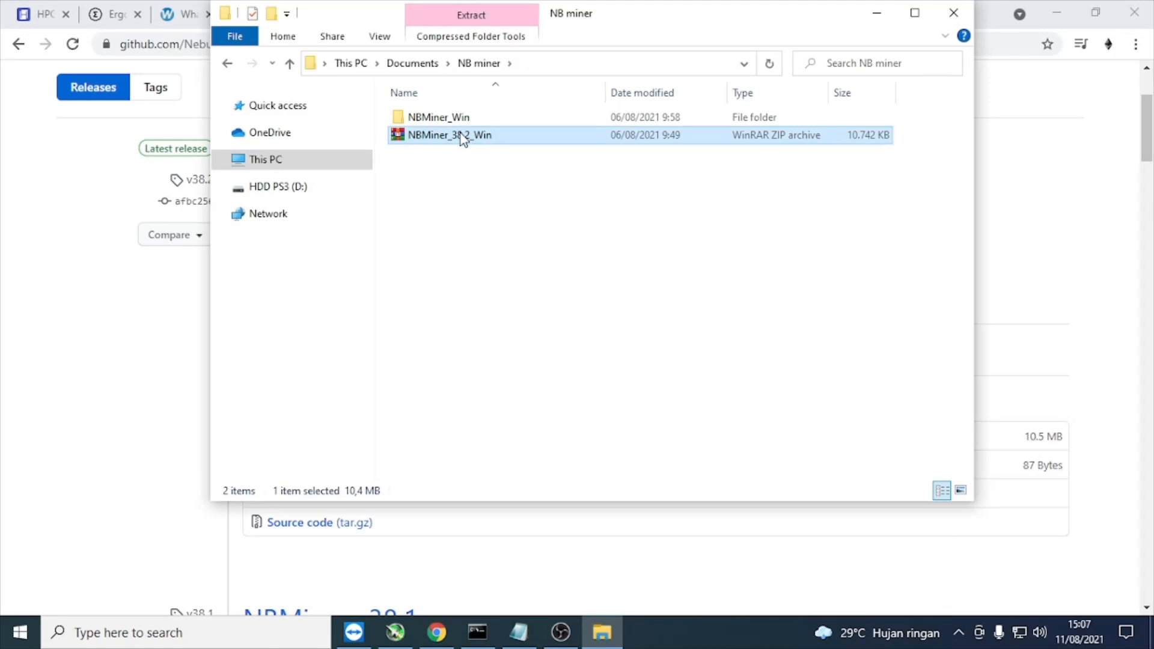
right_click(449, 135)
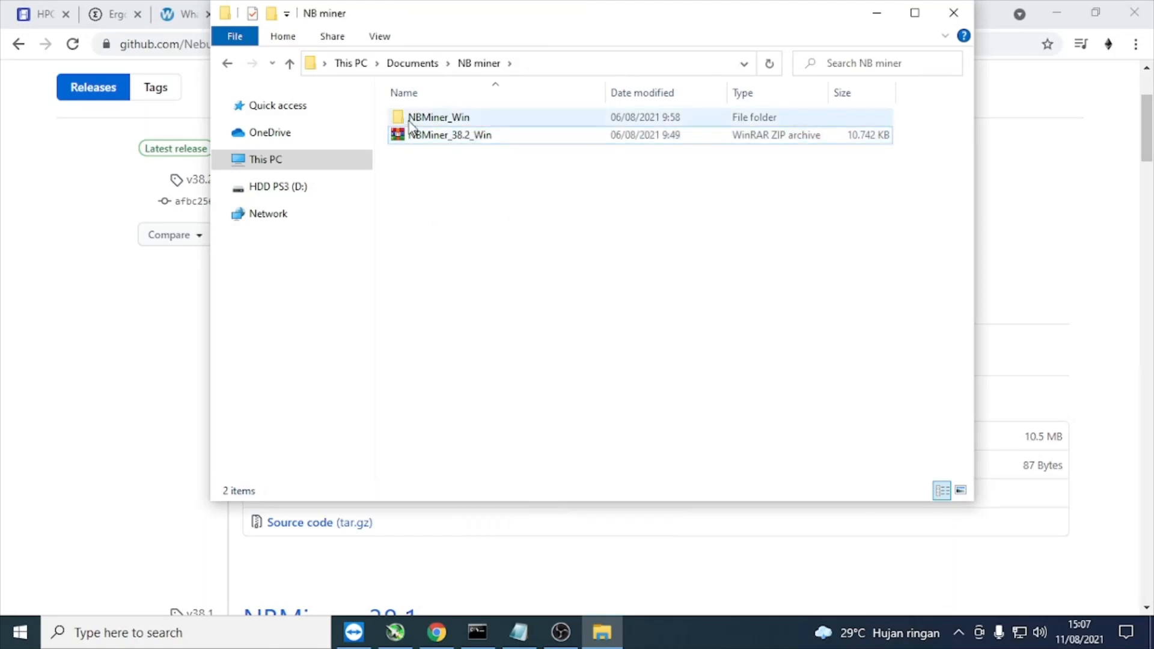
mouse_move(438, 117)
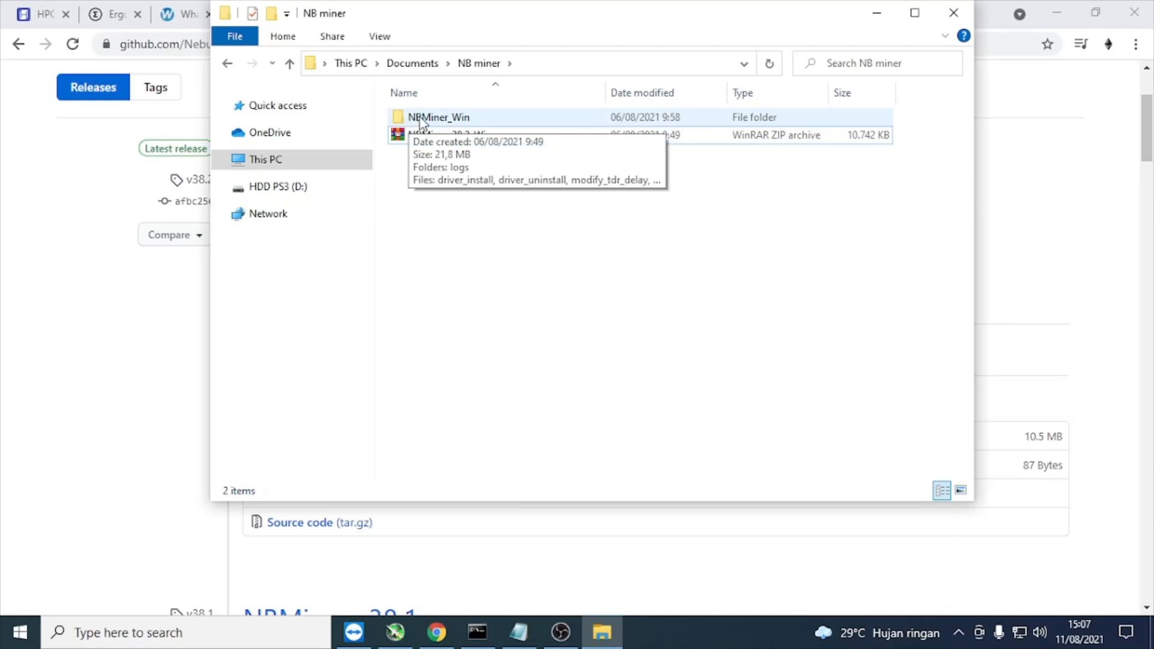
double_click(438, 117)
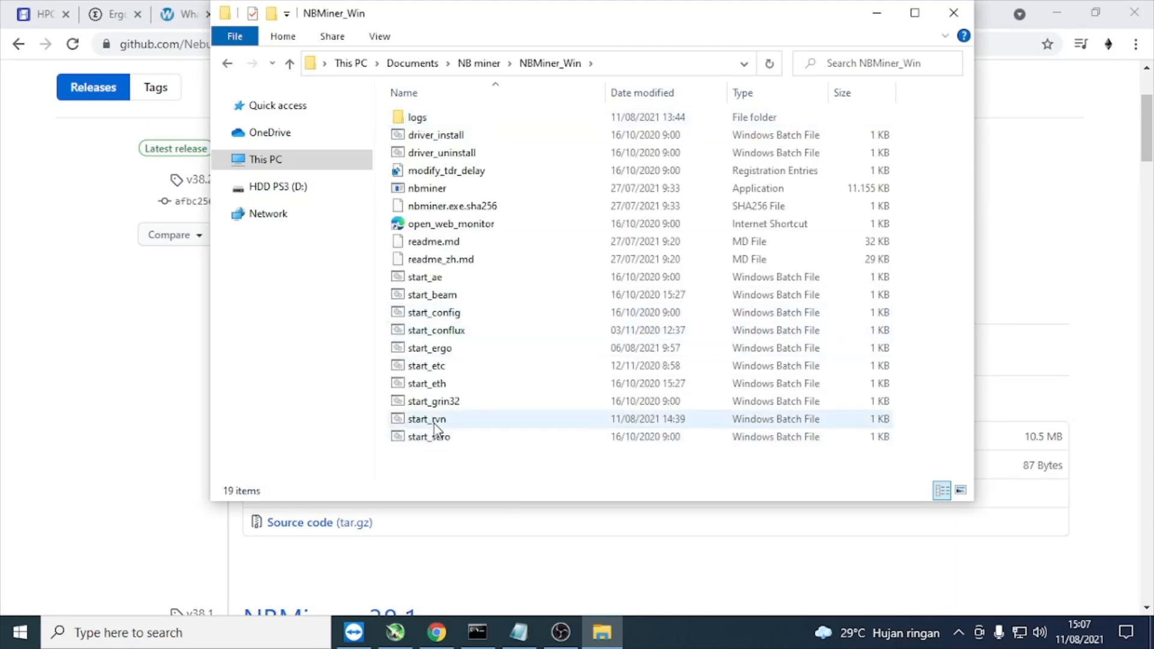
mouse_move(426, 418)
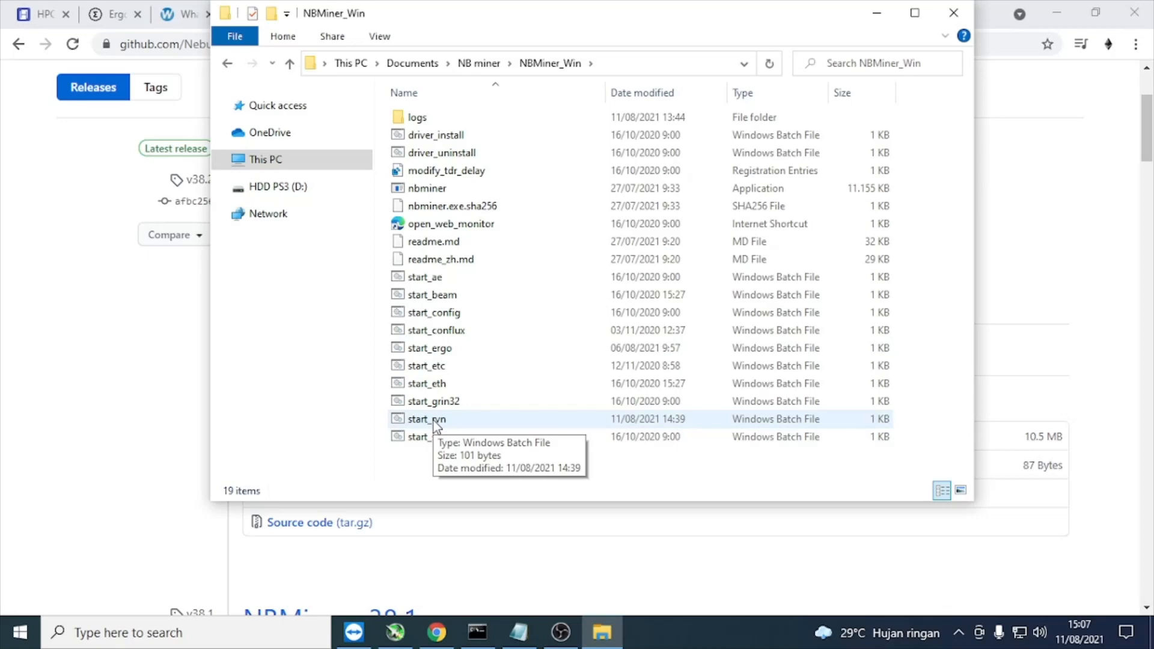
left_click(426, 419)
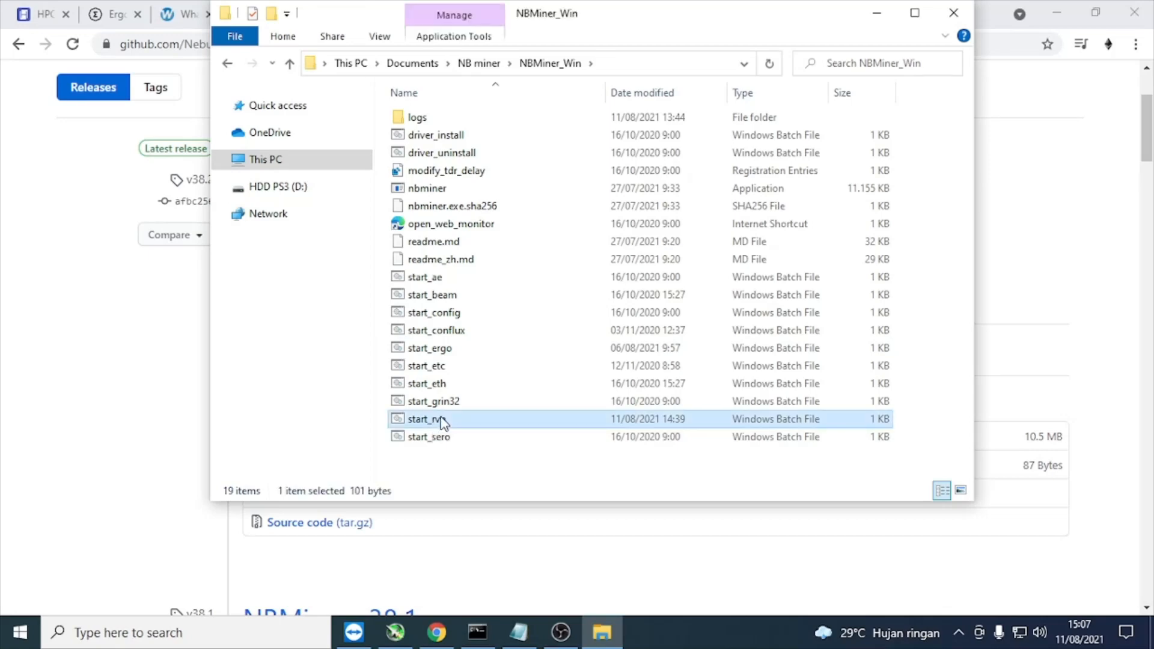
- View start_rvn's kawpow command with its flypool server address, then bring Chrome back
double_click(425, 419)
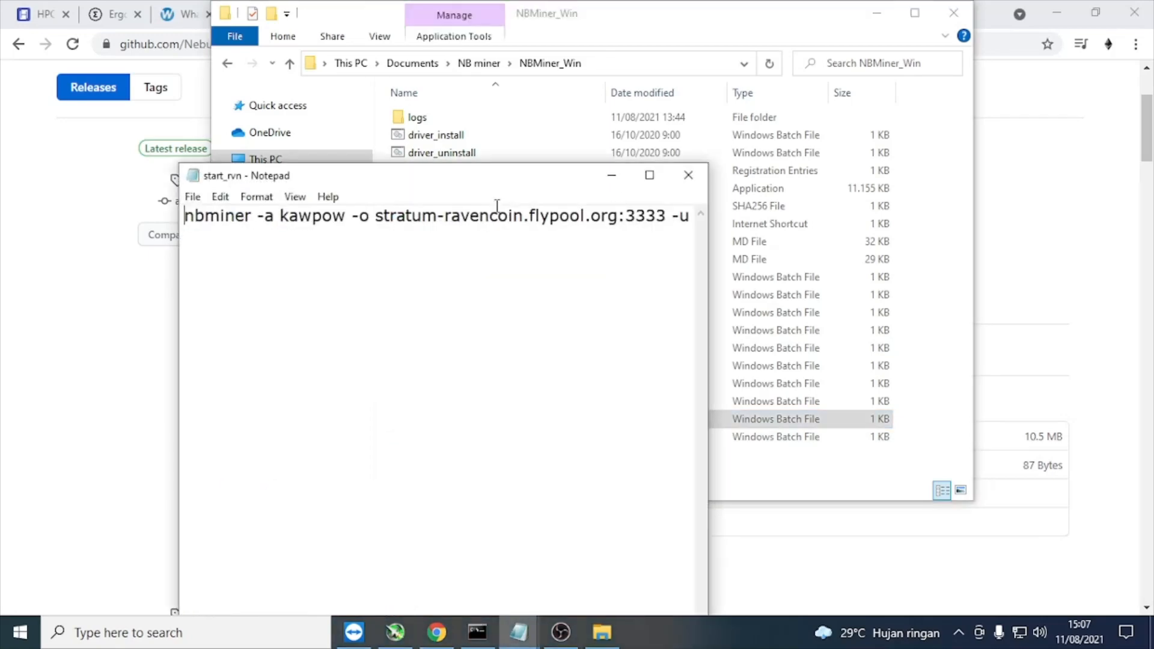
left_click(650, 175)
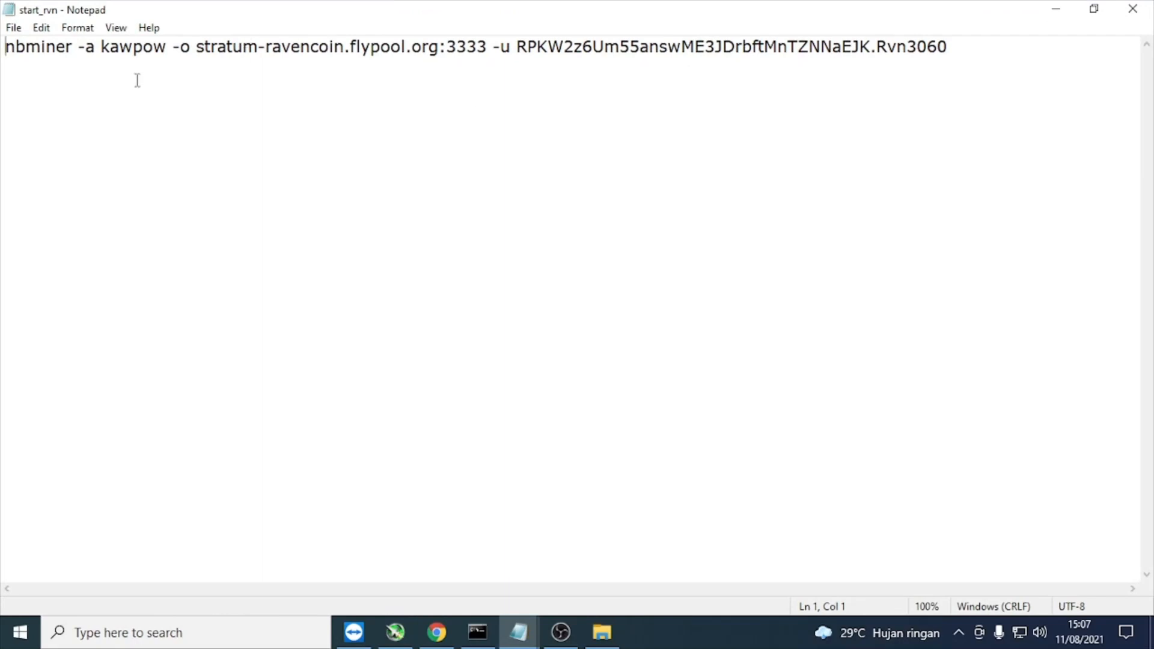
mouse_move(315, 135)
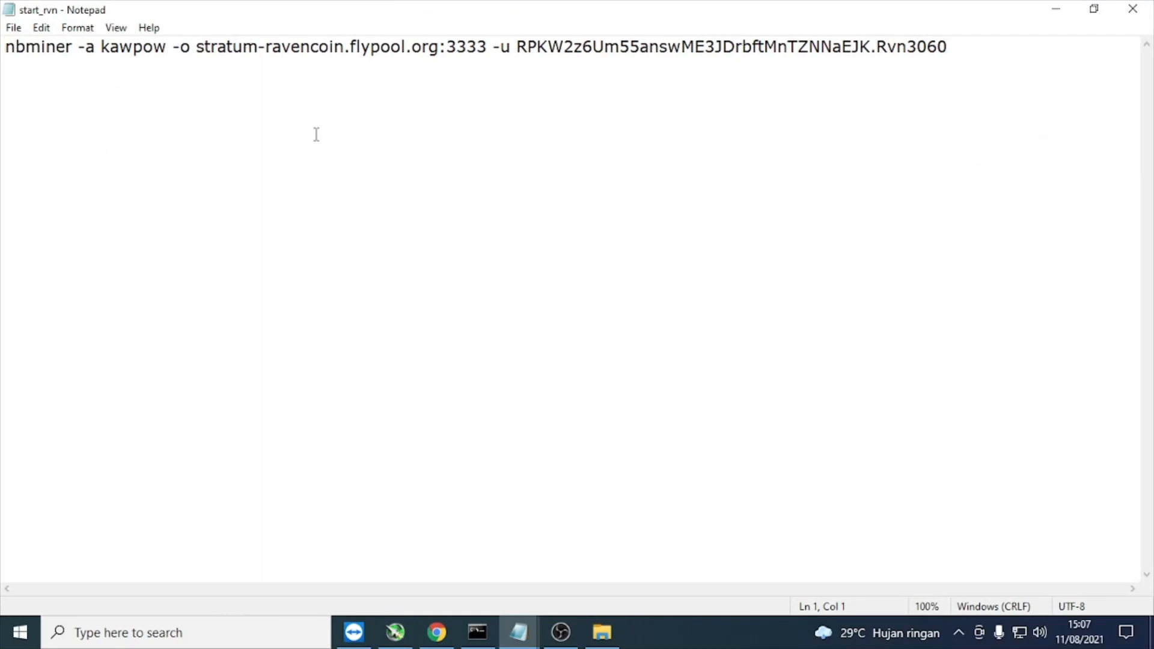
mouse_move(306, 109)
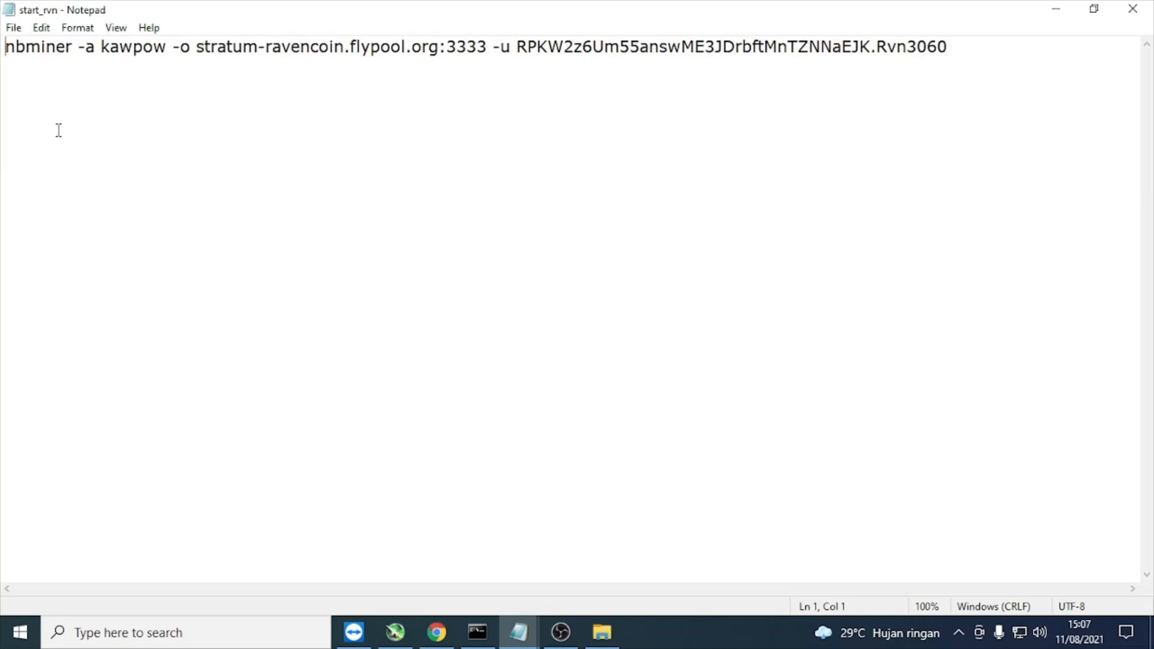
mouse_move(75, 285)
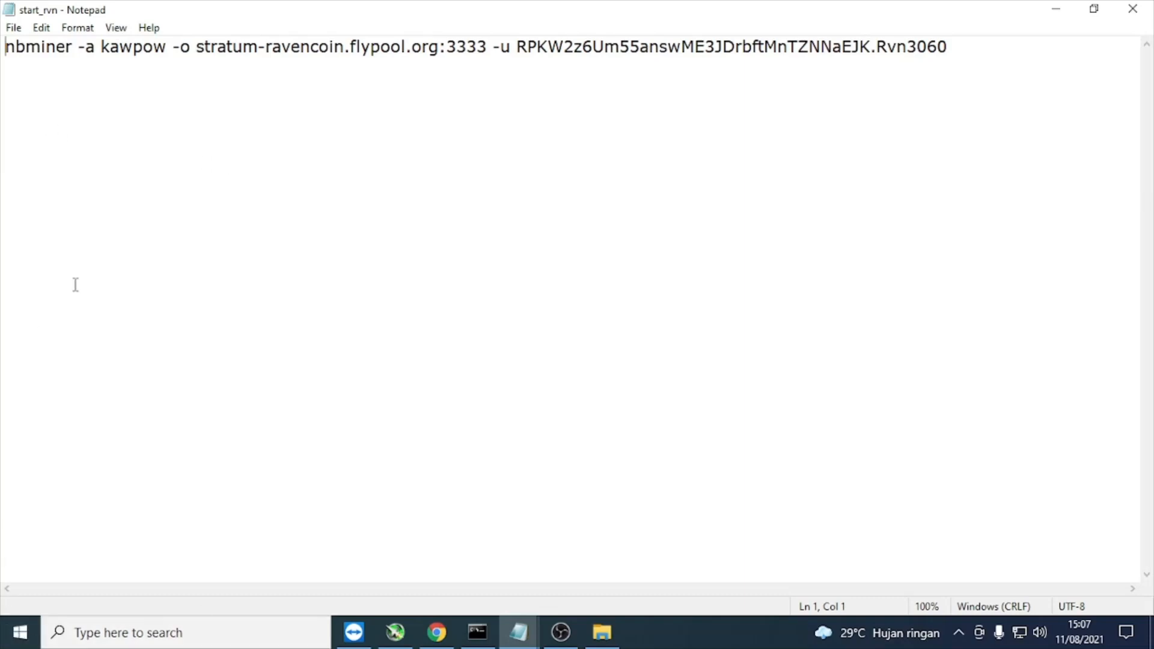
left_click(197, 47)
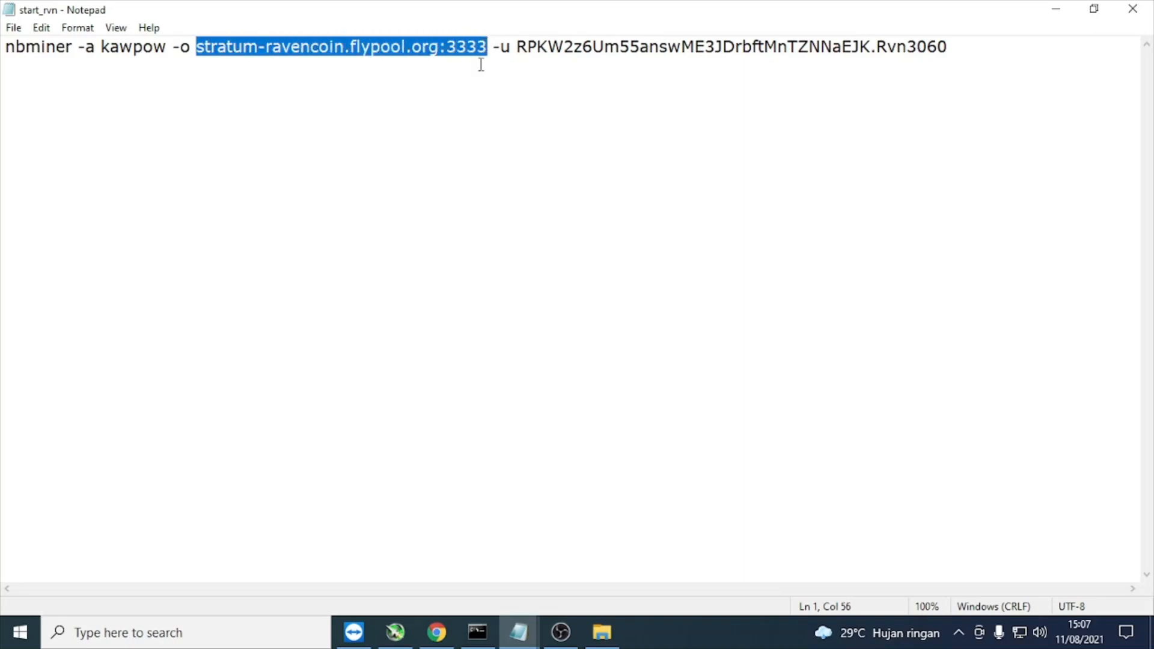
left_click(435, 632)
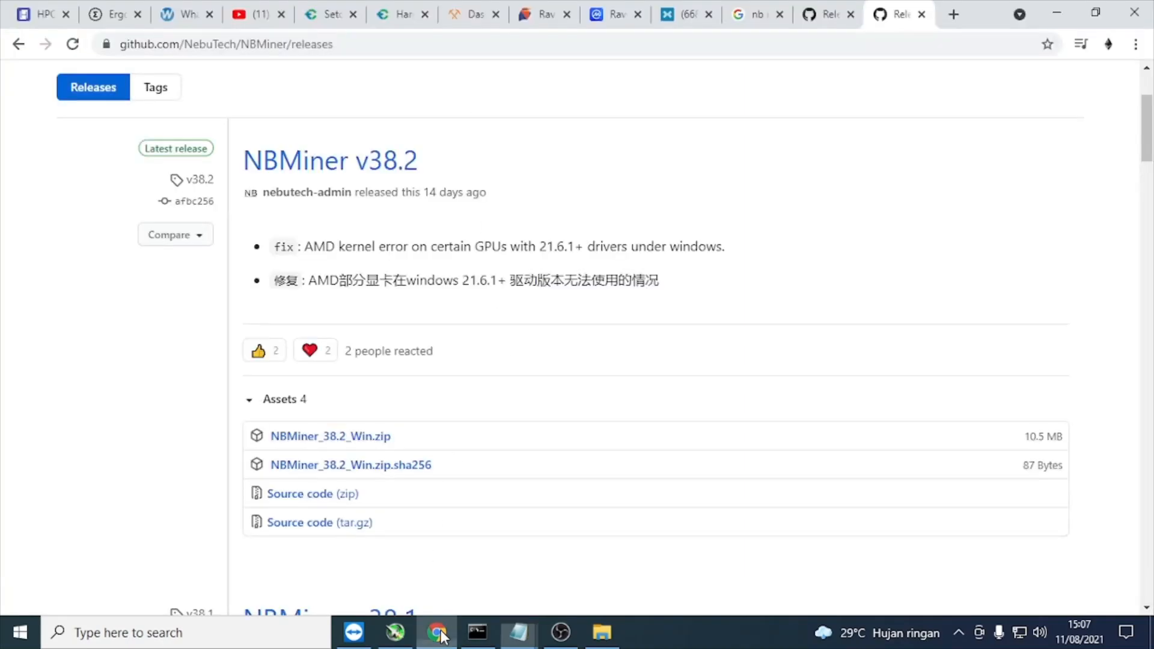
- Reach flypool via ethermine.org and show the Ravencoin How to Connect instructions
left_click(471, 15)
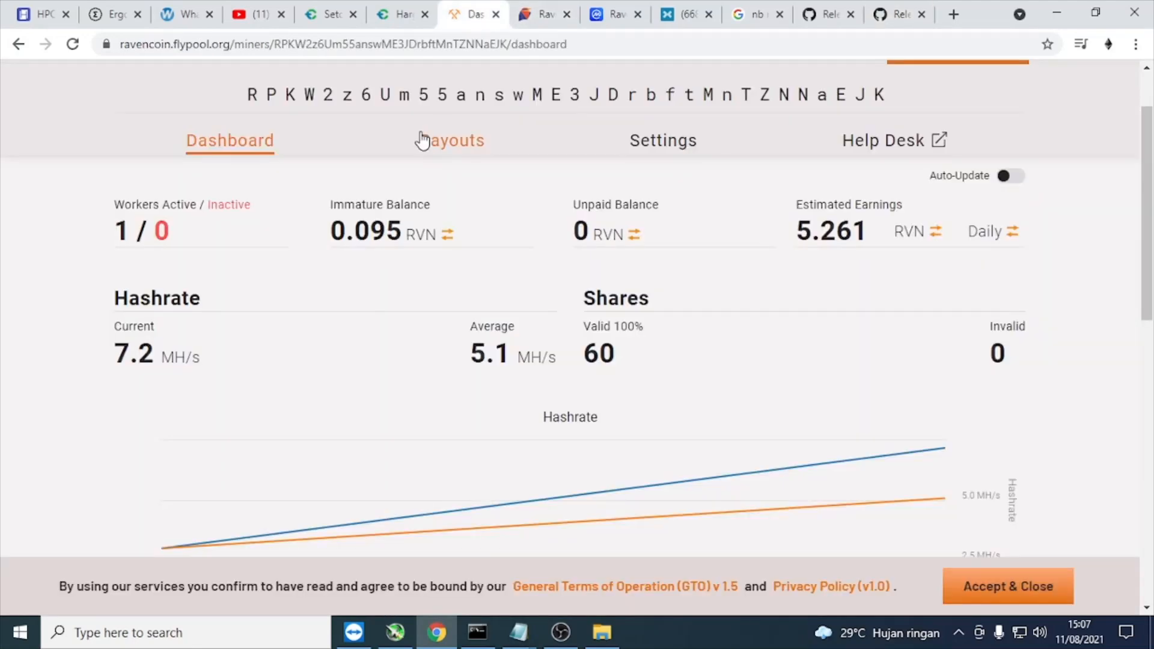
mouse_move(850, 120)
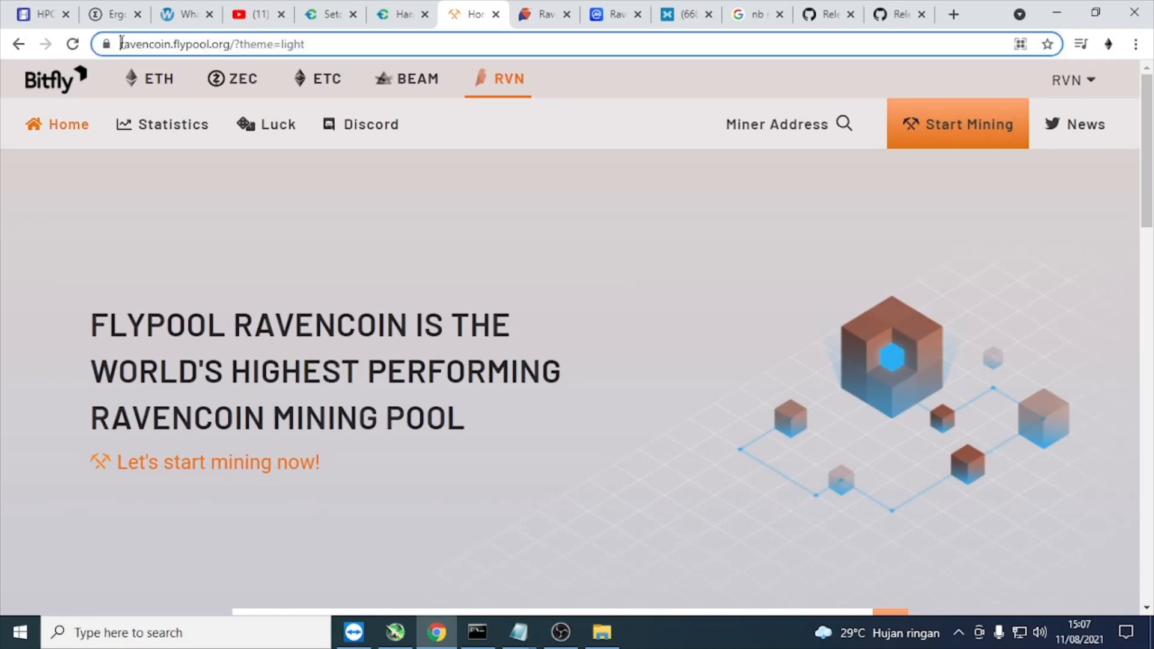
type("ethermine.org")
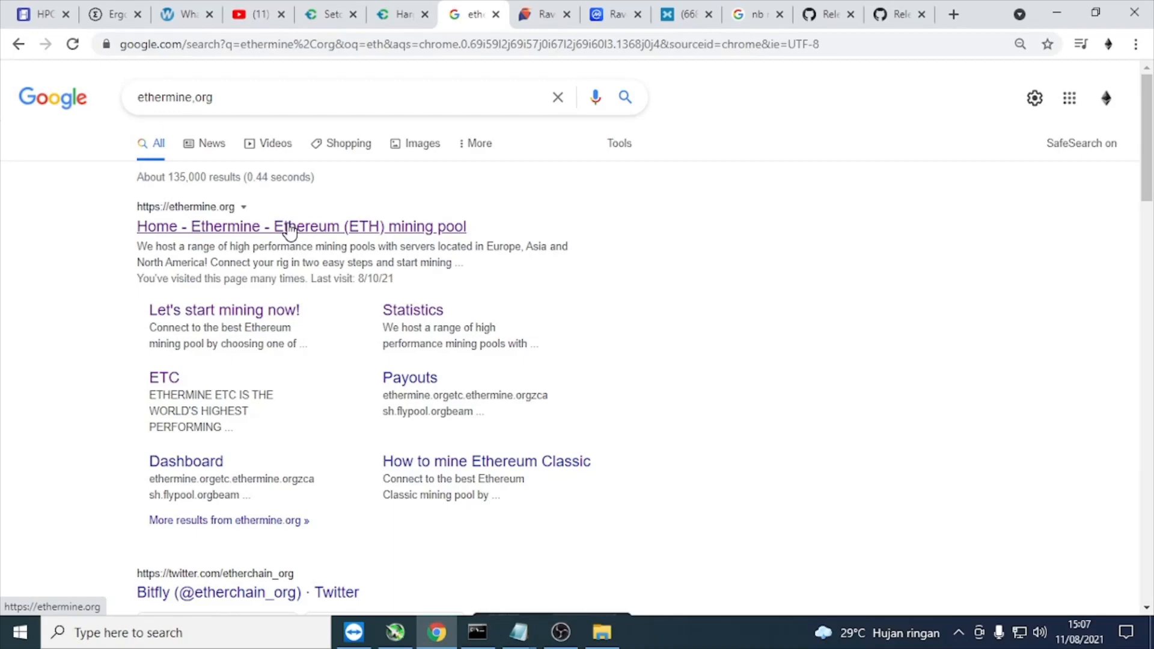
mouse_move(302, 232)
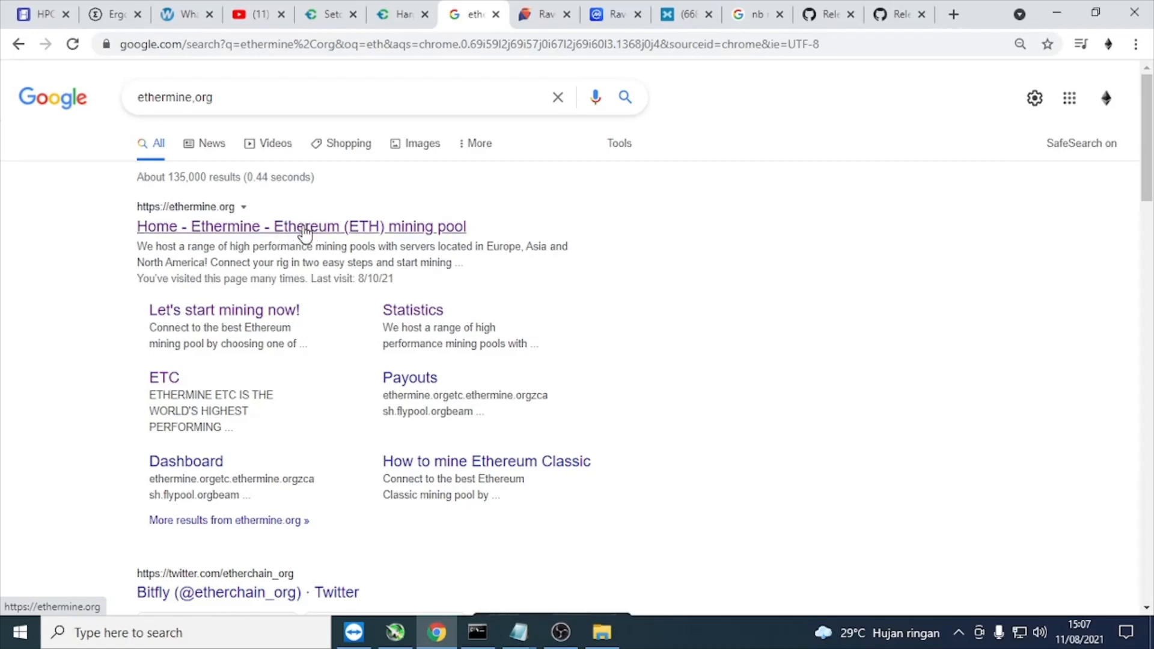
left_click(301, 226)
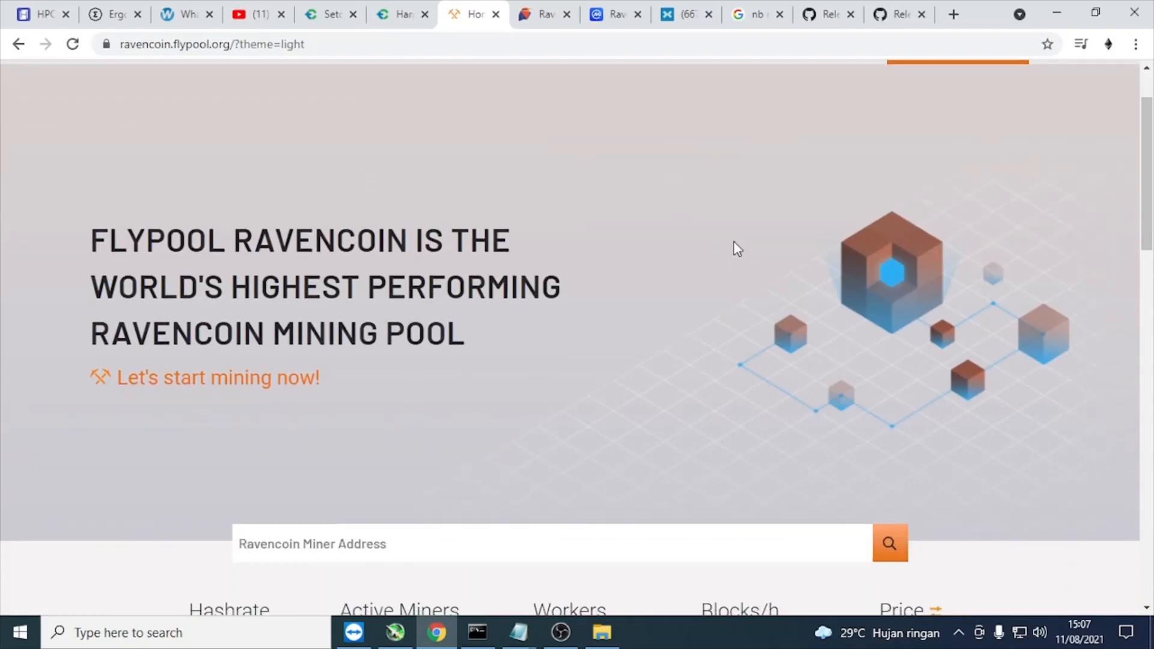
left_click(957, 124)
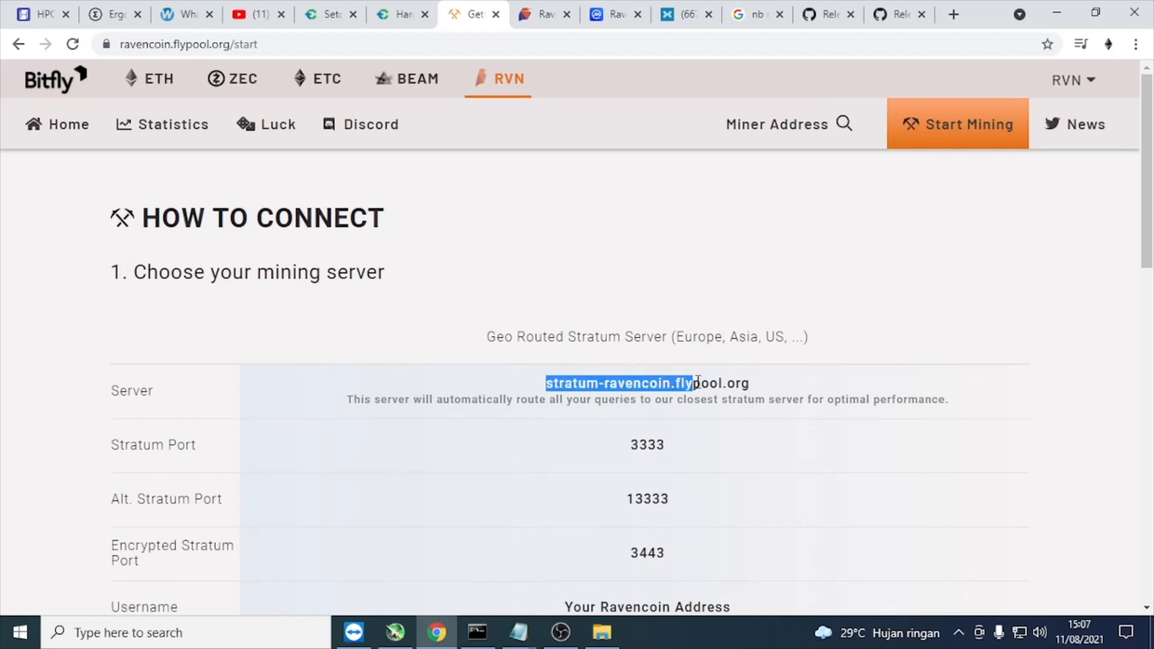
- Copy the server address stratum-ravencoin.flypool.org from the connection page
right_click(736, 382)
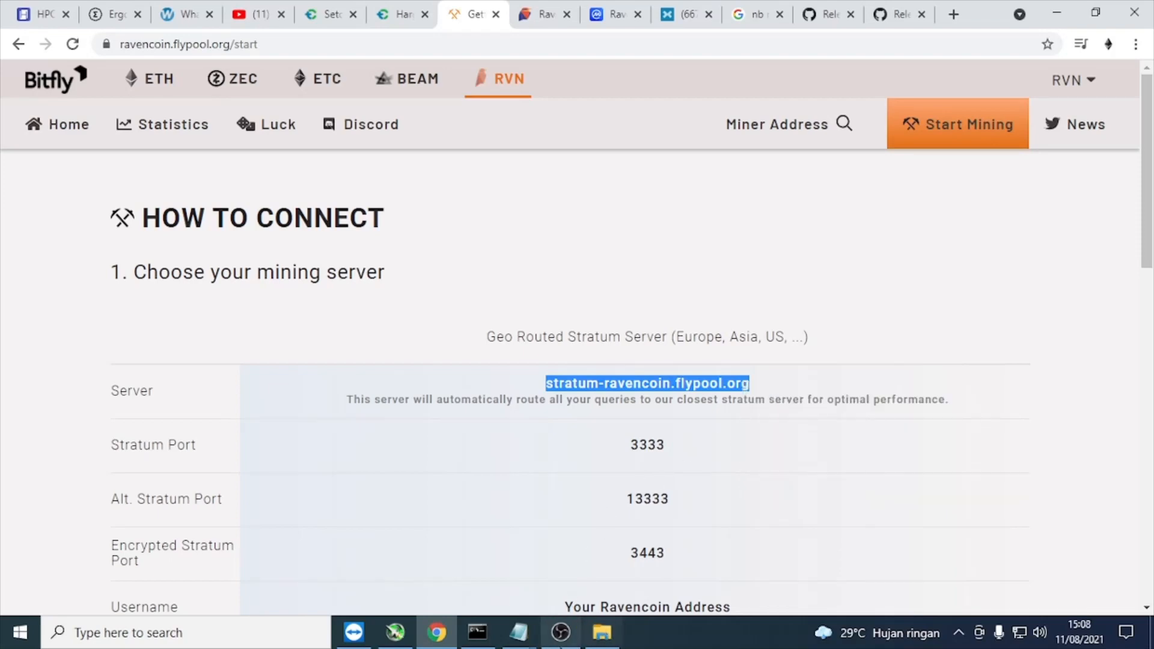
left_click(518, 632)
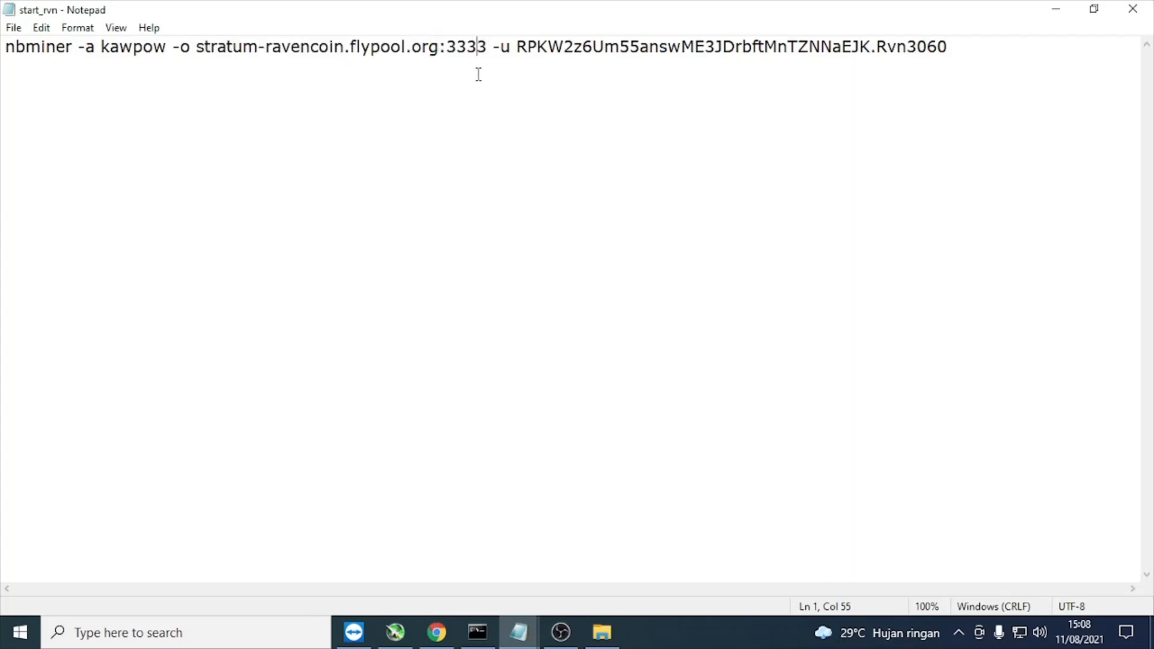
- Confirm port 3333 in the command matches flypool's stratum port and save start_rvn
double_click(464, 47)
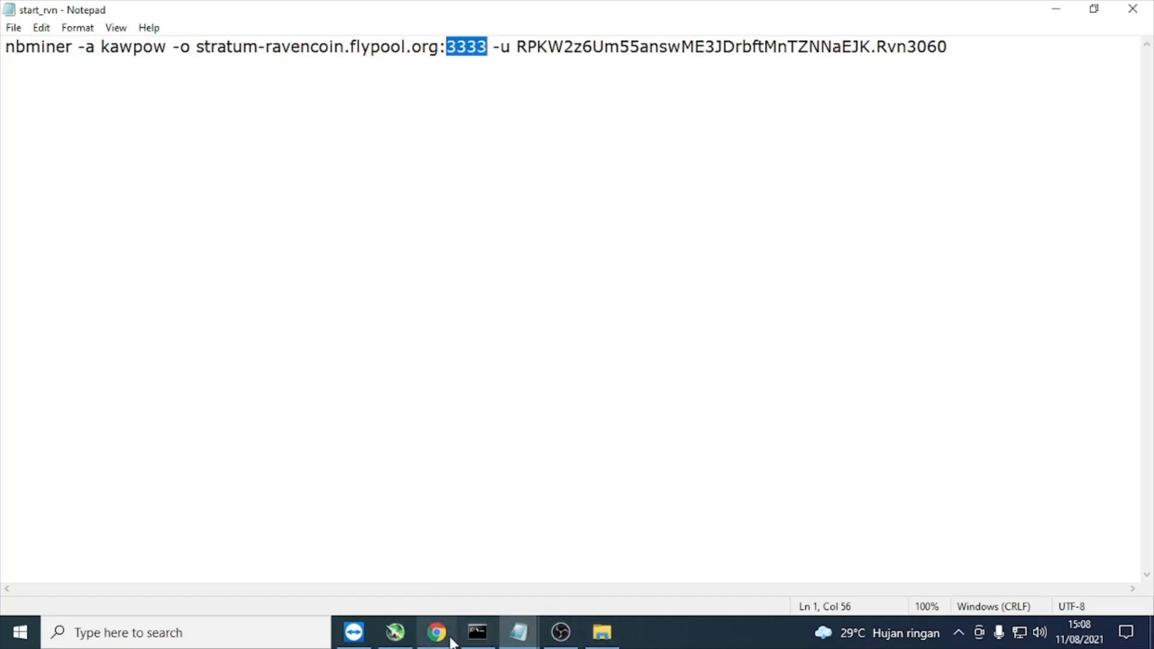
left_click(435, 633)
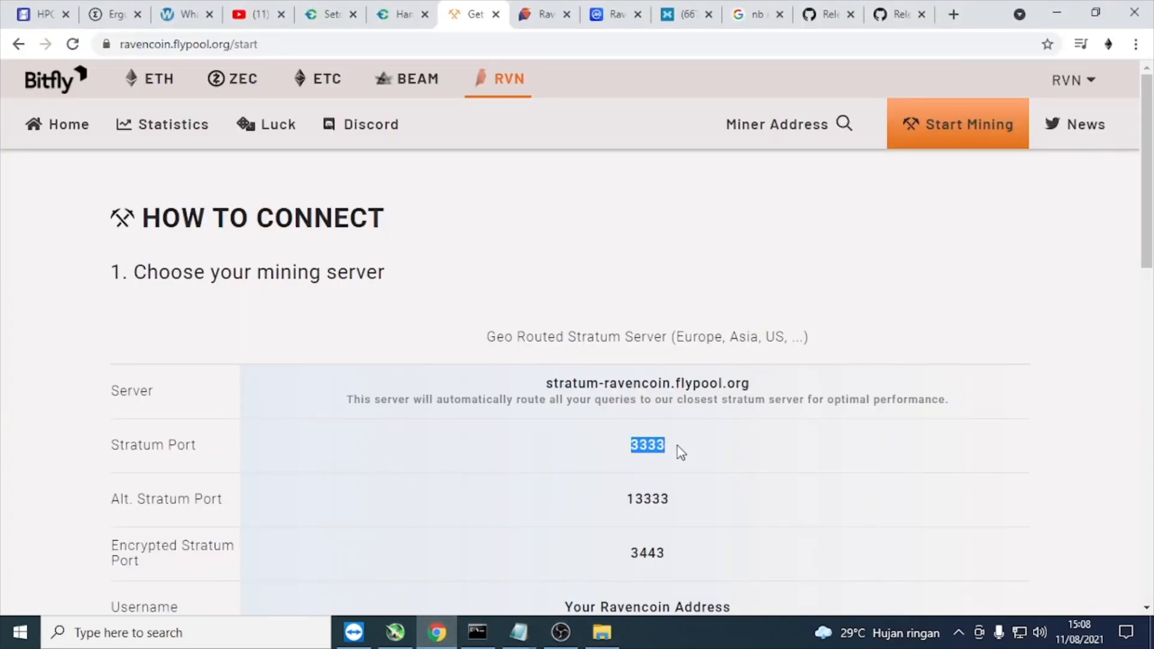
mouse_move(520, 633)
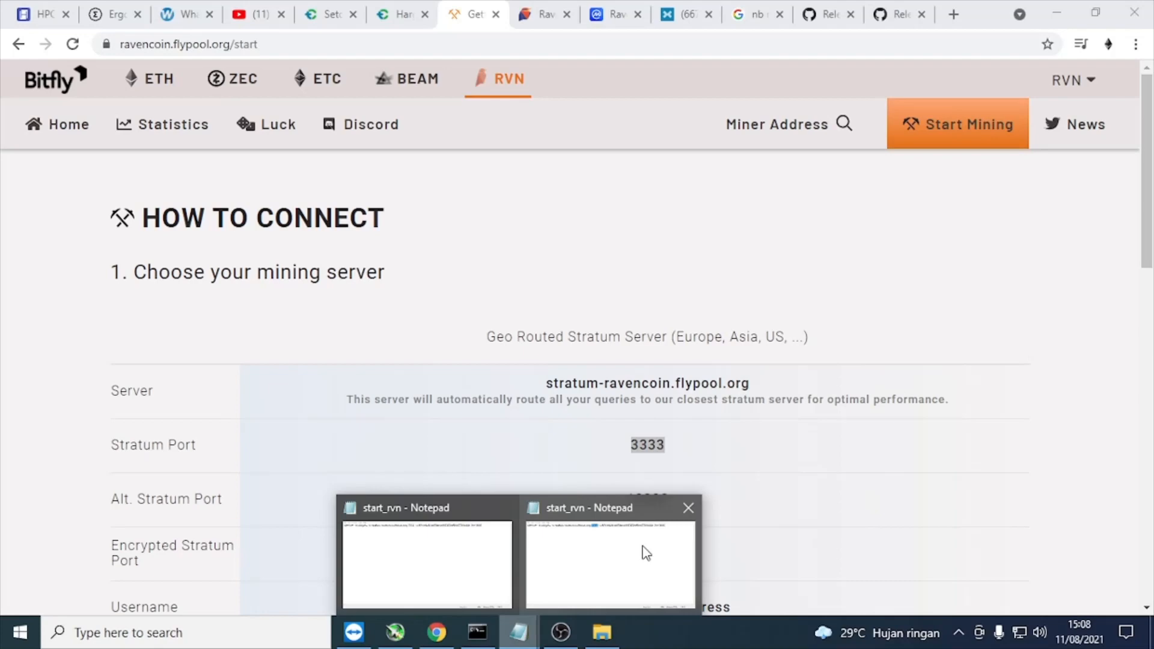
left_click(610, 559)
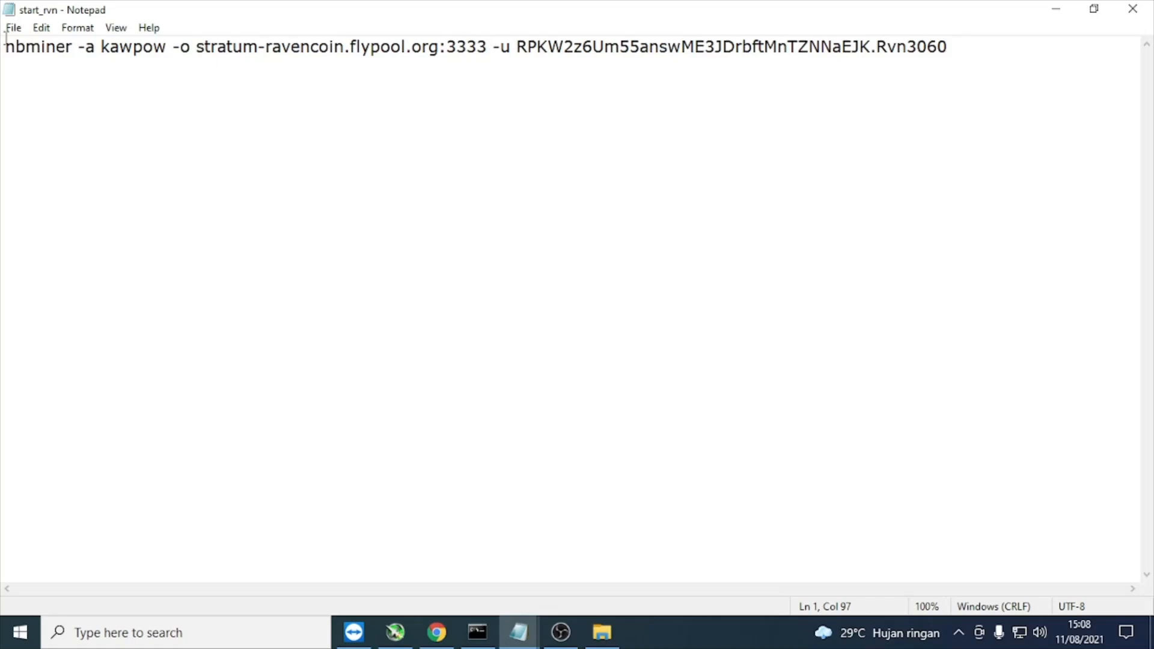
left_click(12, 27)
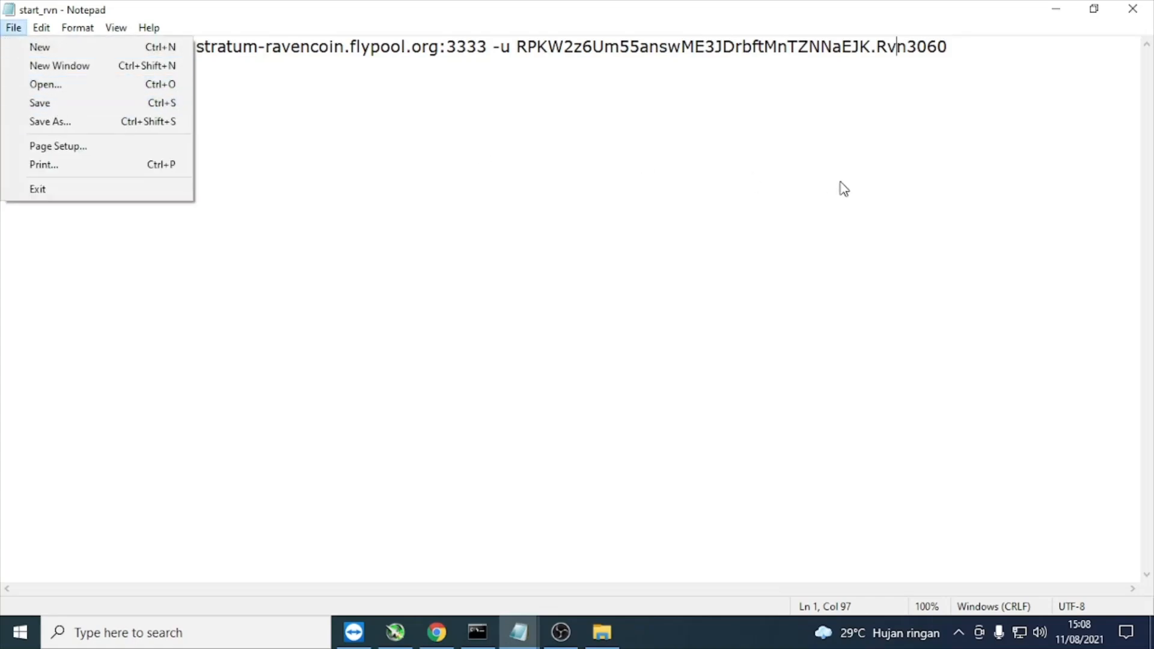
left_click(436, 632)
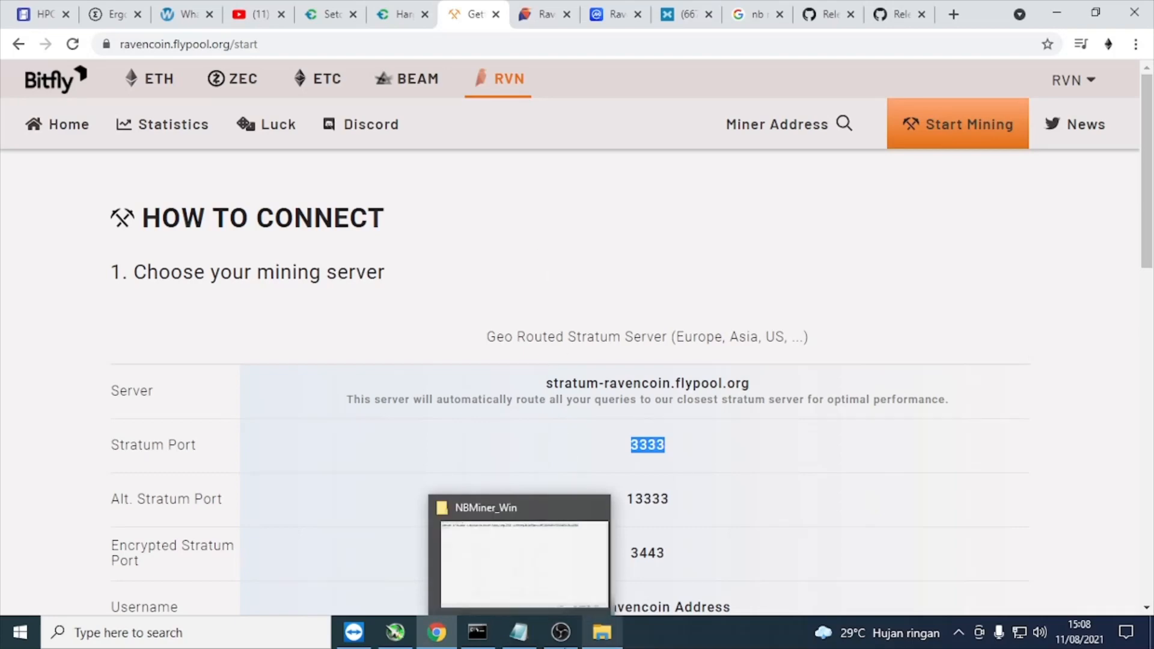
- Show the NBMiner_Win folder, then bring the running miner console forward
right_click(519, 633)
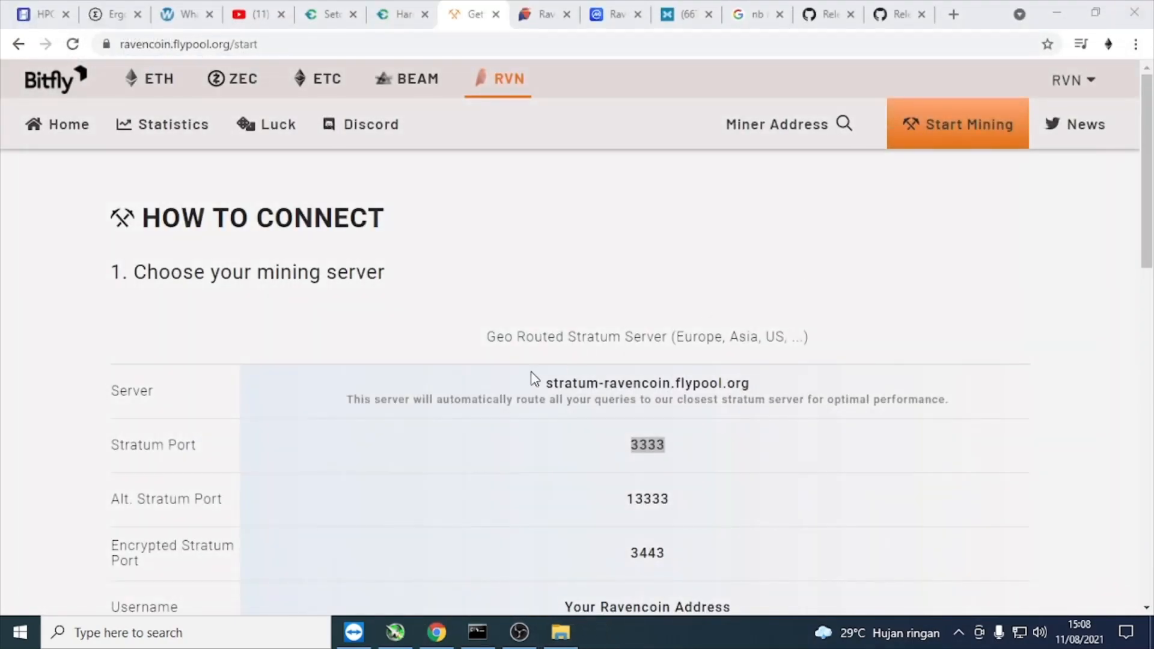
left_click(562, 632)
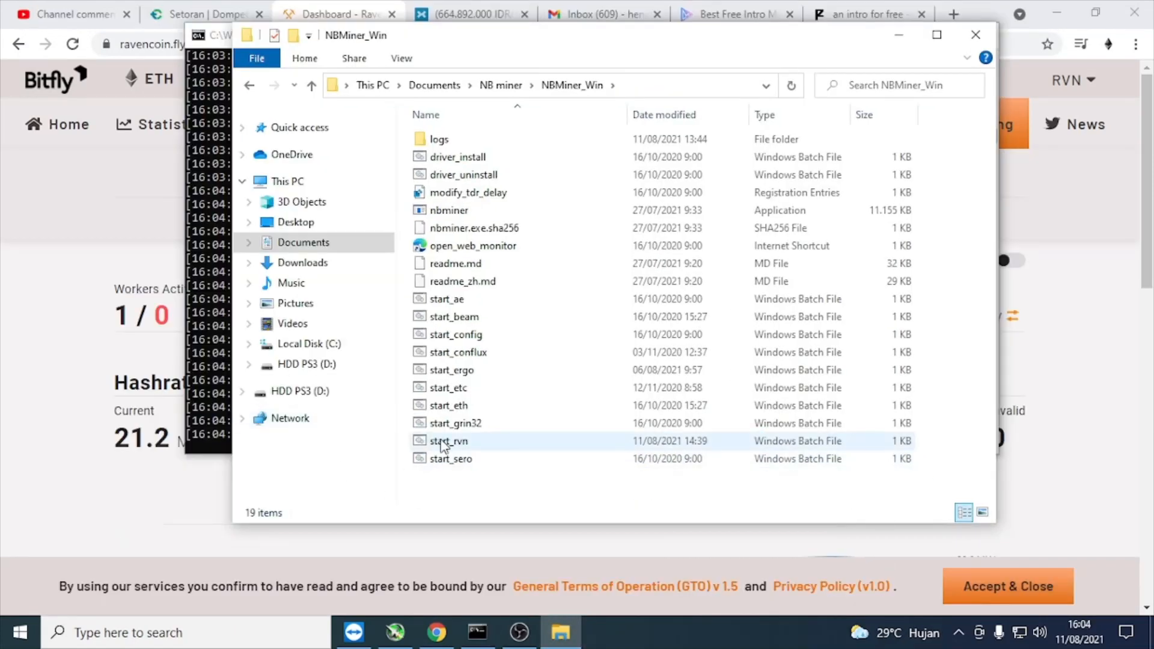
mouse_move(447, 441)
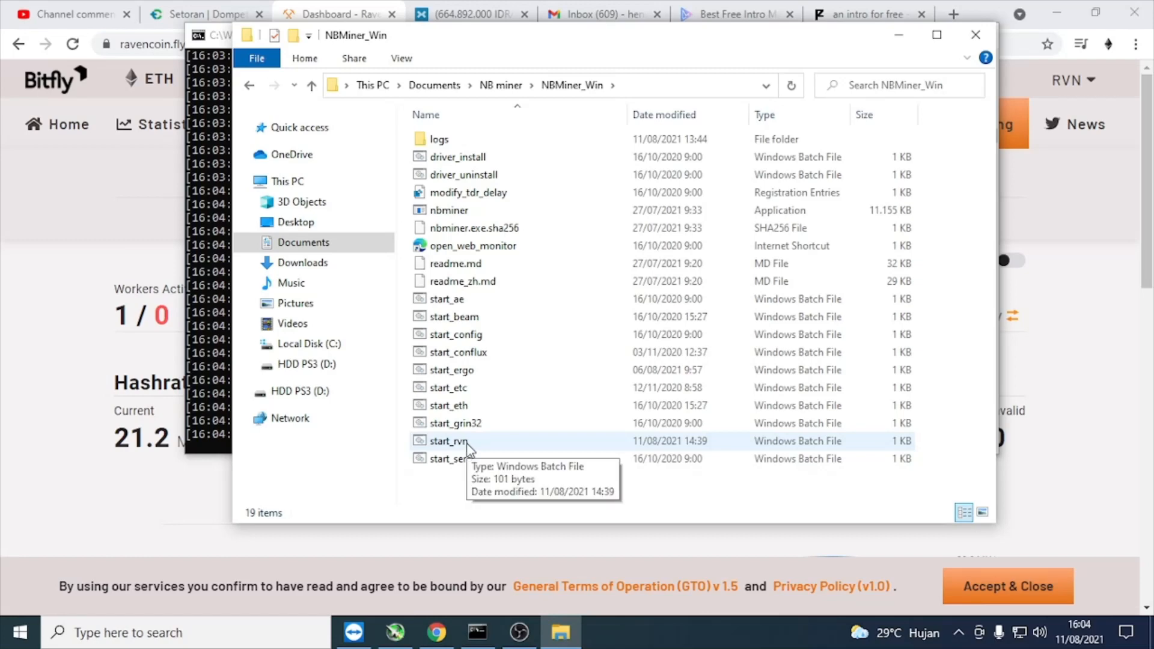
mouse_move(520, 631)
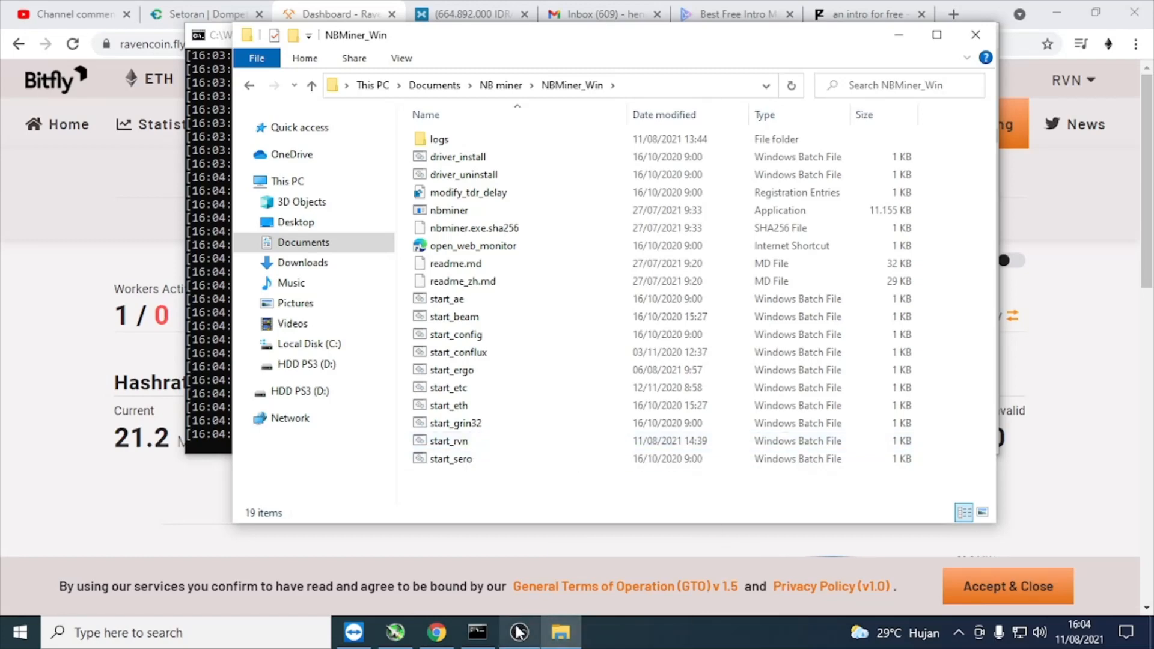
left_click(478, 633)
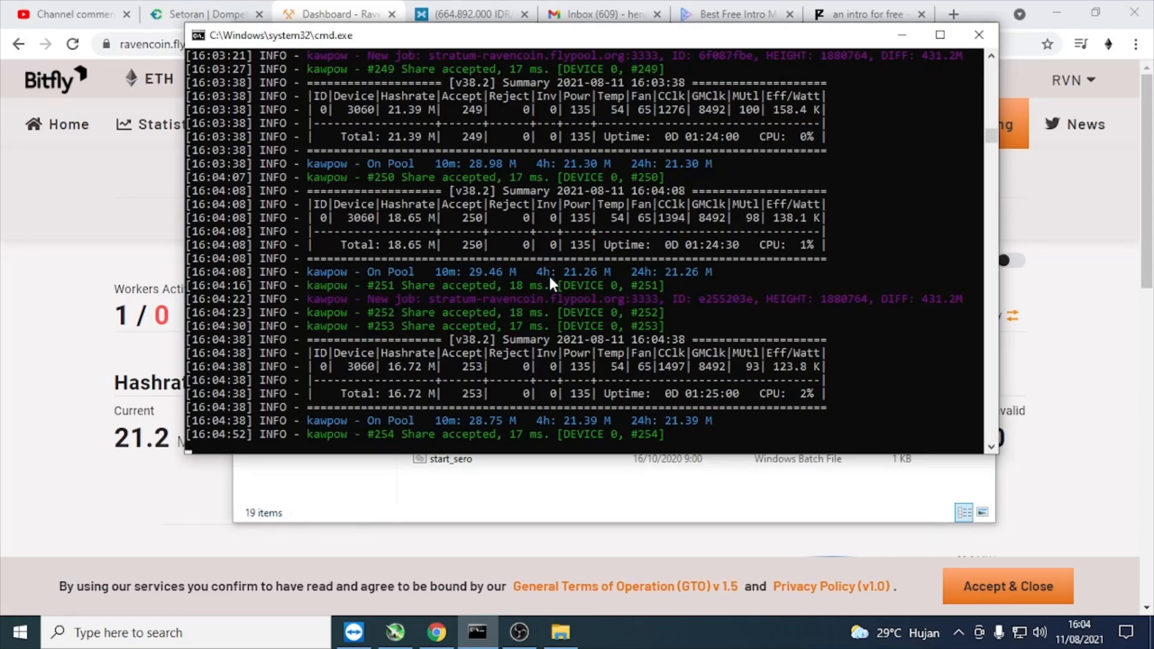
mouse_move(454, 250)
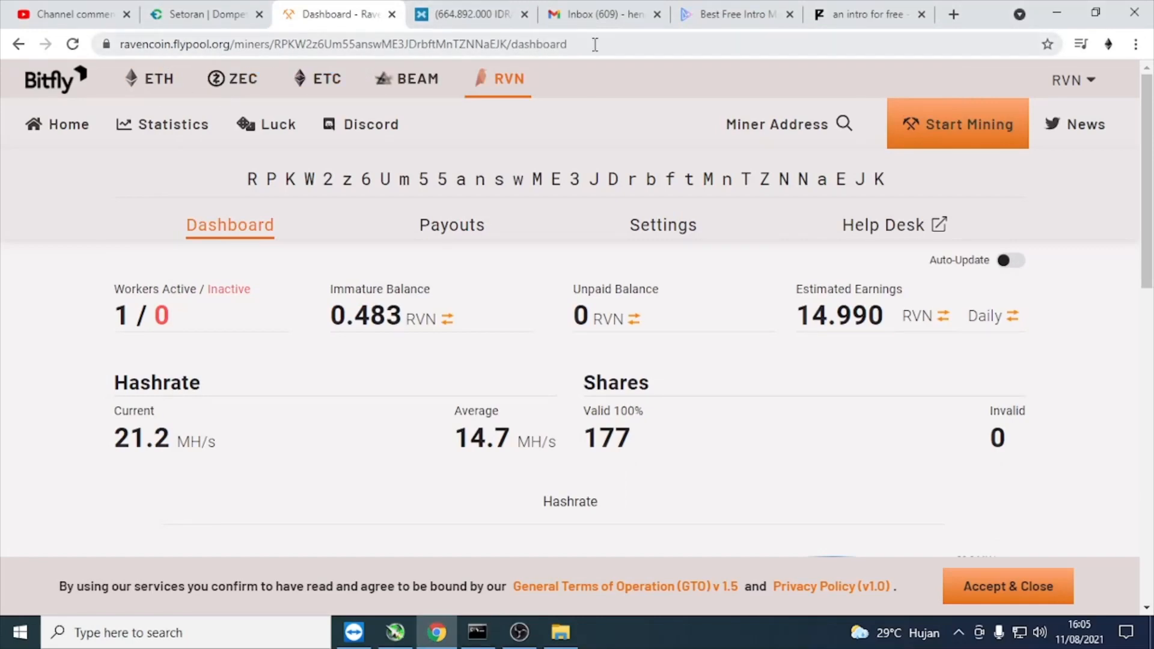
- From flypool's RVN home, load the saved address's dashboard: 1 worker at 21.2 MH/s
left_click(952, 14)
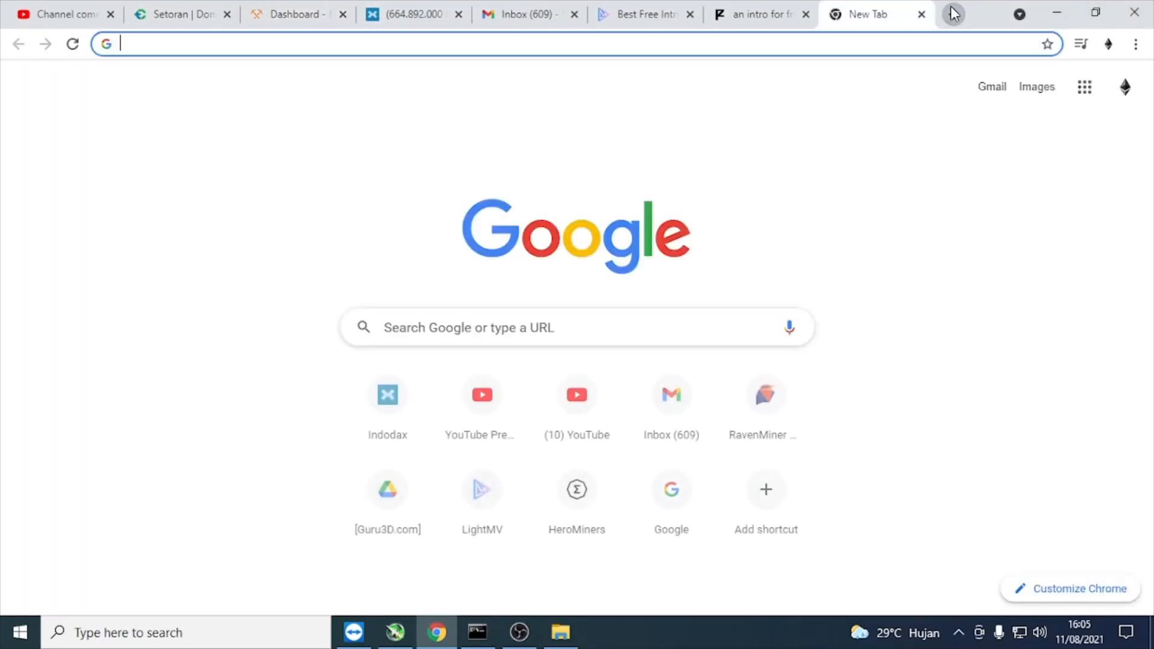
type("ethermine.org")
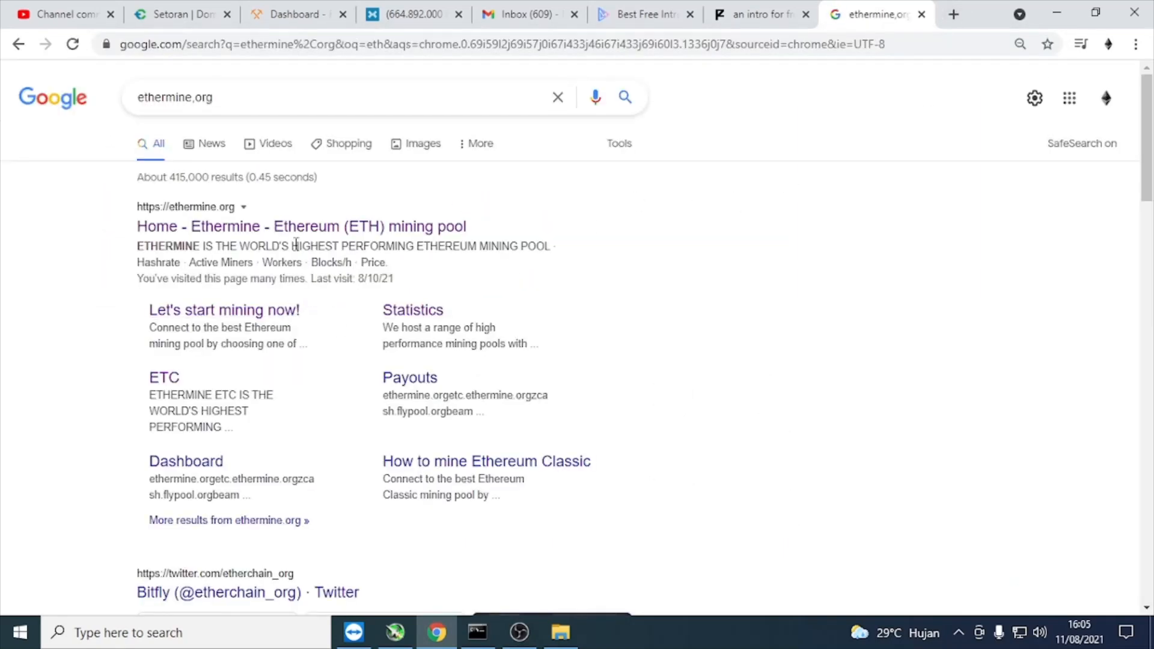
left_click(301, 226)
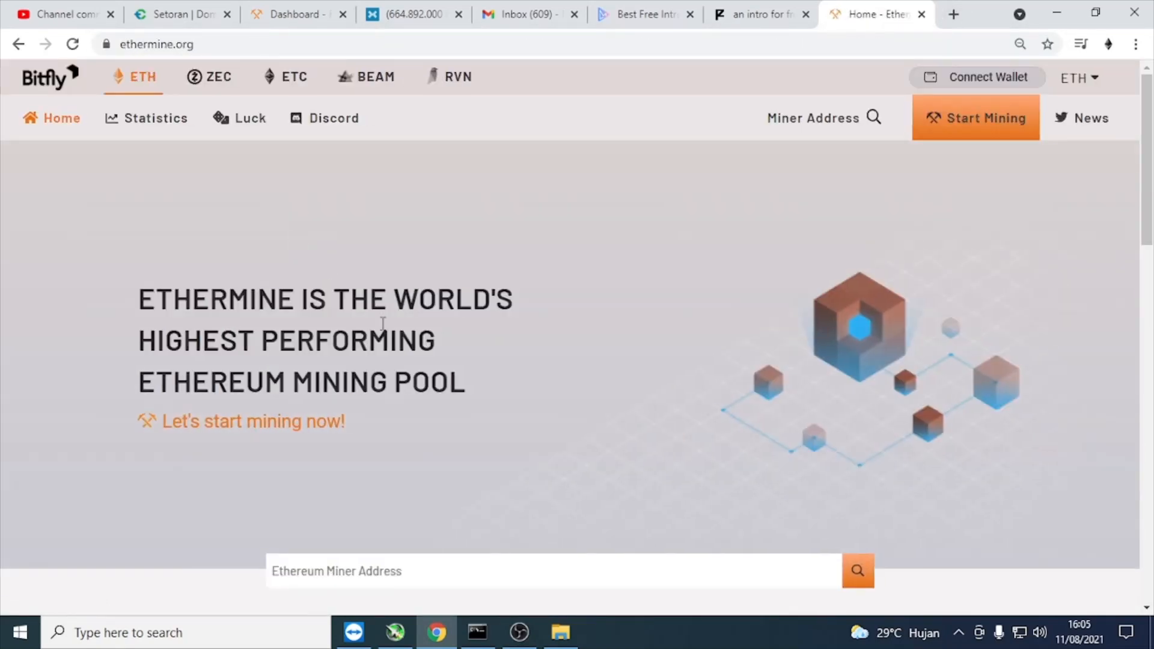
left_click(507, 77)
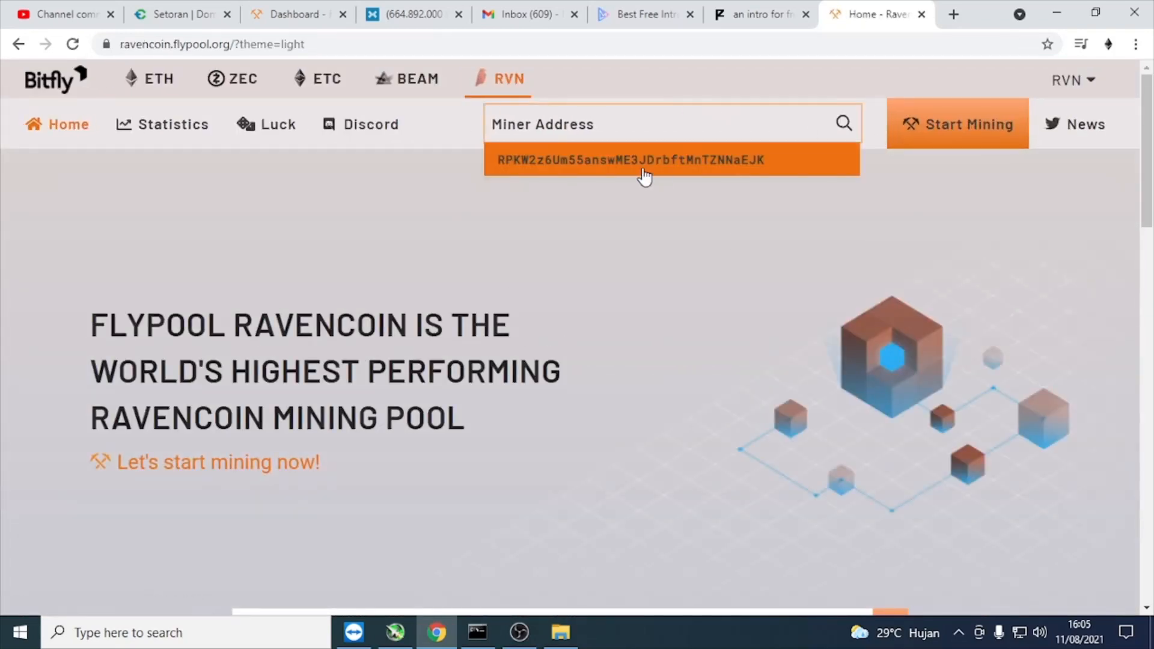
left_click(631, 160)
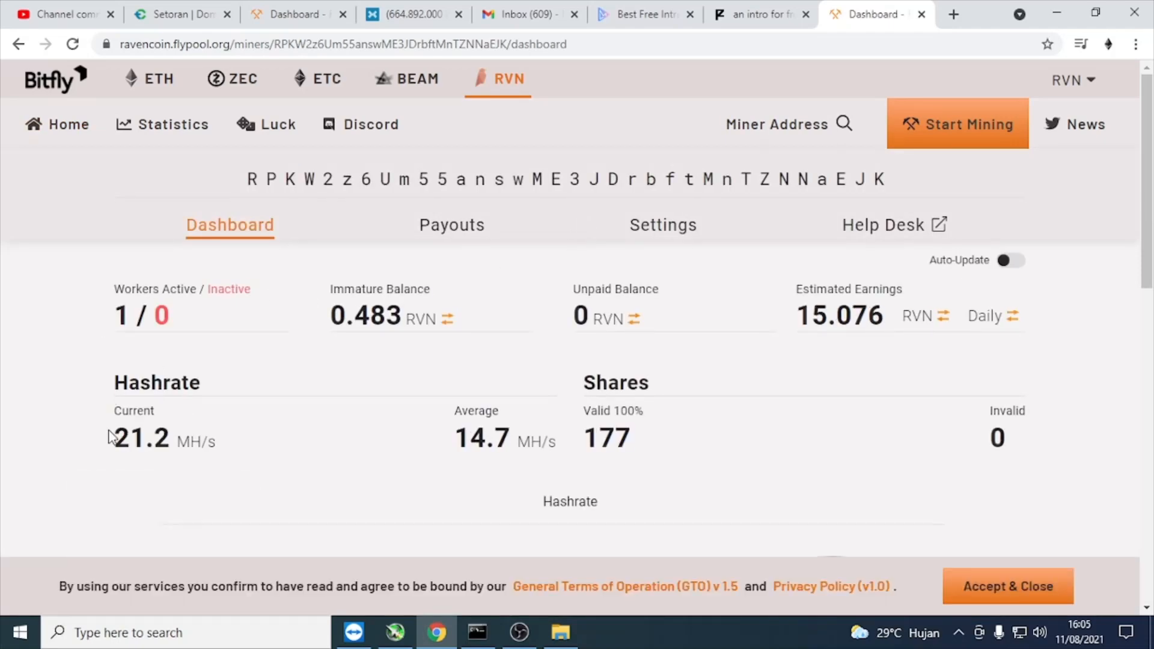
mouse_move(964, 368)
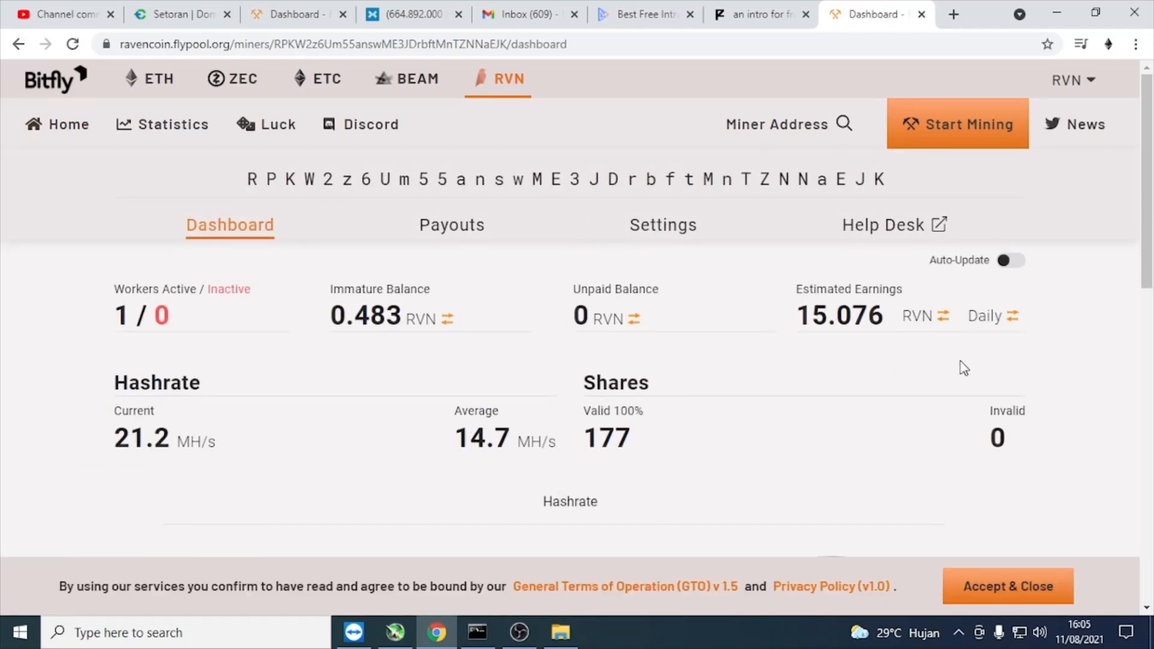
mouse_move(892, 329)
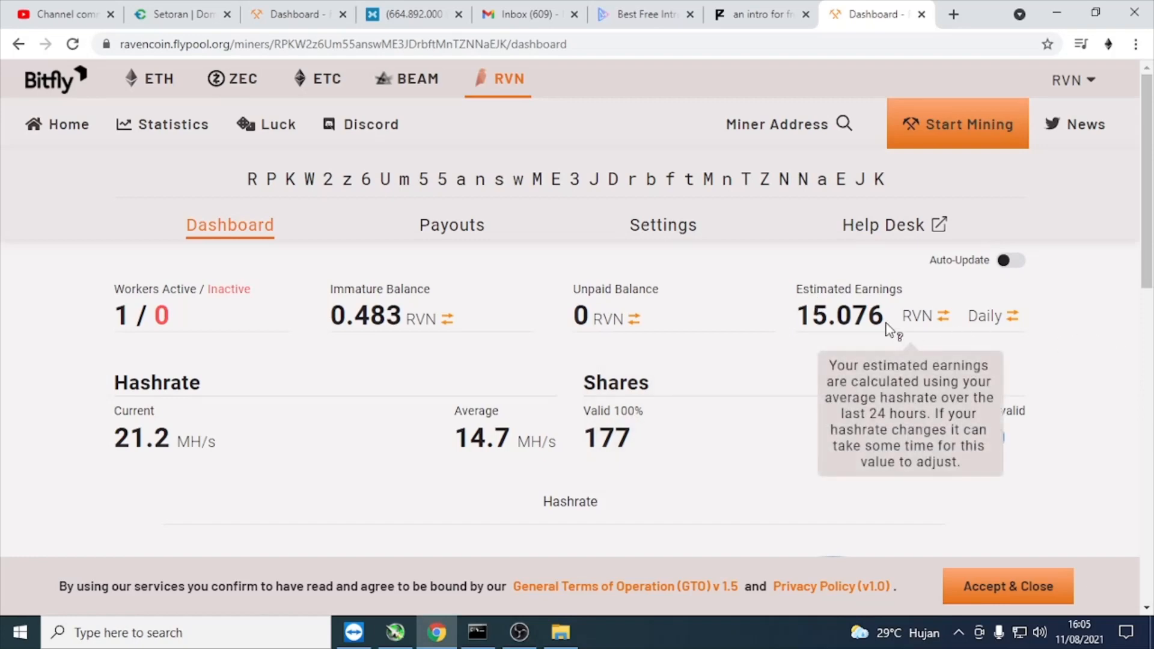
mouse_move(556, 244)
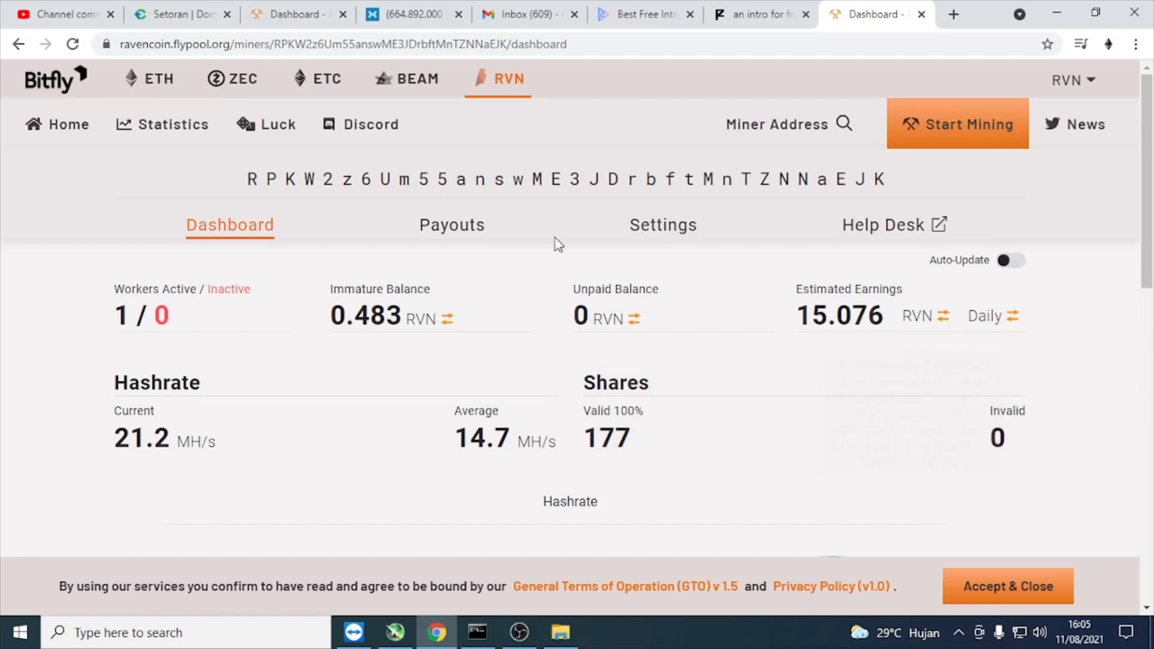
mouse_move(193, 437)
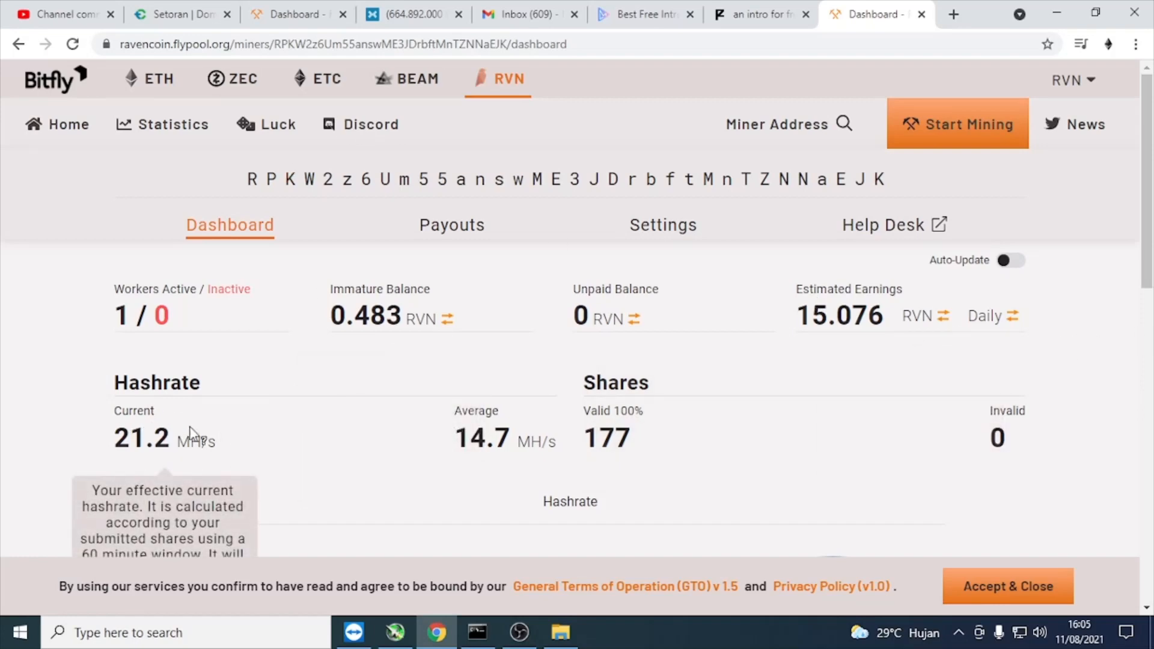
mouse_move(177, 461)
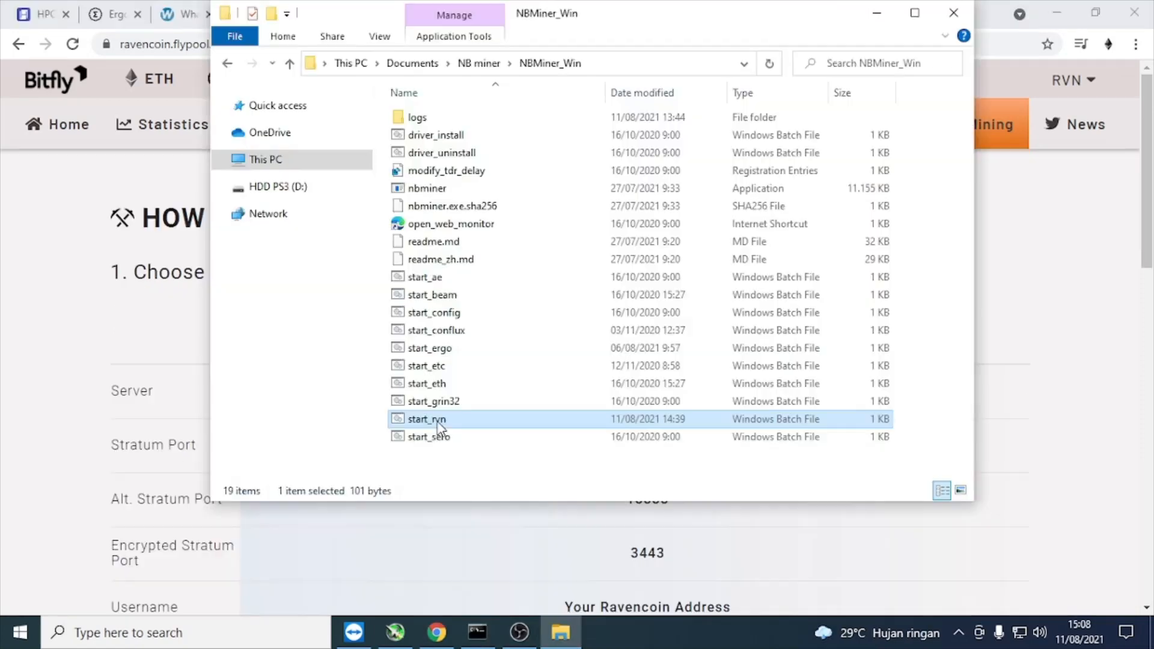
mouse_move(438, 423)
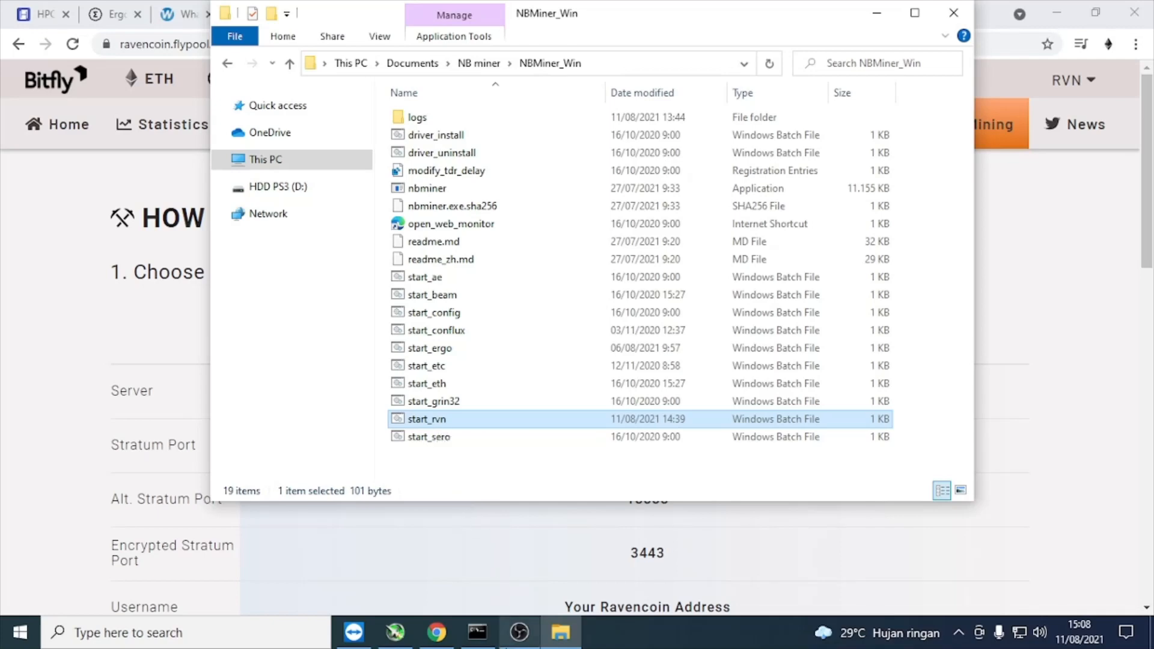
- Run start_rvn so NBMiner begins accepting kawpow shares on the Ravencoin pool
double_click(426, 418)
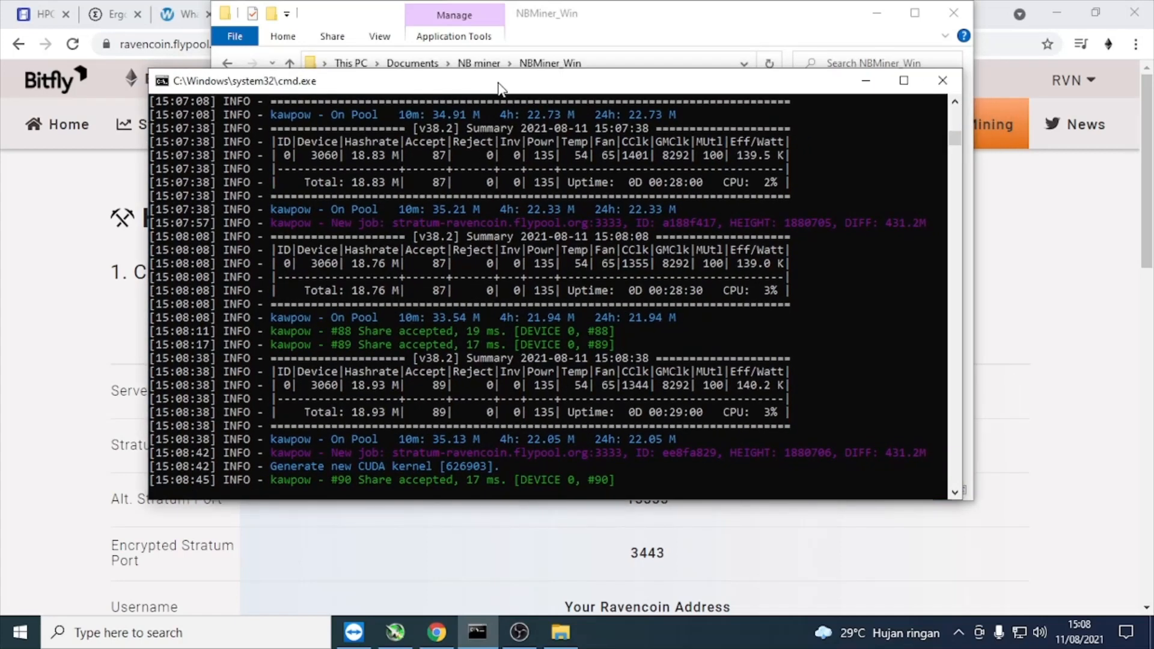
mouse_move(584, 365)
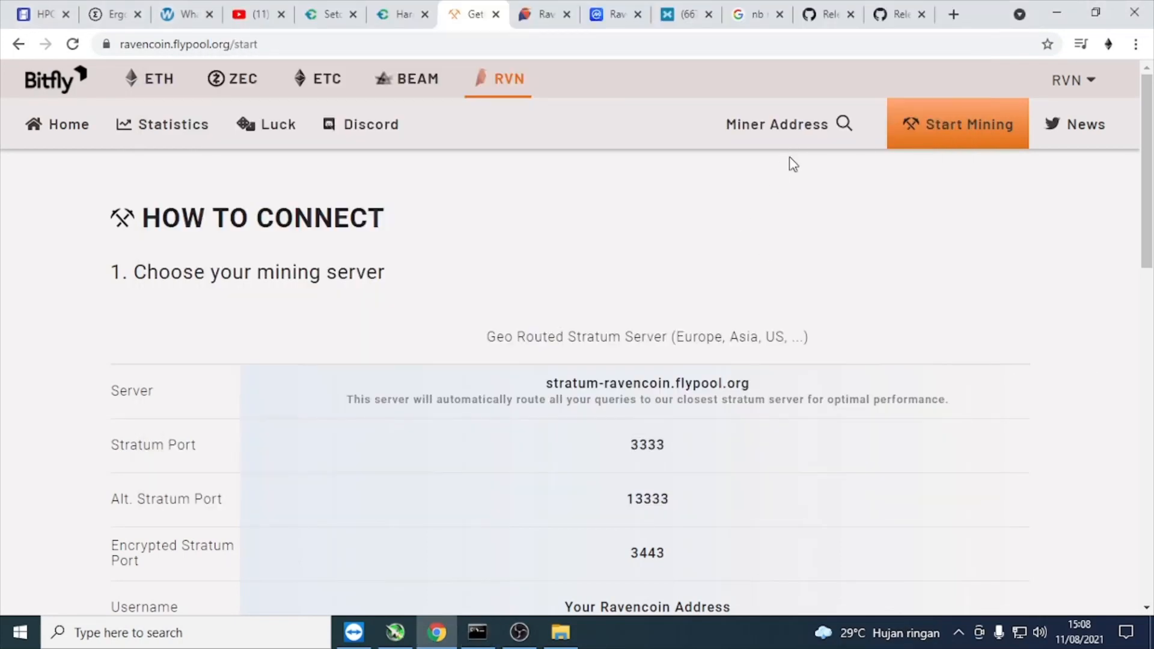
- Review worker rvn3060 at 7.2 MH/s with 60 valid shares, then move to the RVN price page
left_click(776, 124)
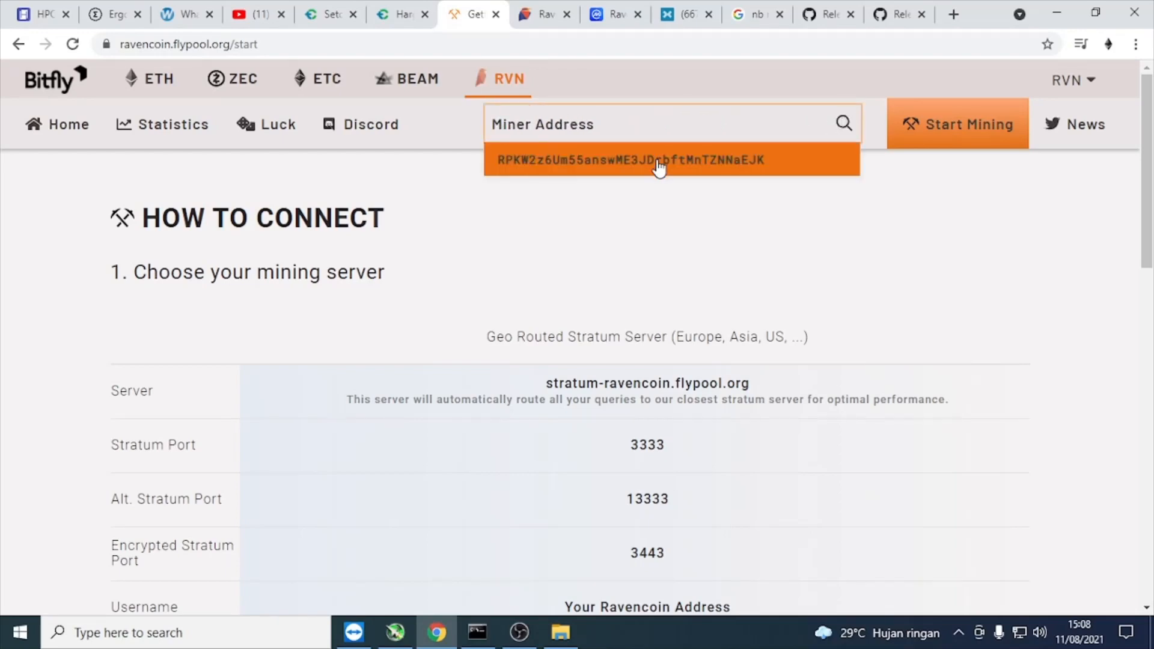
left_click(655, 160)
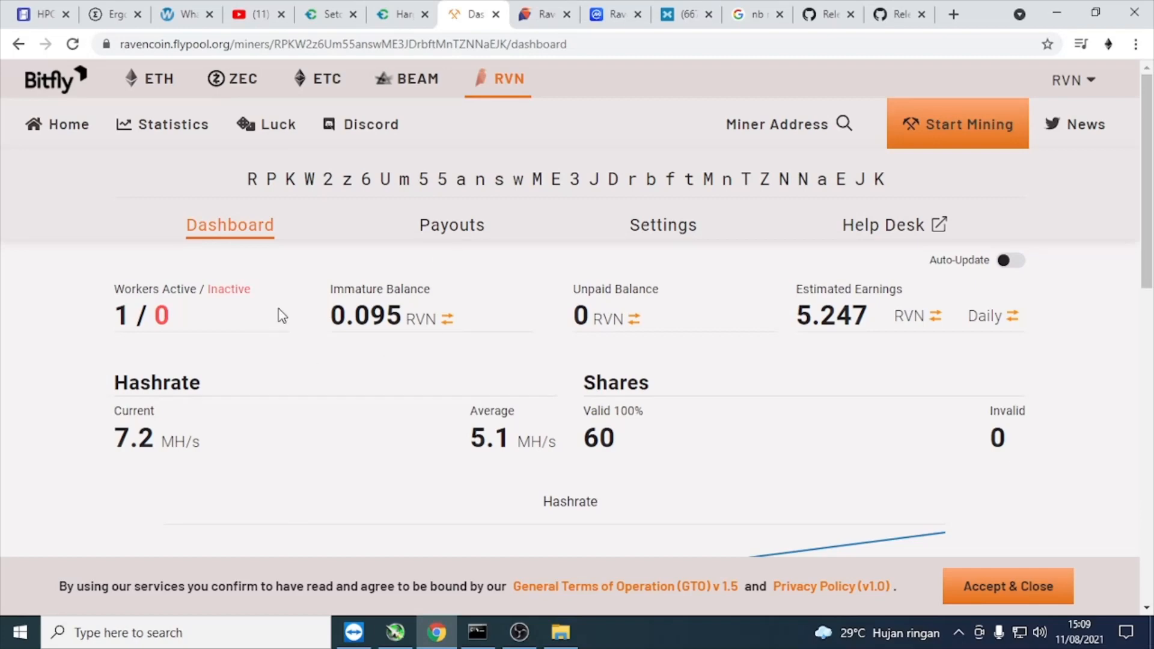
mouse_move(133, 411)
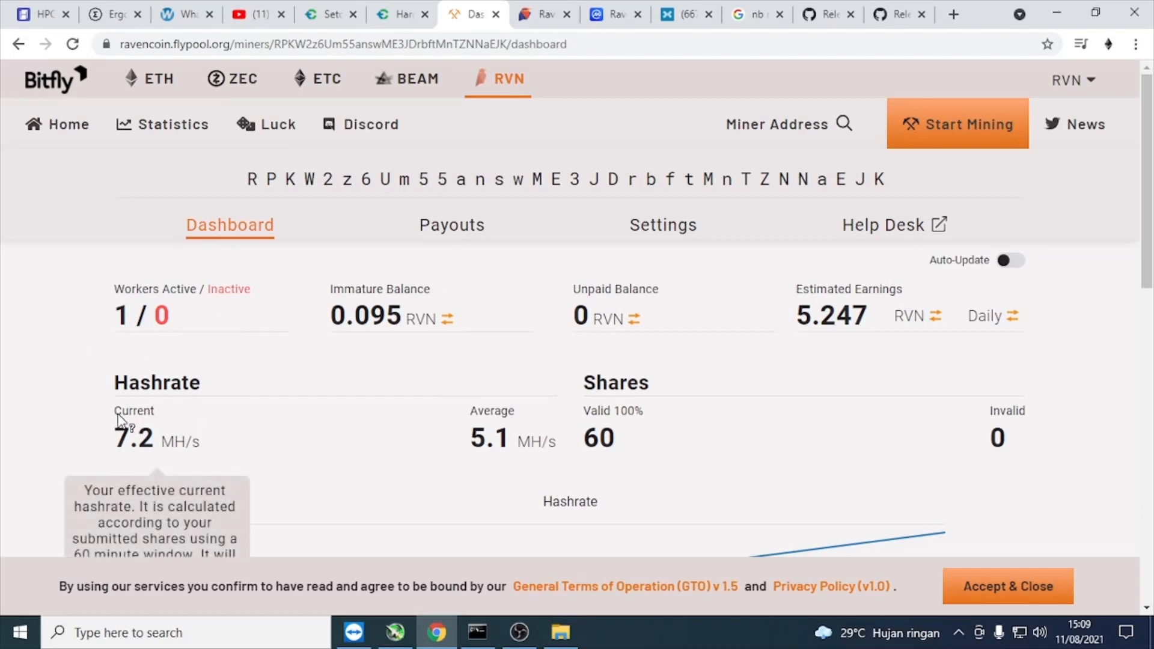
mouse_move(247, 309)
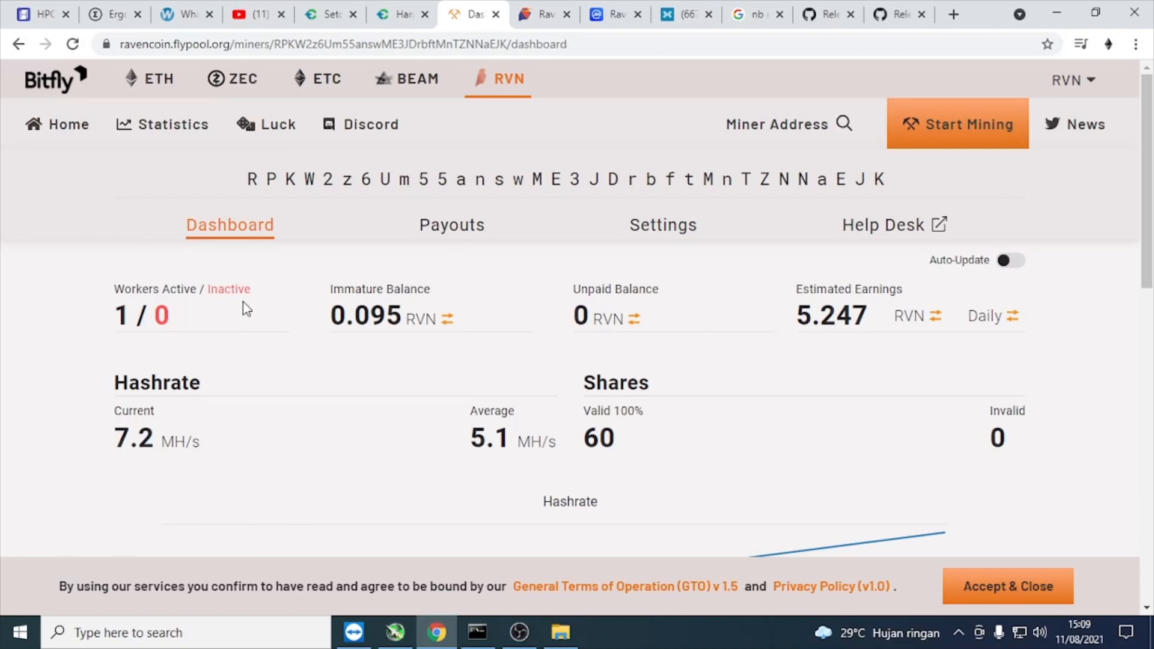
mouse_move(836, 317)
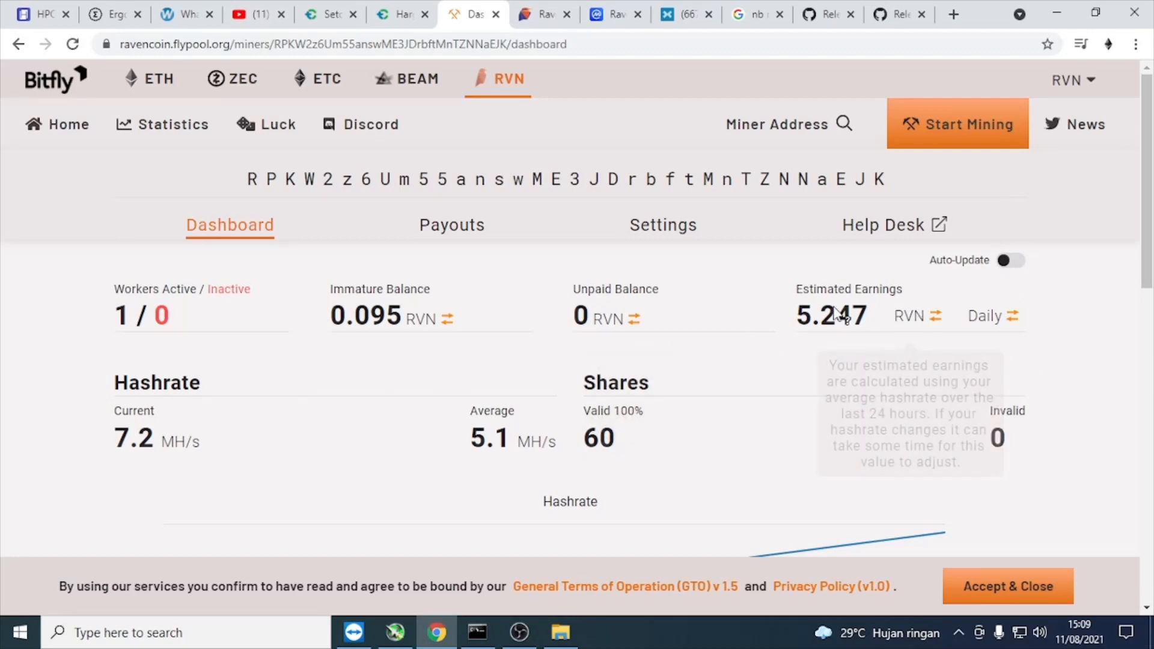
mouse_move(813, 346)
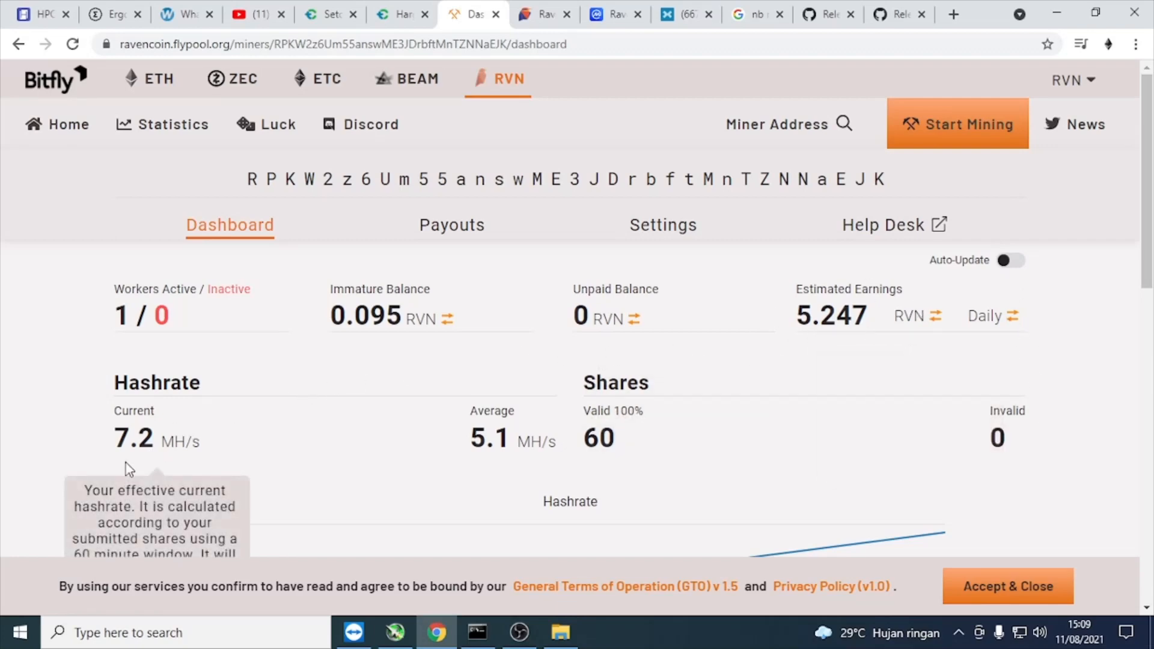
mouse_move(142, 464)
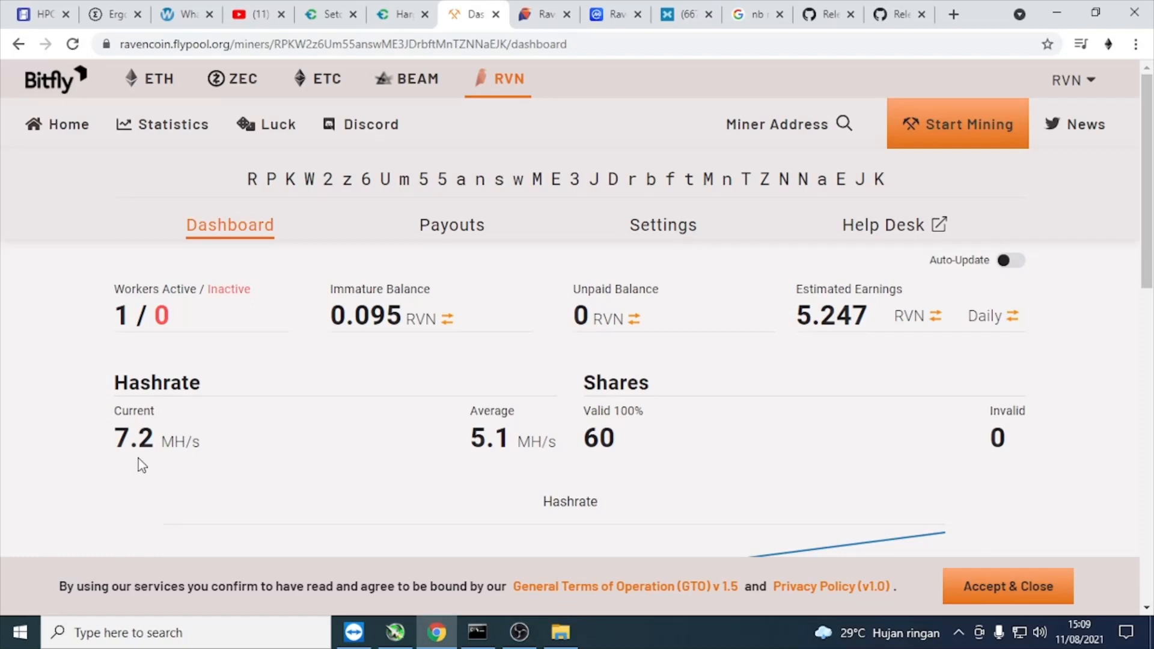
scroll("down", 3)
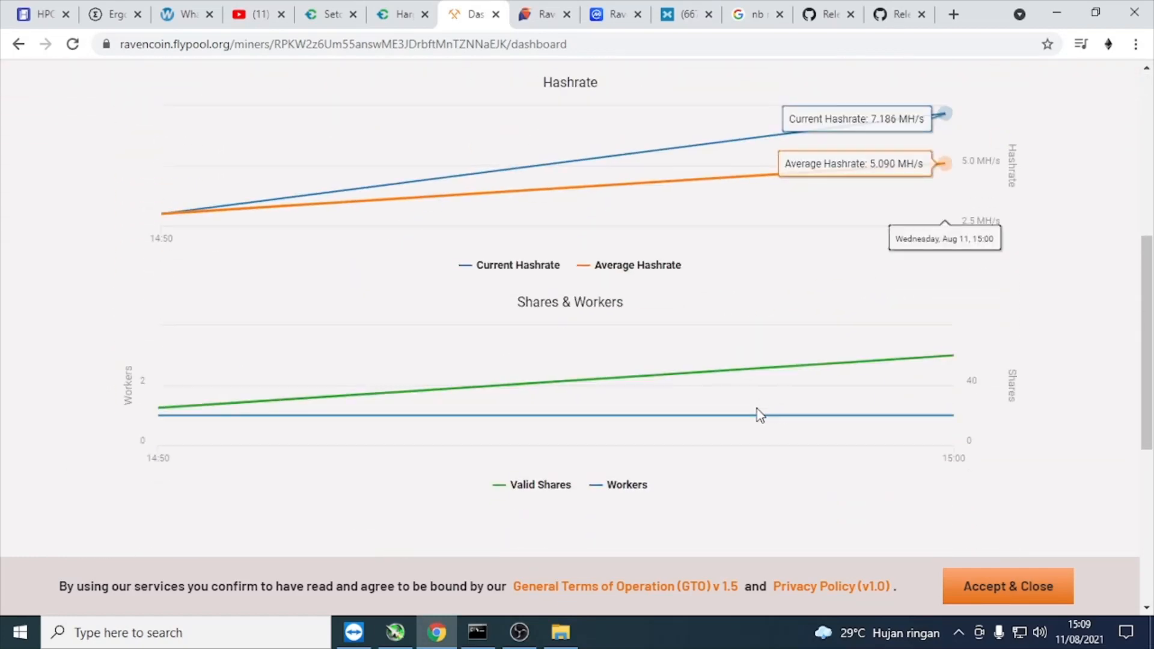
scroll("down", 3)
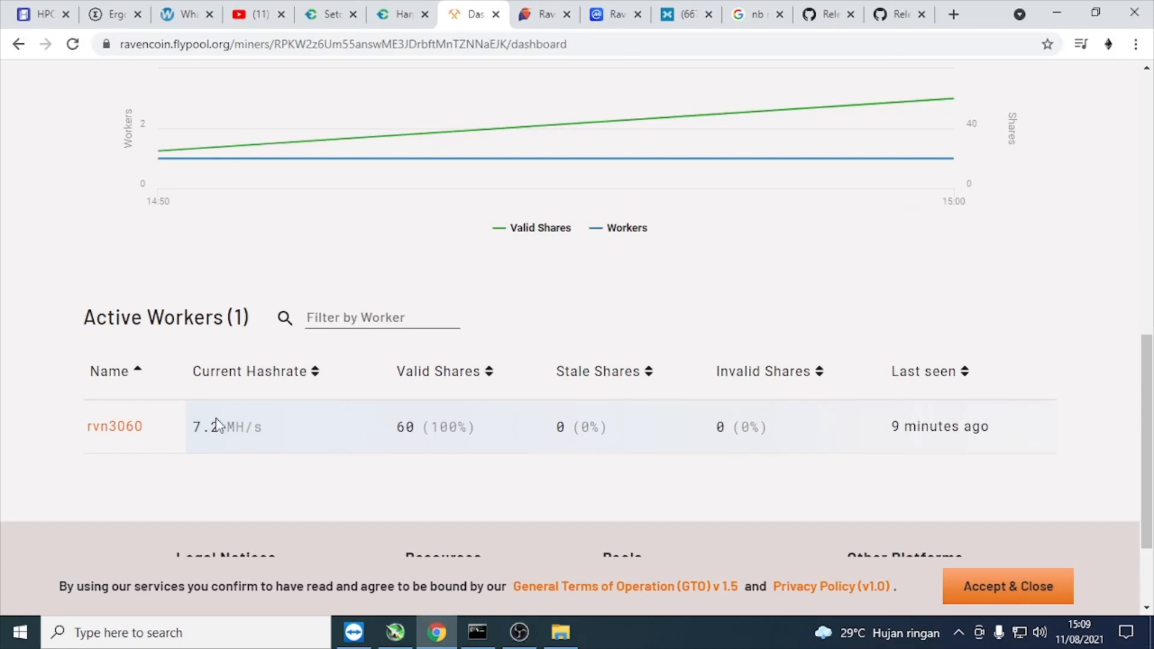
mouse_move(160, 420)
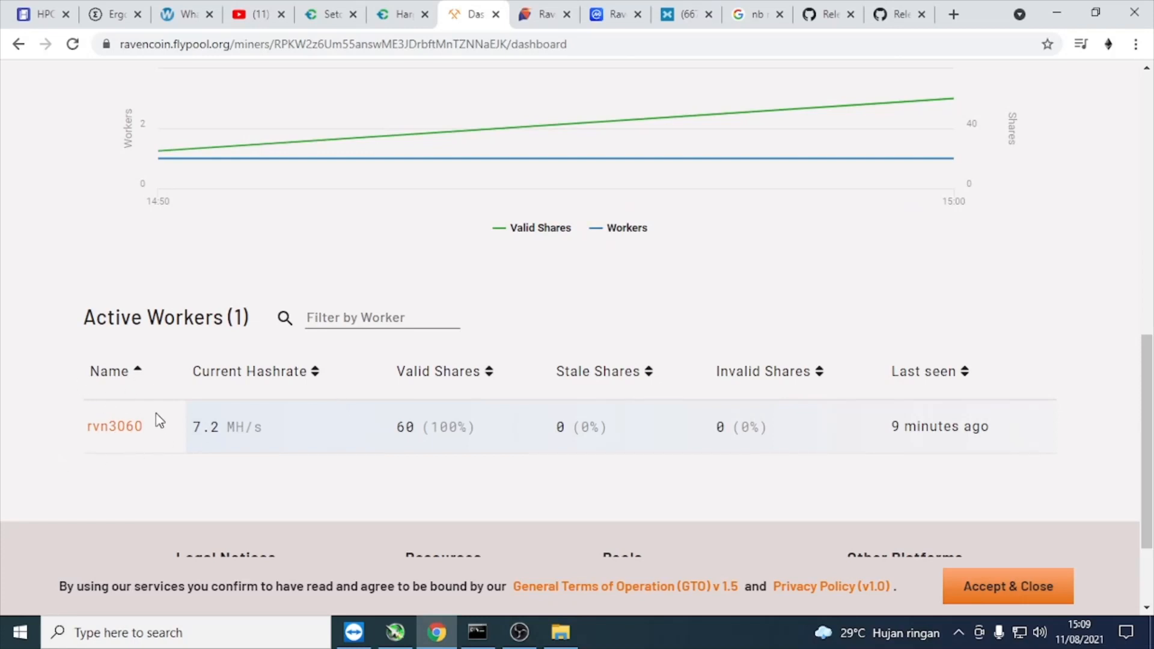
mouse_move(259, 433)
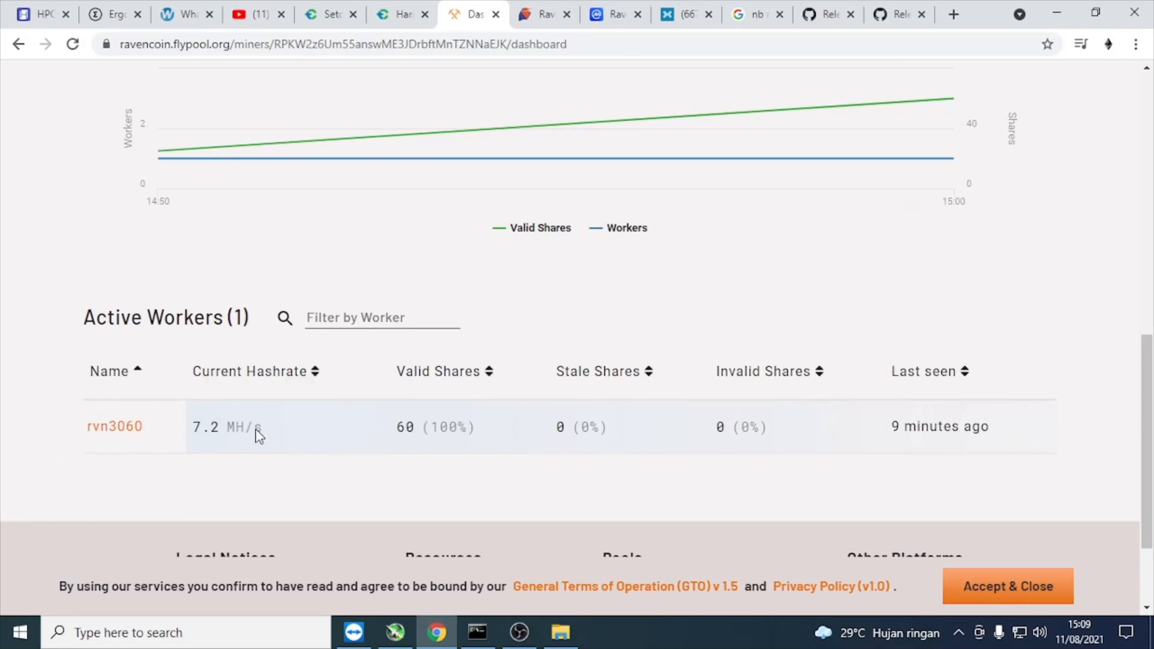
mouse_move(422, 502)
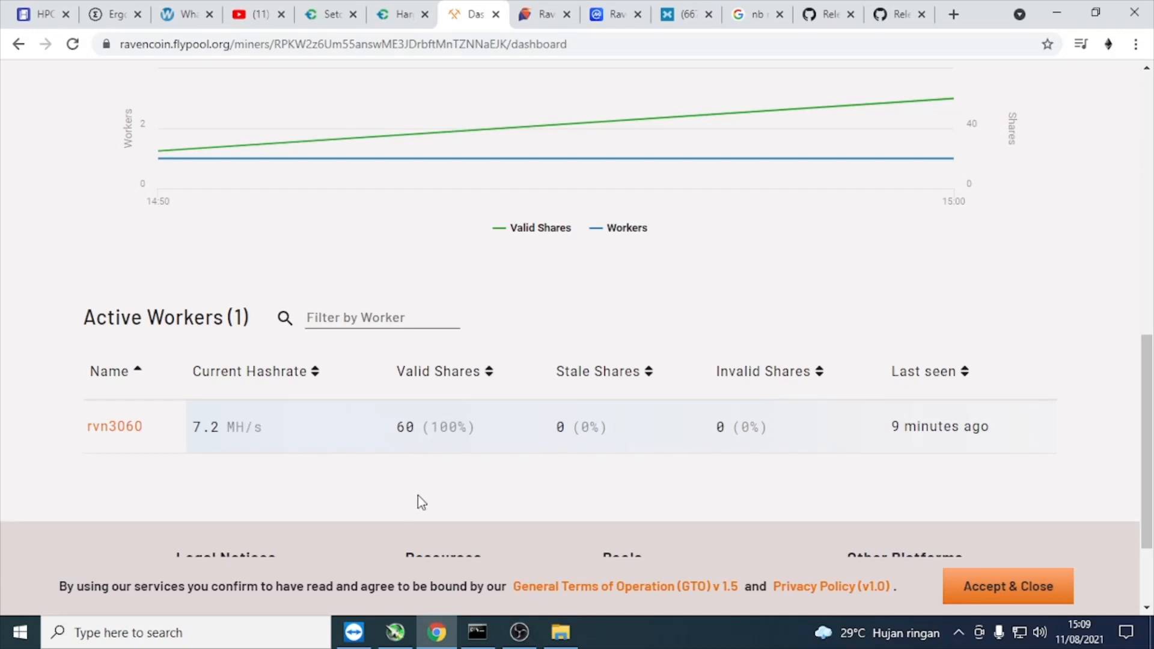
scroll("up", 3)
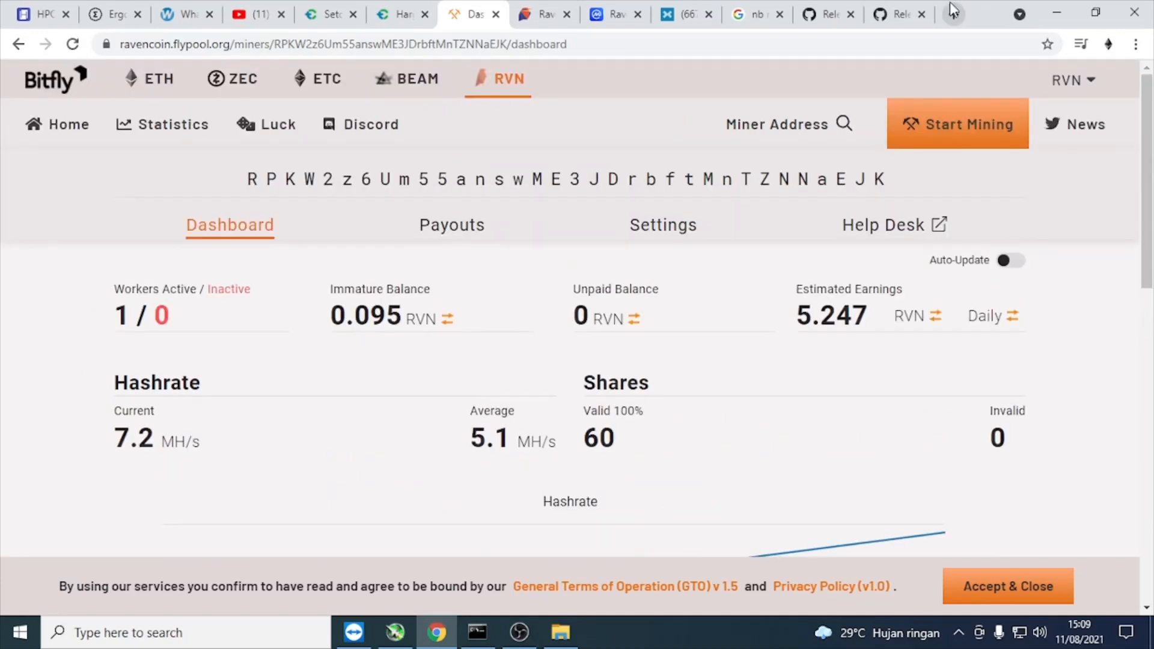
left_click(614, 14)
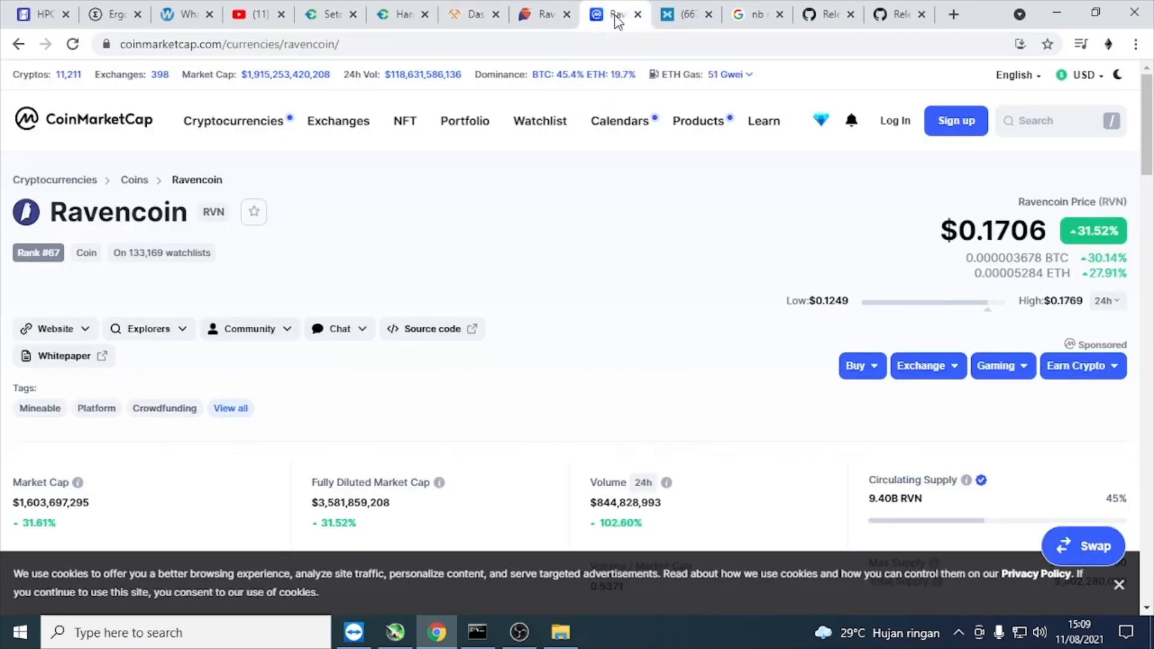
- Check Ravencoin at about $0.171 on CoinMarketCap, then move to the WhatToMine calculator
left_click(249, 328)
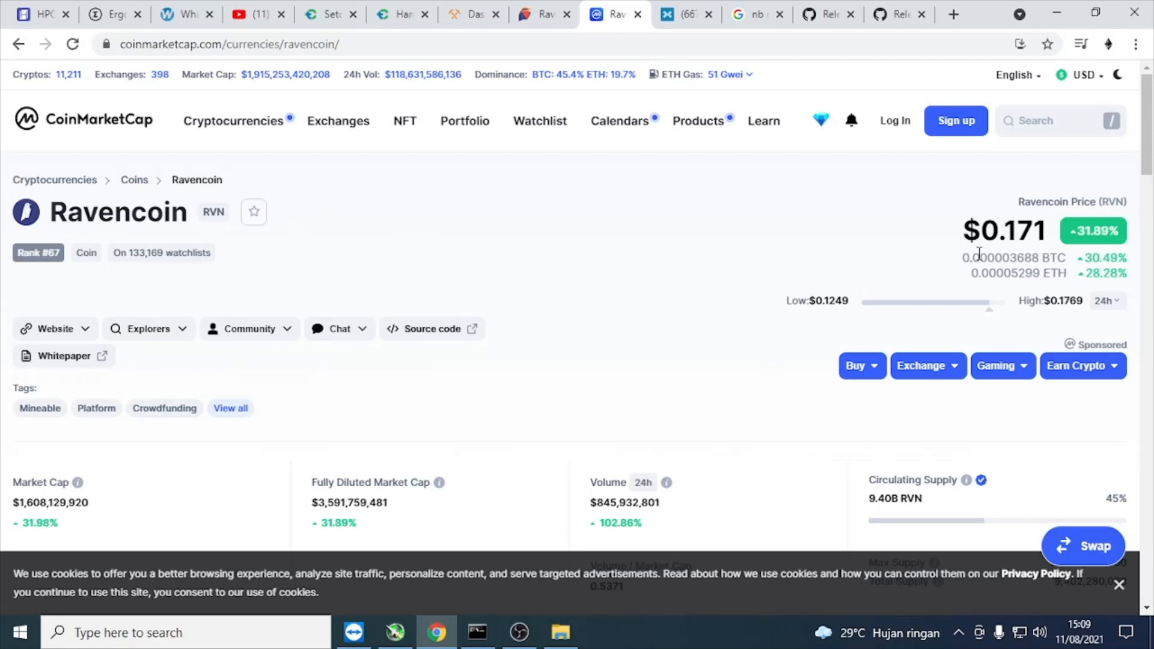
mouse_move(772, 293)
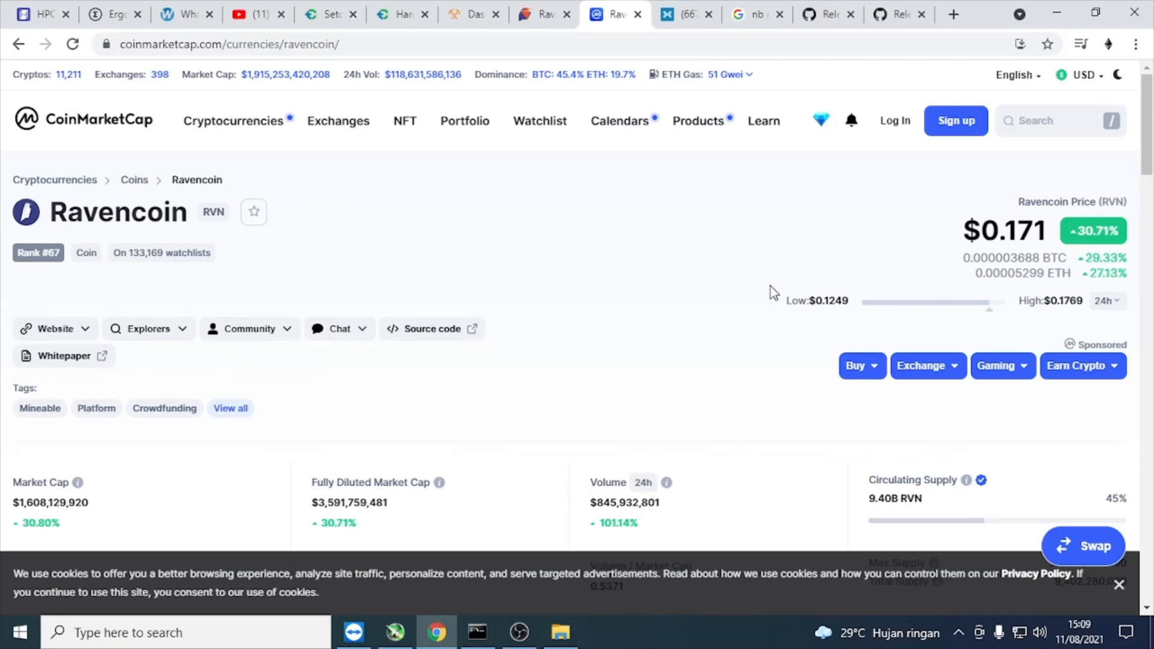
scroll("down", 3)
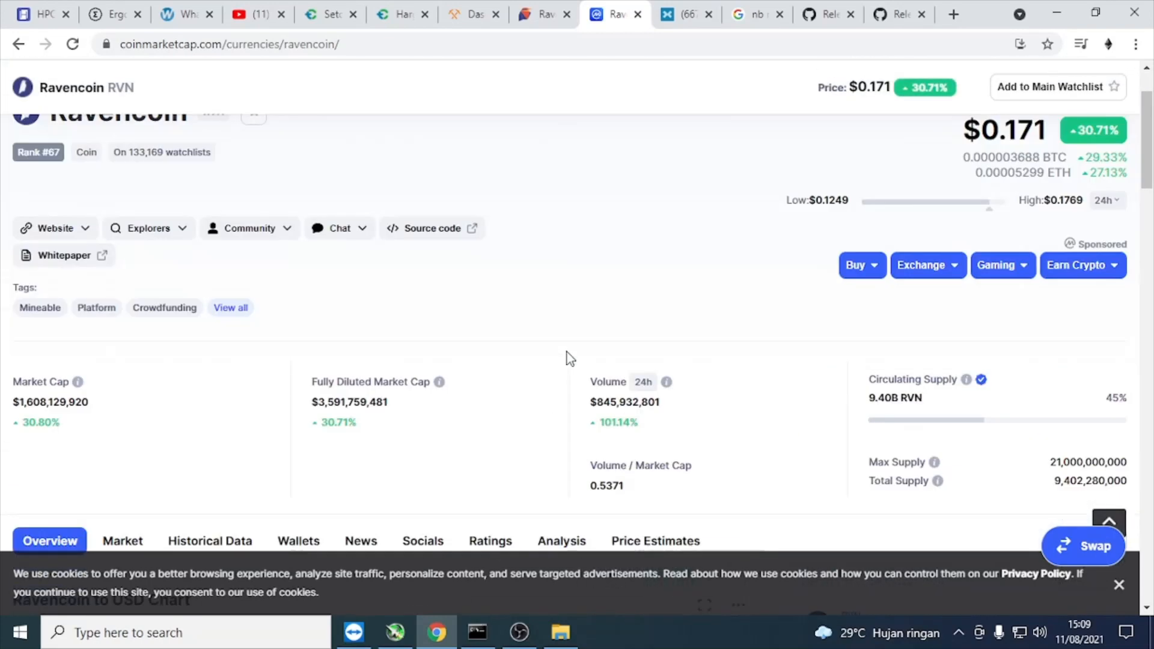
scroll("up", 3)
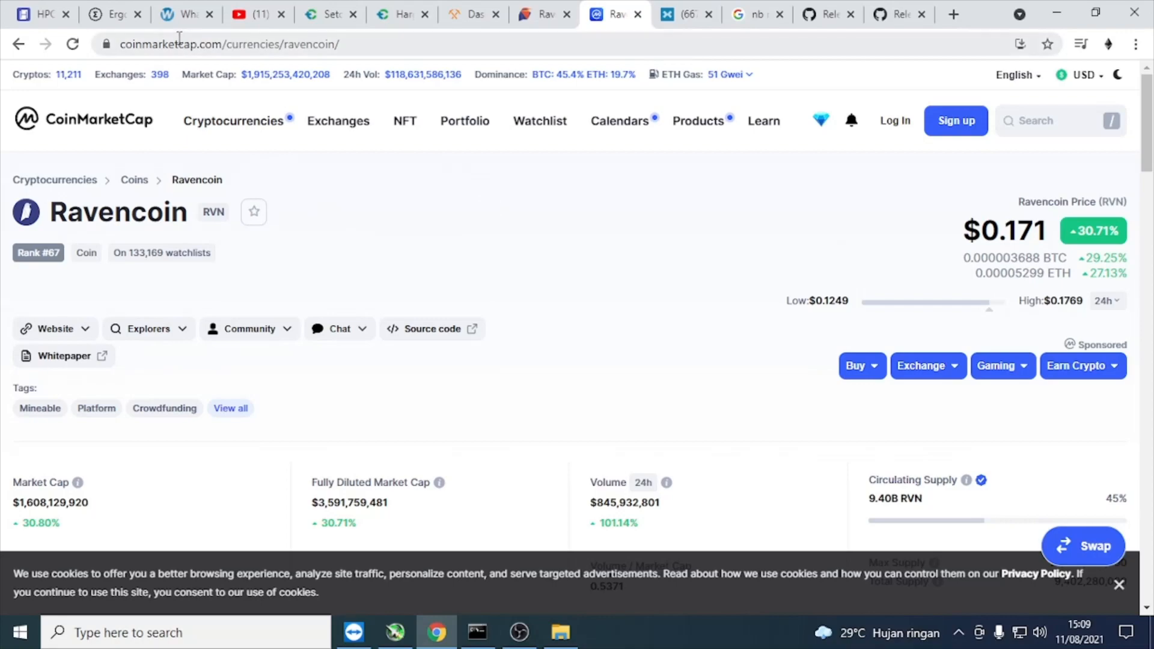
left_click(184, 14)
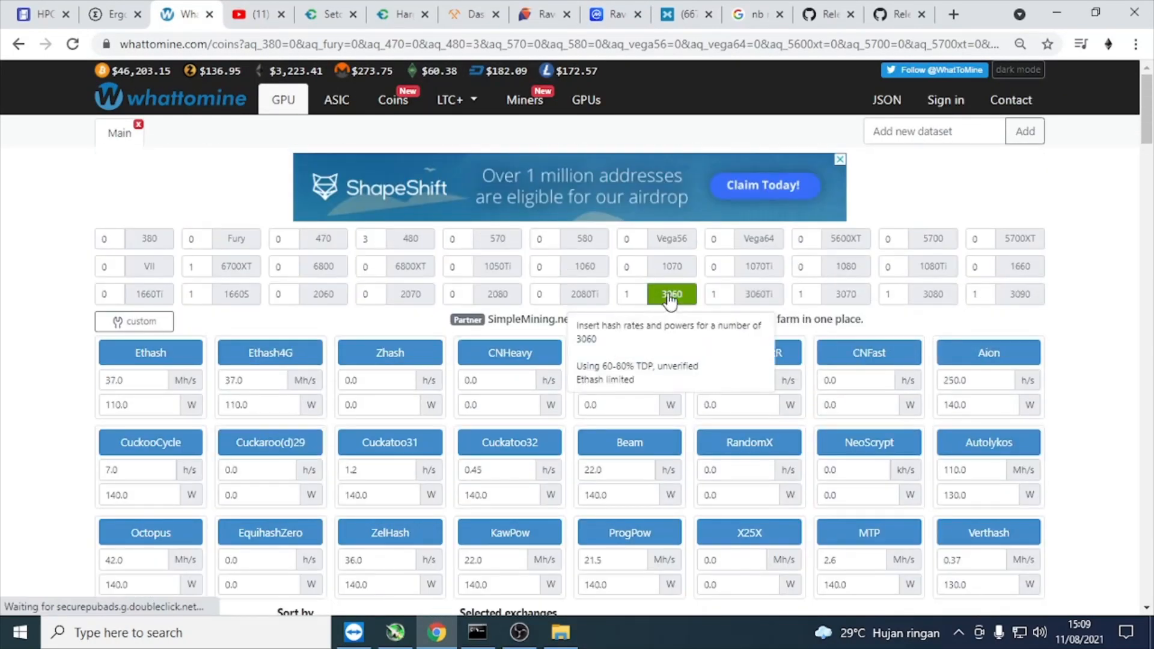
mouse_move(693, 320)
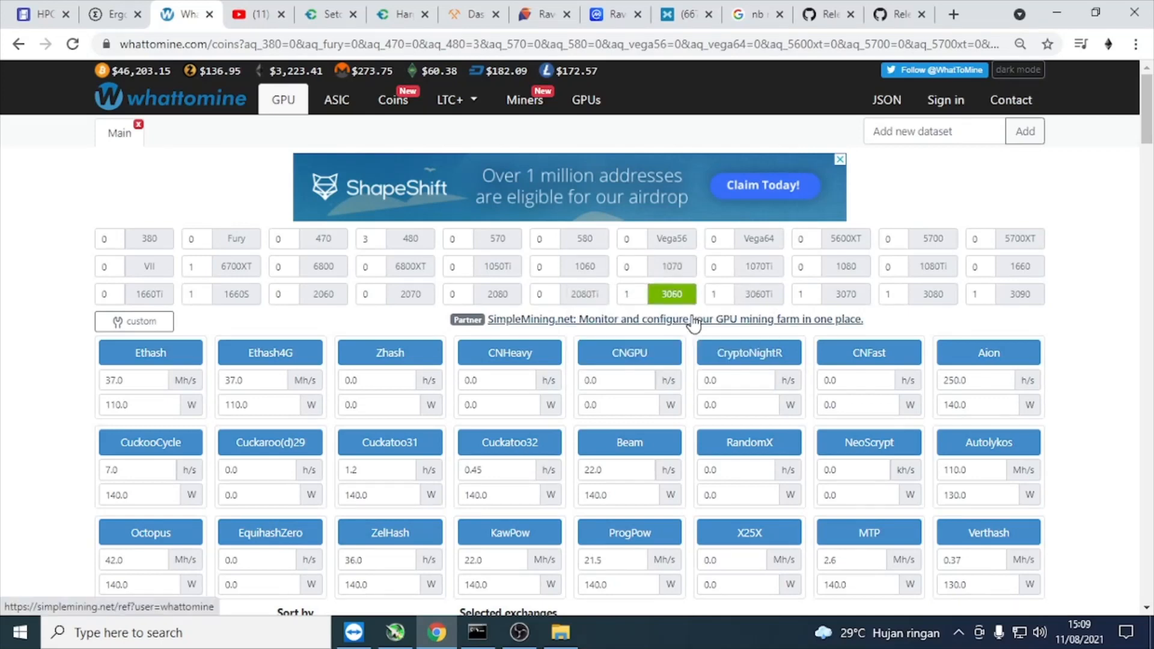
- Scroll past the hashrate inputs to the profitability table where Ravencoin (KawPow) ranks first at $3.92/day
scroll("down", 3)
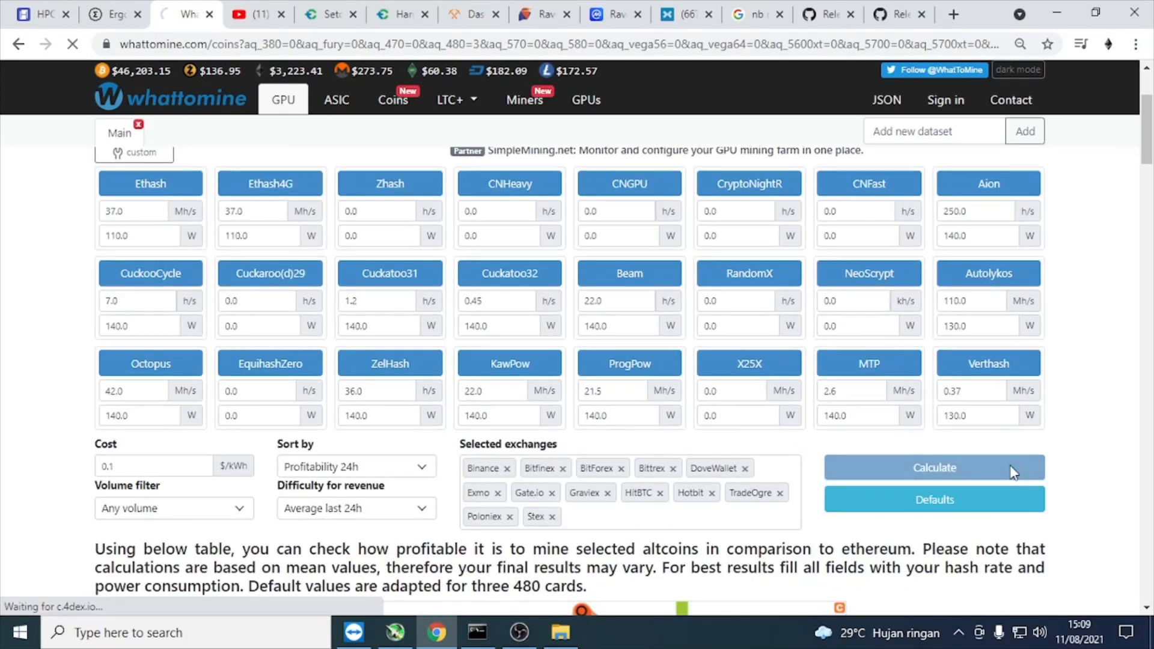
scroll("down", 3)
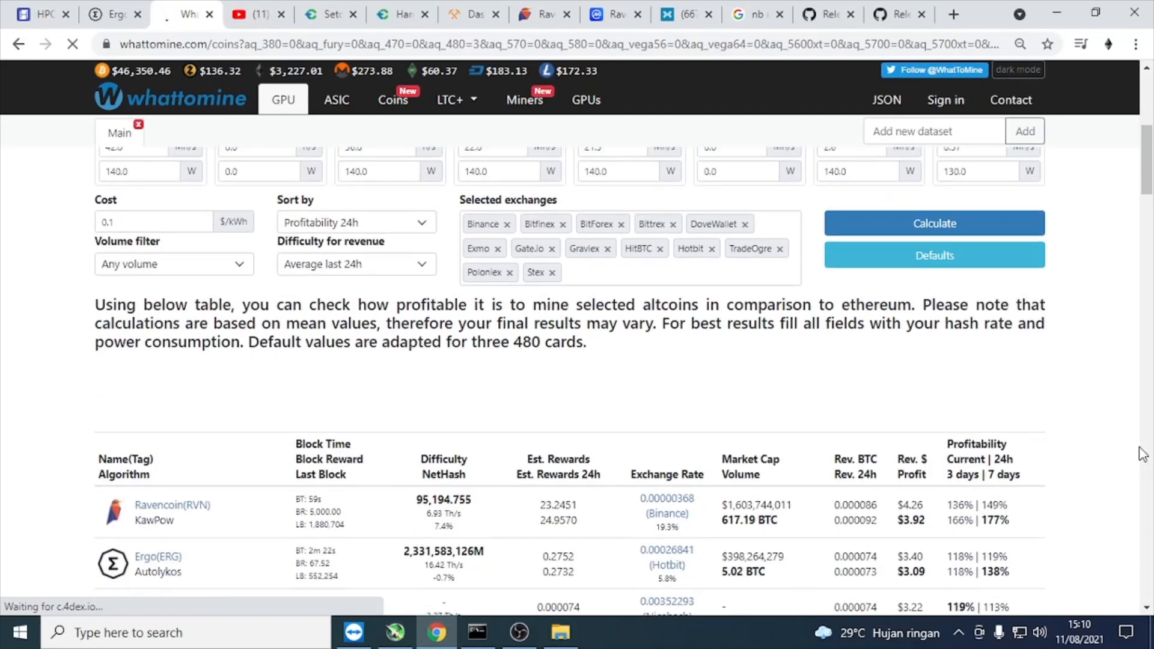
scroll("down", 3)
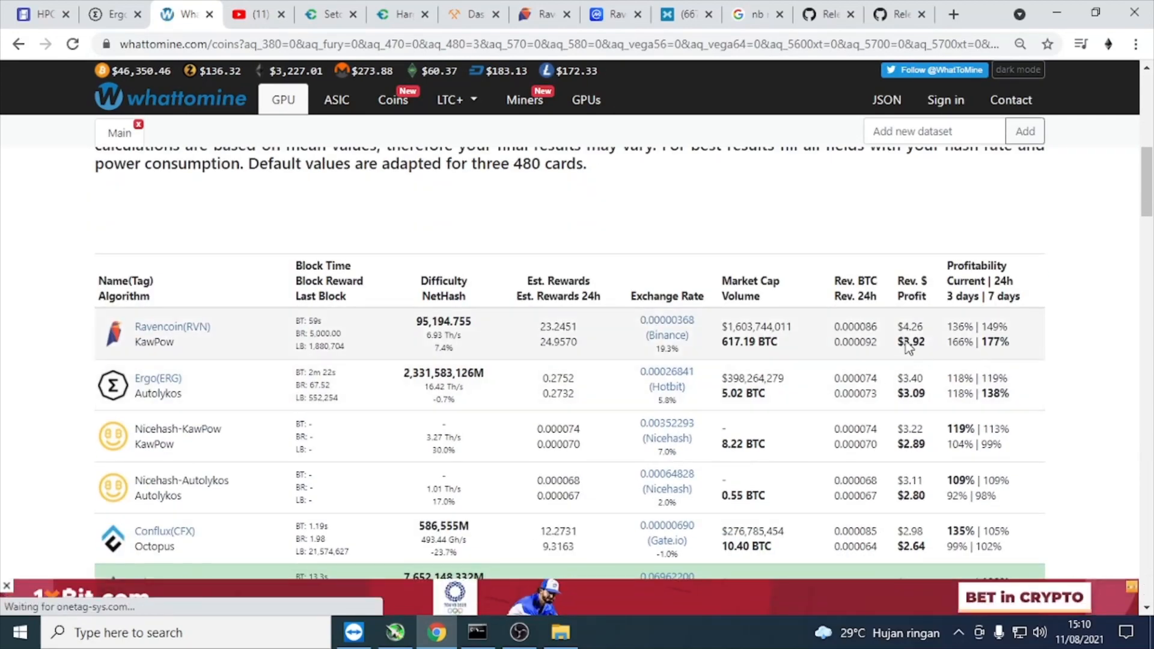
mouse_move(922, 358)
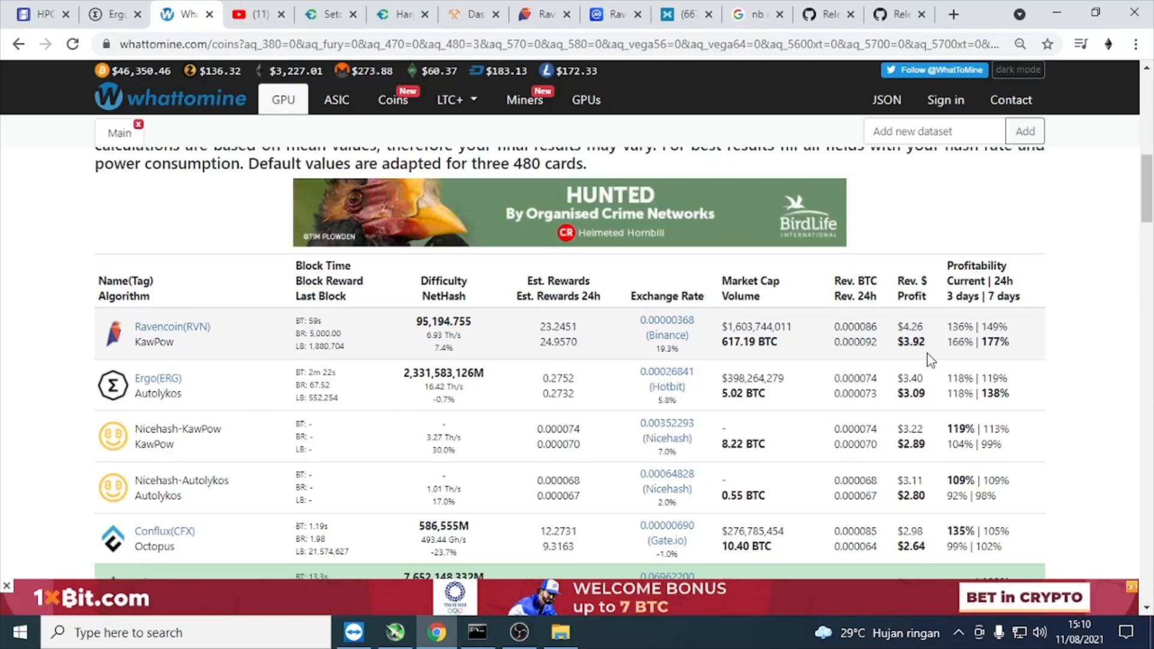
scroll("down", 3)
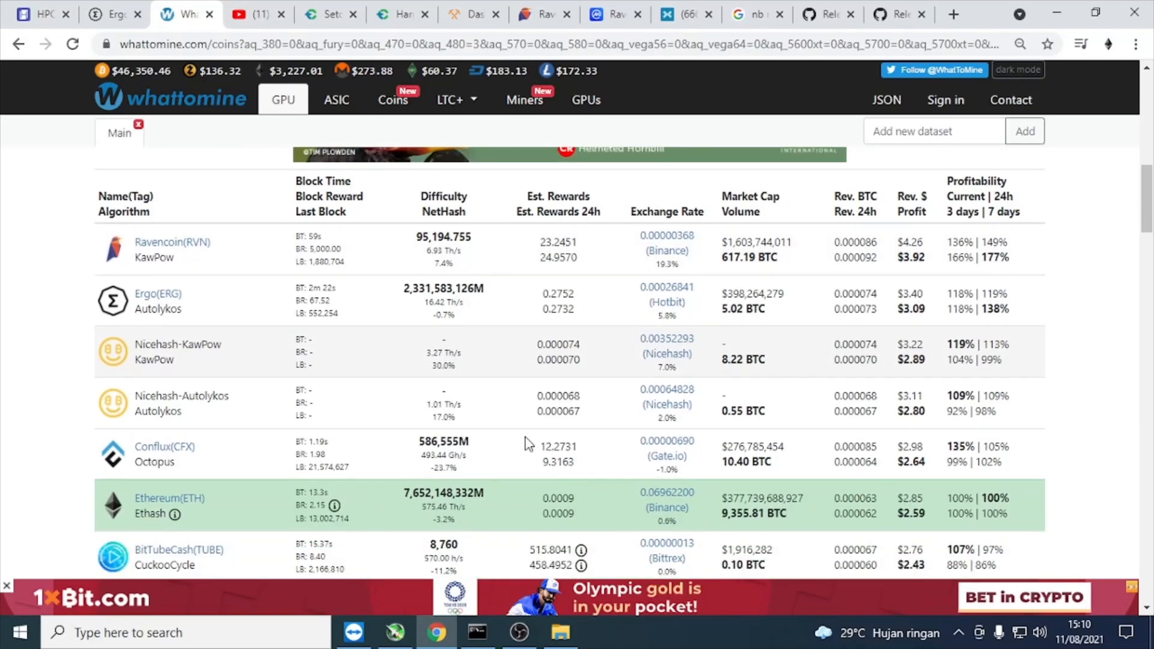
mouse_move(935, 524)
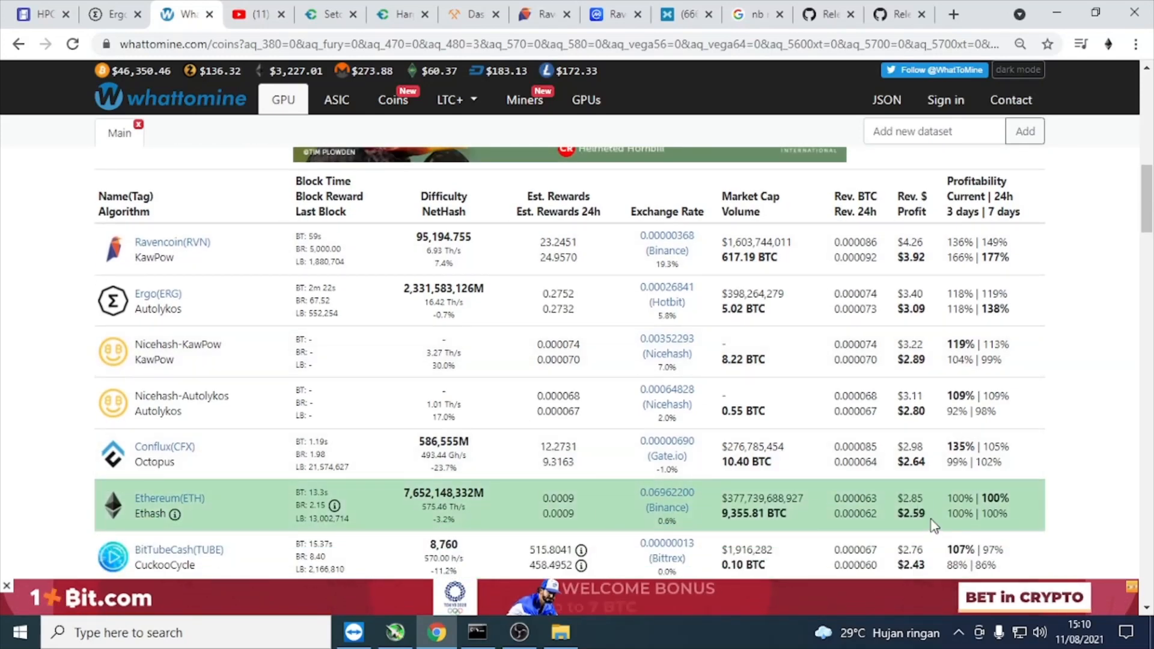
mouse_move(634, 409)
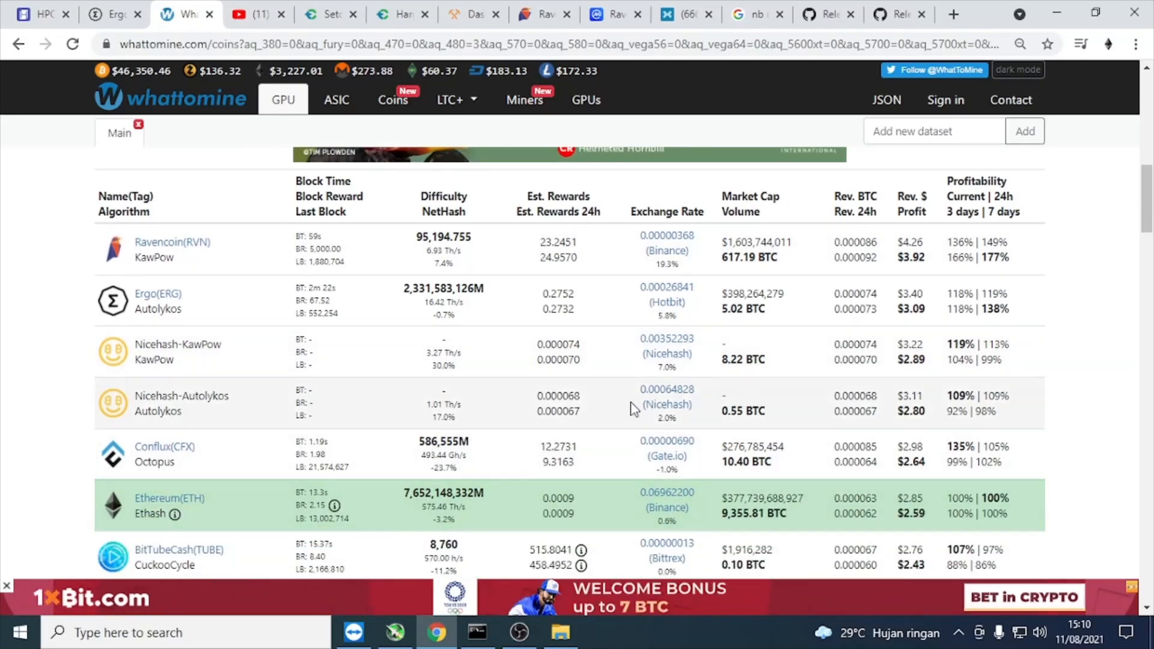
mouse_move(897, 329)
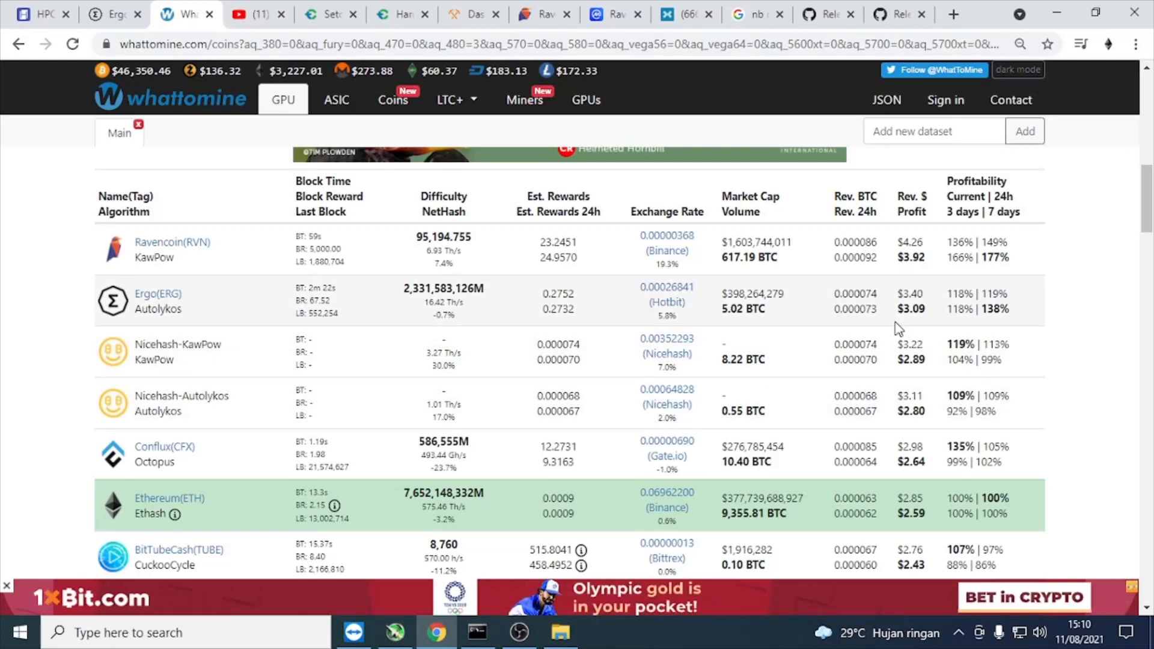
mouse_move(773, 234)
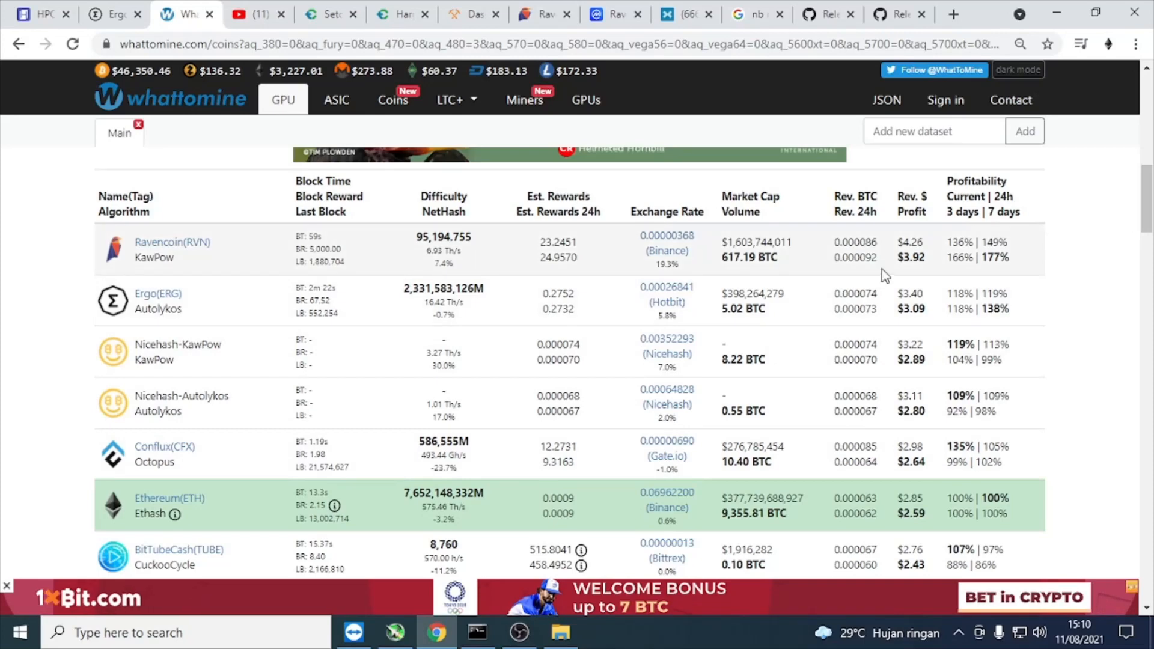
mouse_move(1107, 280)
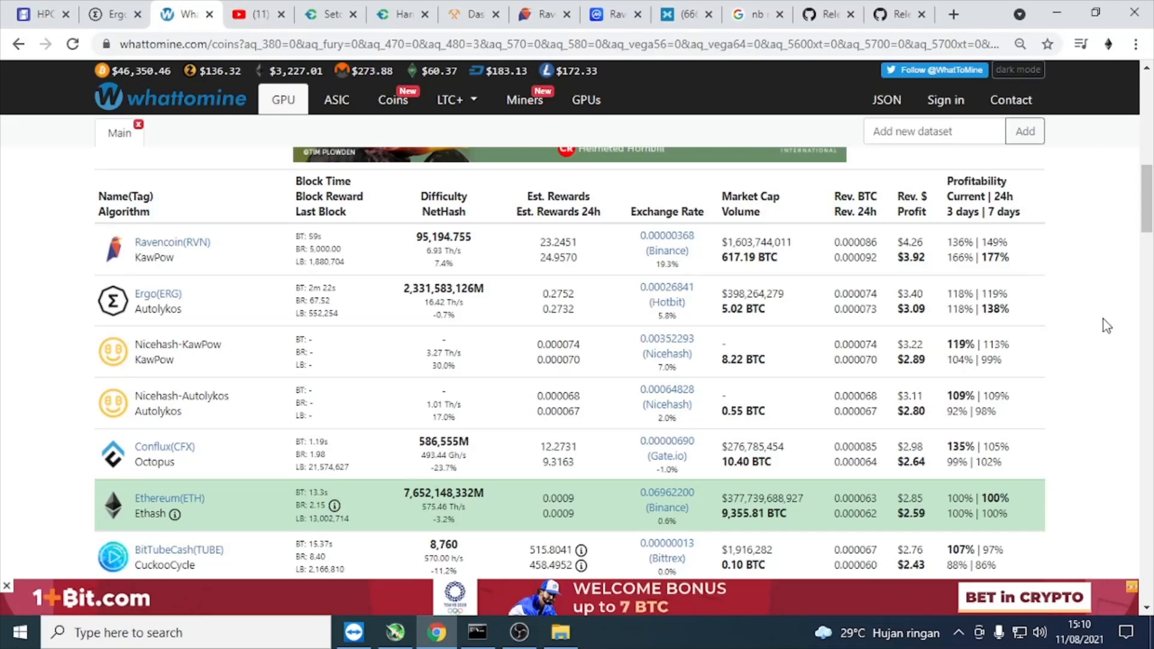
mouse_move(153, 340)
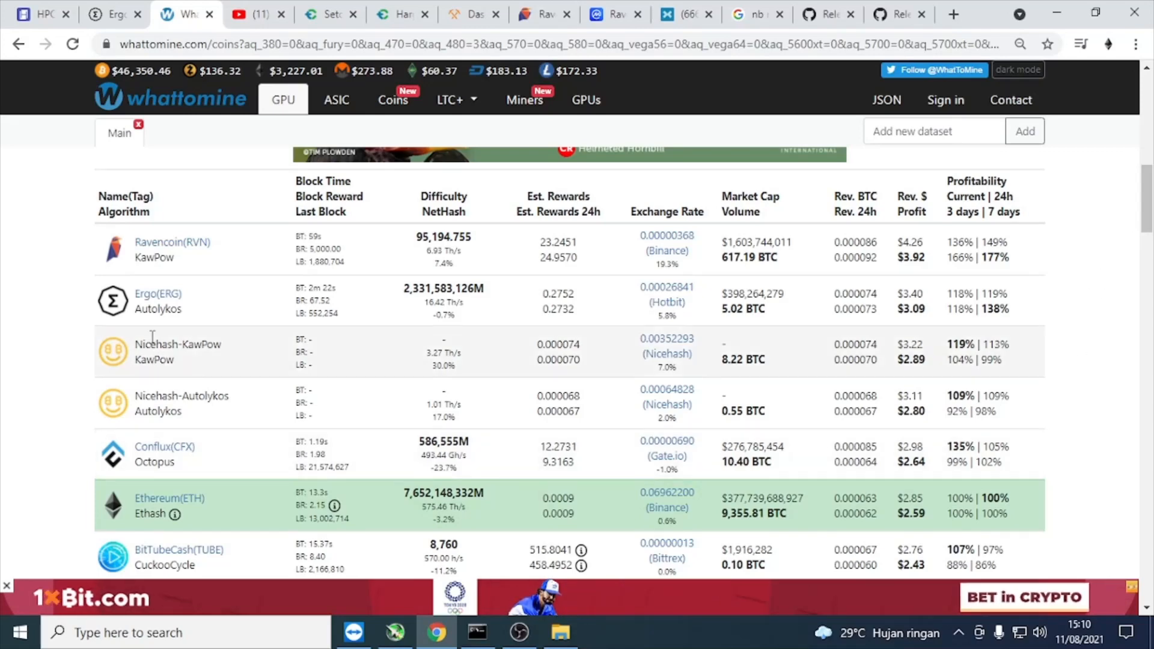